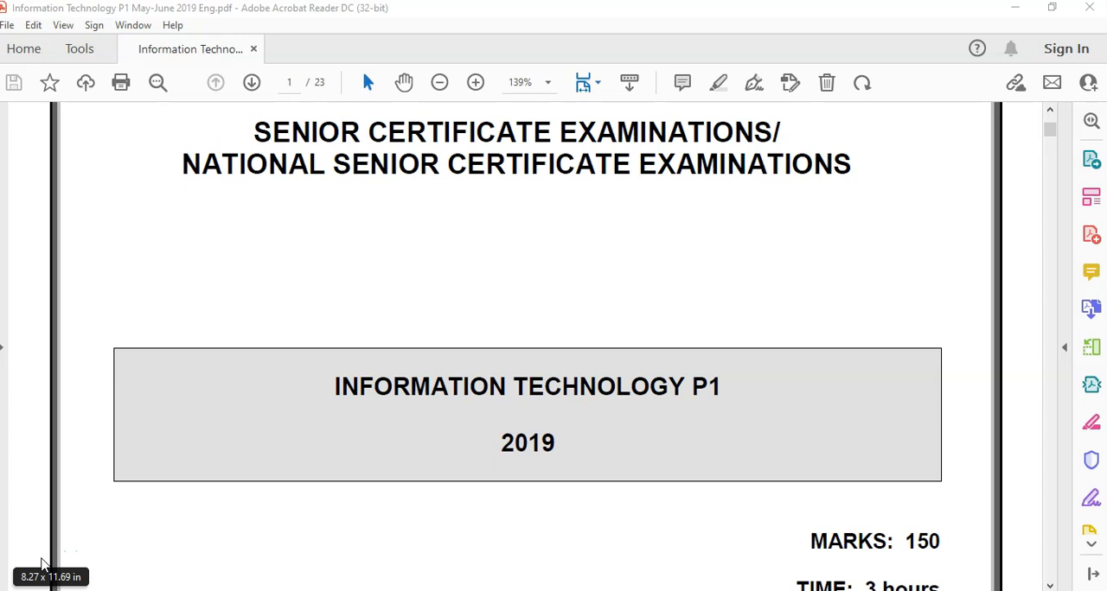
# Step: Scroll past the cover page and supplied files list to Question 1's instructions on page 4
pyautogui.scroll(-3)
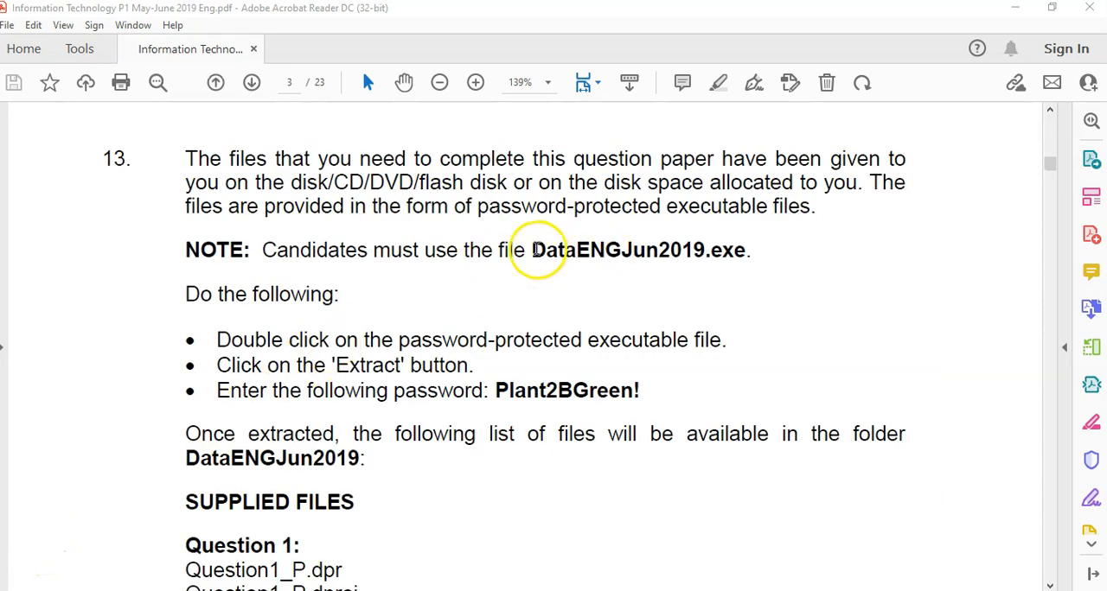
pyautogui.doubleClick(636, 250)
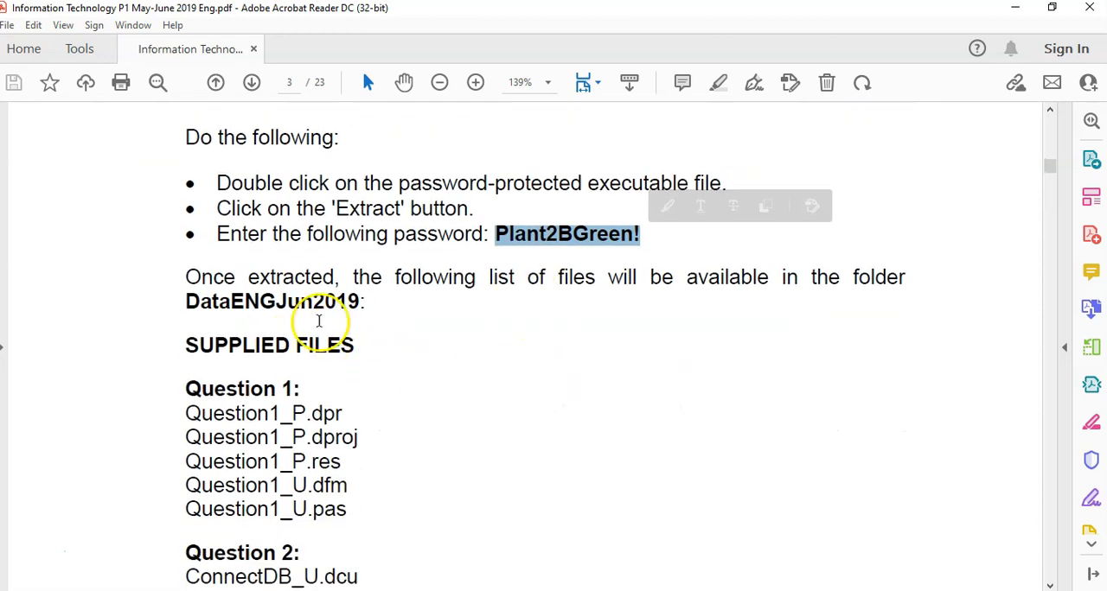
pyautogui.scroll(-3)
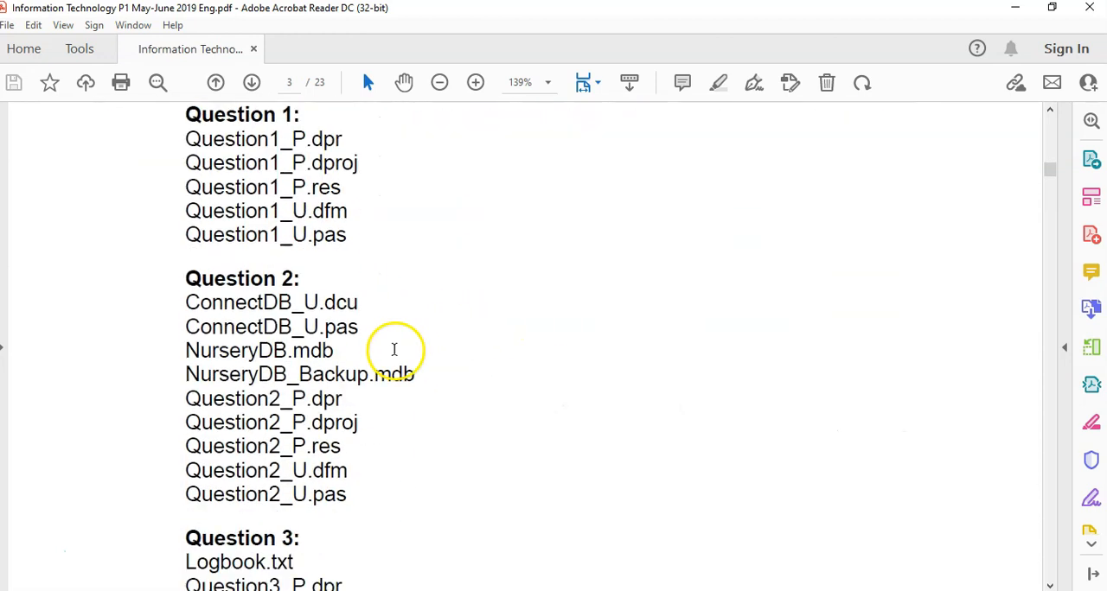
pyautogui.scroll(-3)
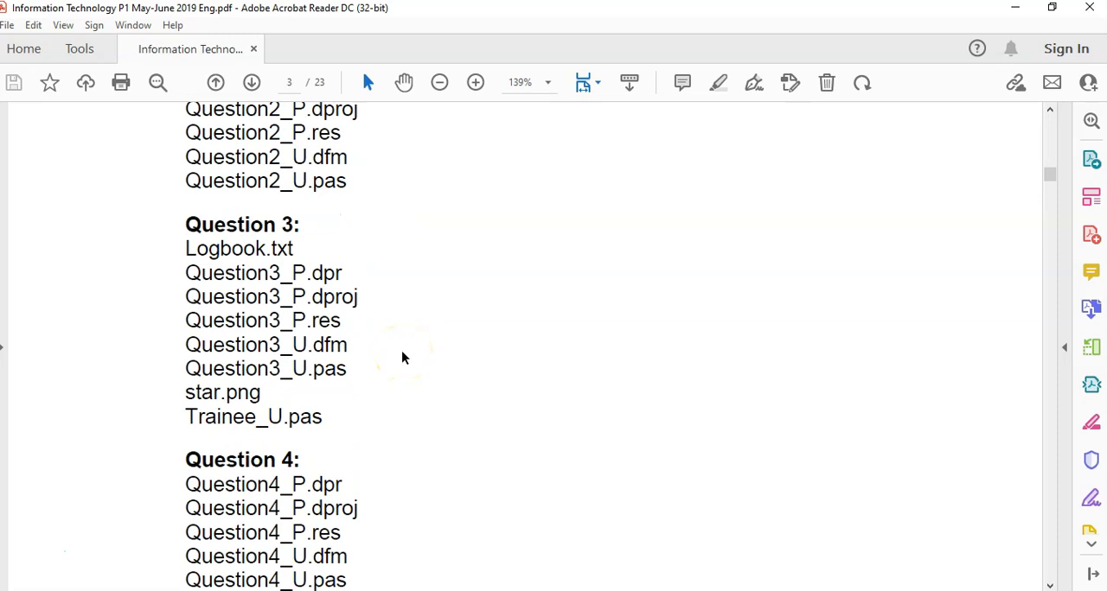
pyautogui.scroll(-3)
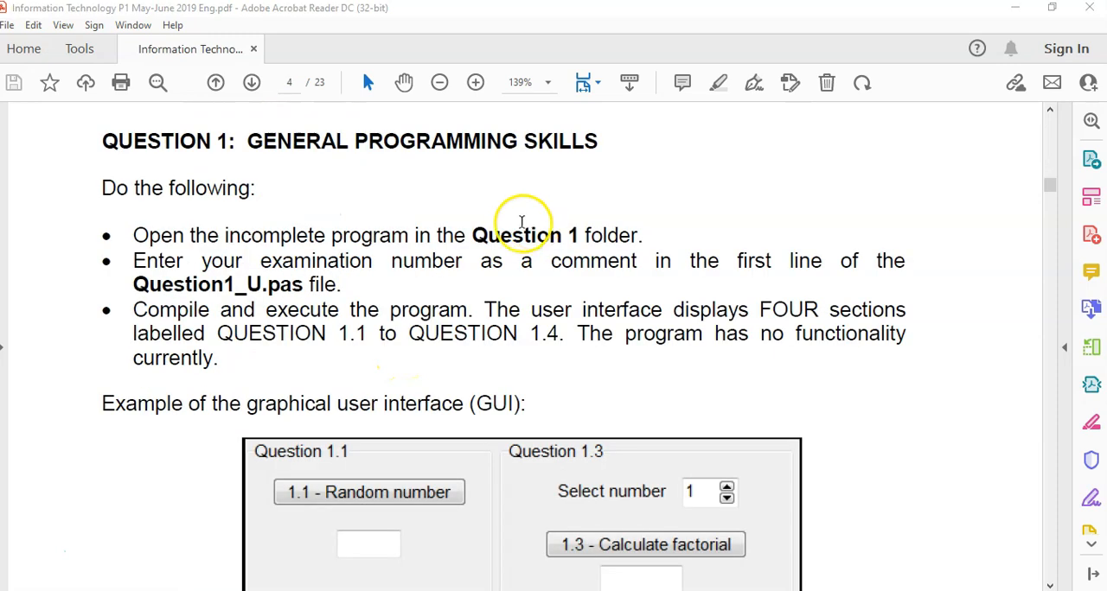
pyautogui.moveTo(485, 243)
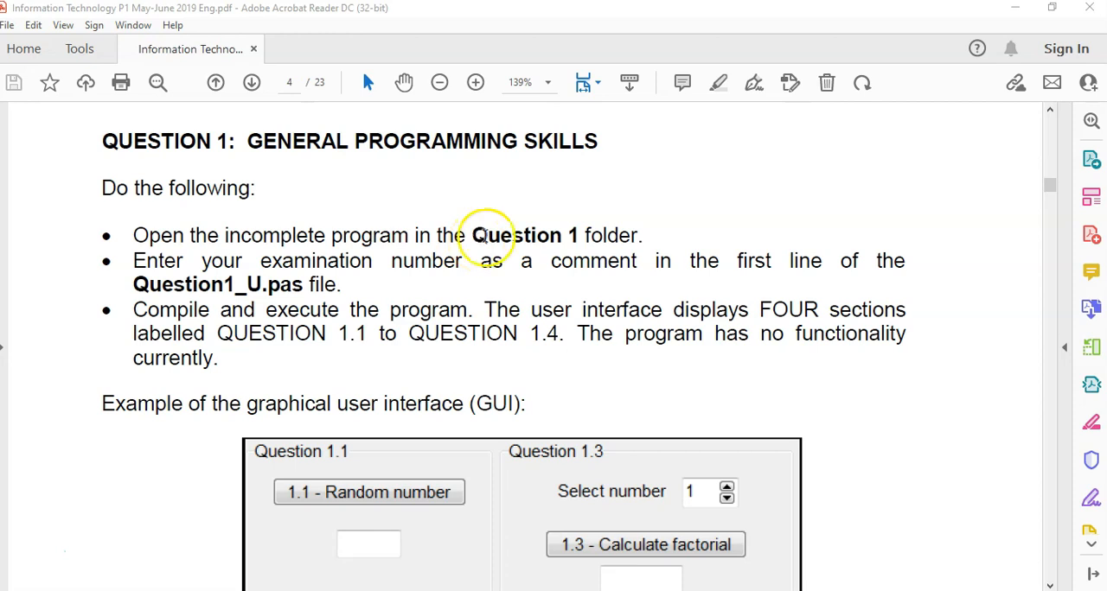
# Step: Scroll to section 1.1 and highlight 'Random' and 'inclusive' in its requirements
pyautogui.scroll(-3)
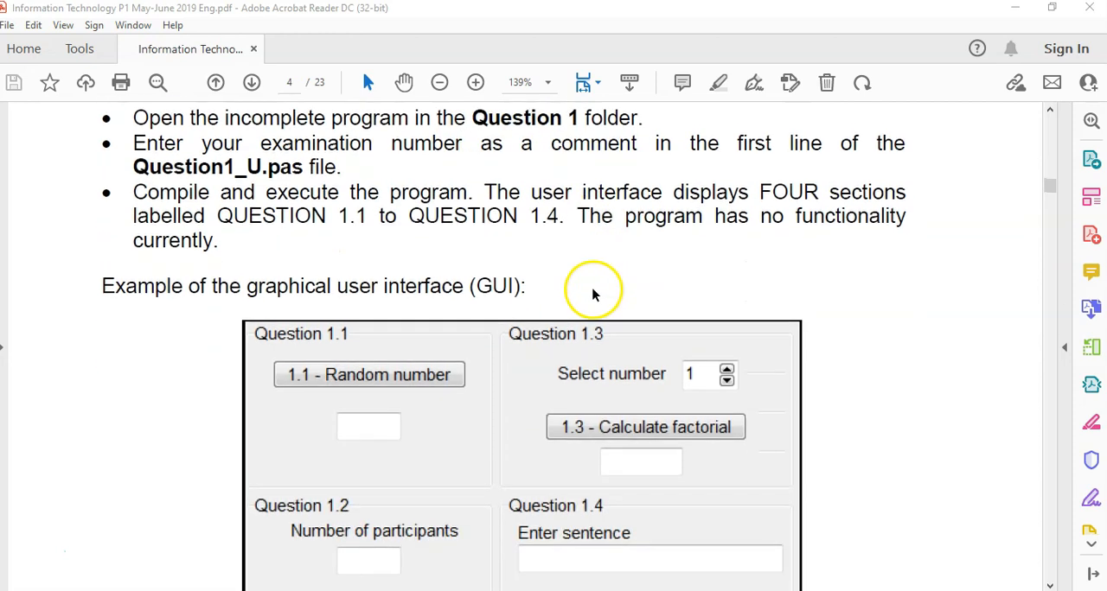
pyautogui.scroll(-3)
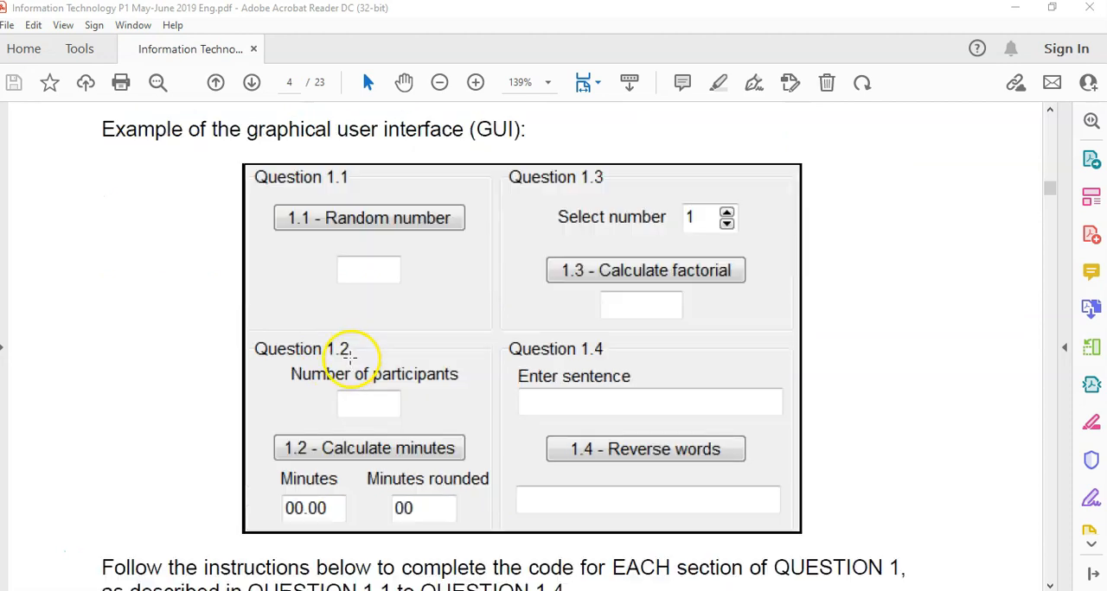
pyautogui.scroll(-3)
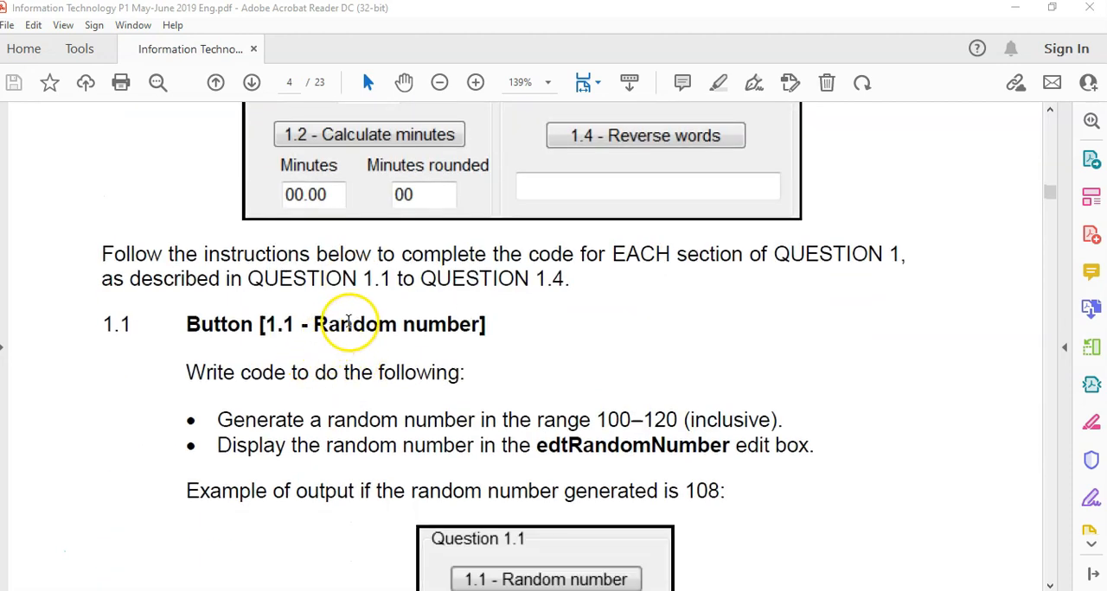
pyautogui.doubleClick(354, 324)
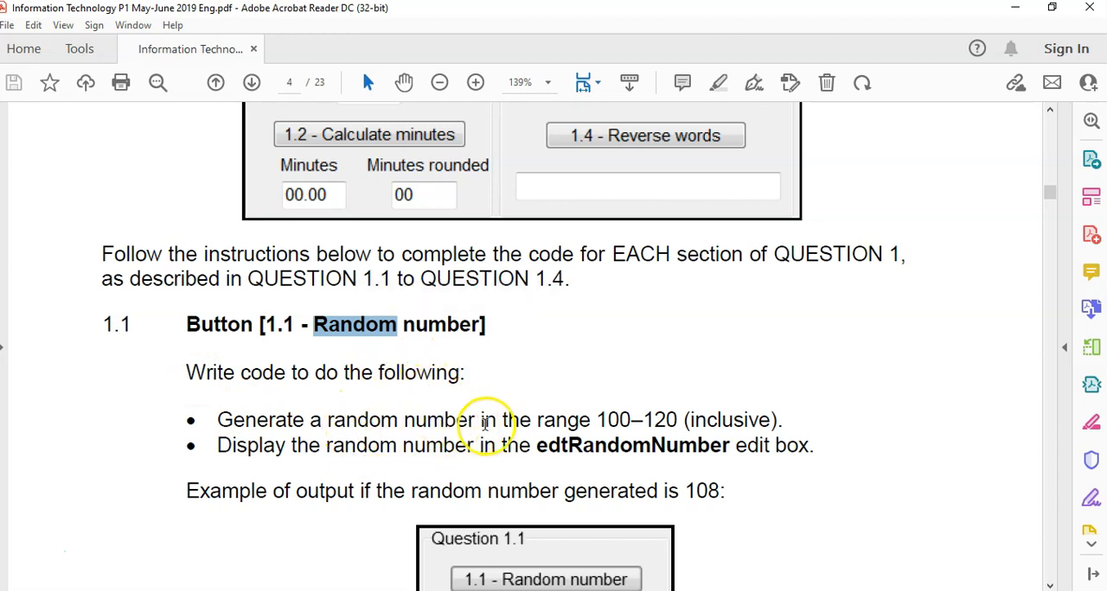
pyautogui.moveTo(613, 429)
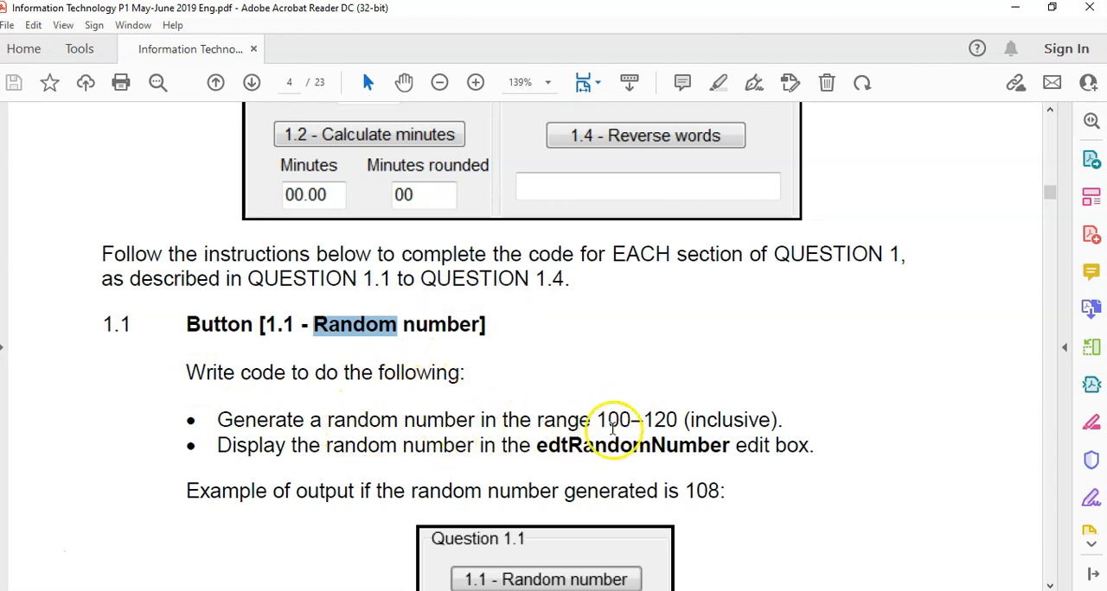
pyautogui.moveTo(613, 420); pyautogui.dragTo(781, 420)
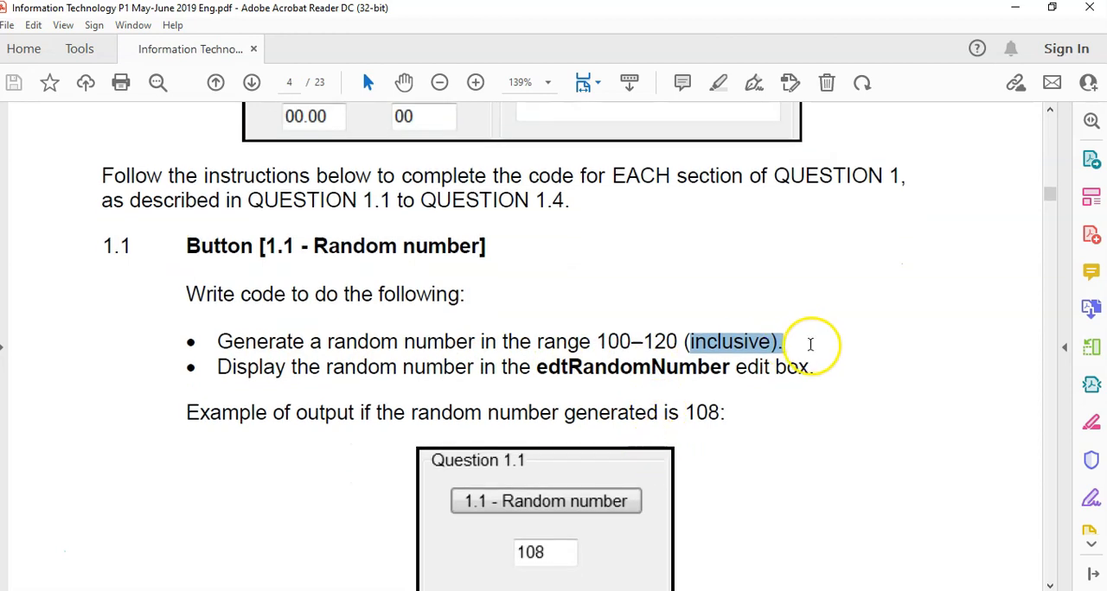
pyautogui.scroll(-3)
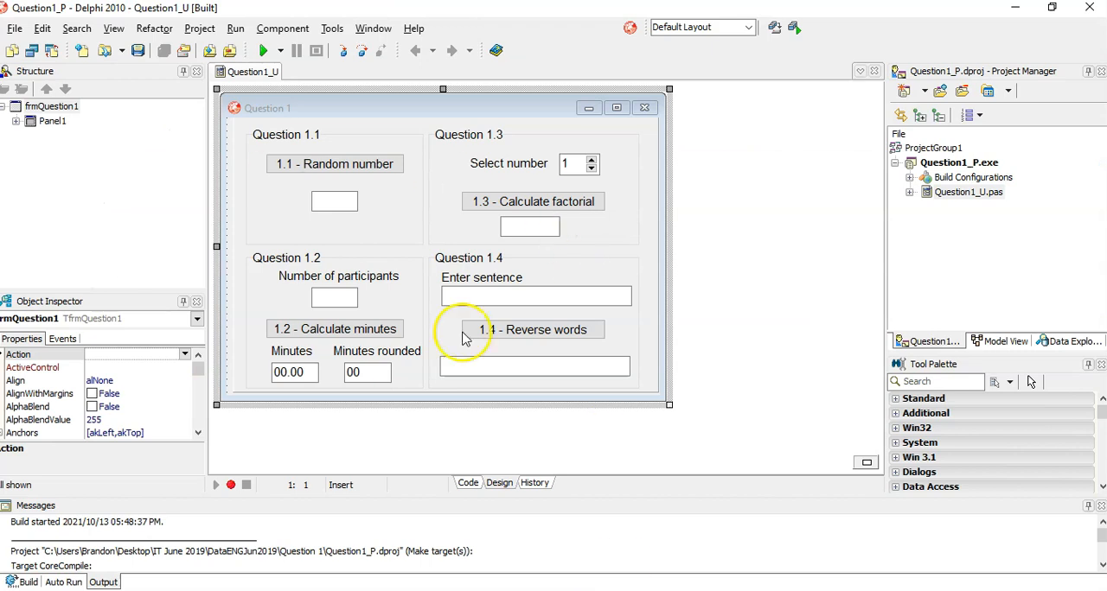
pyautogui.moveTo(334, 164)
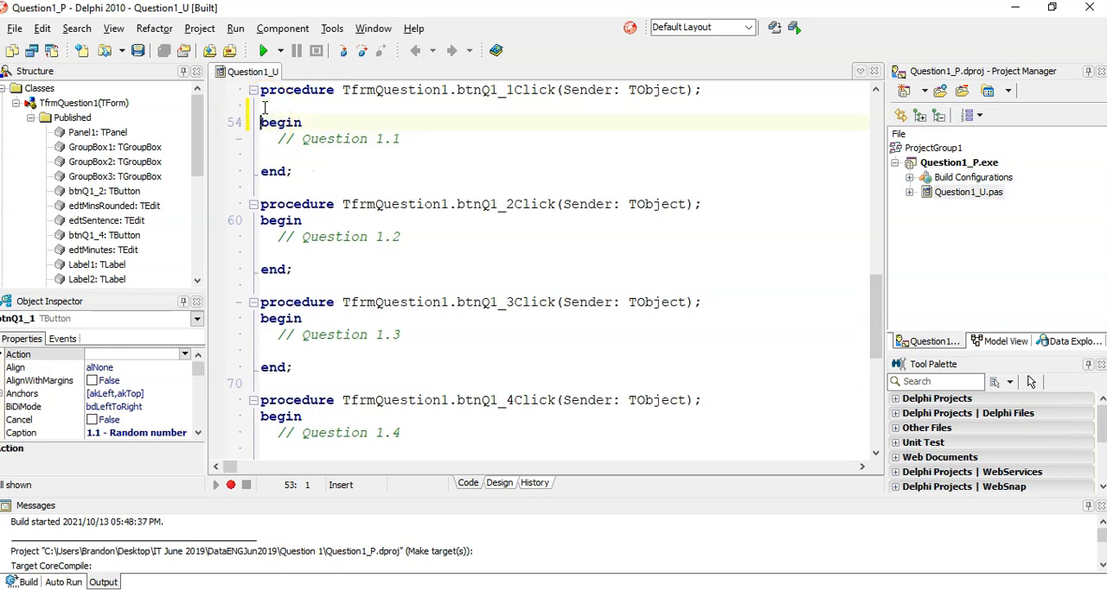
# Step: Declare 'var iNum : integer;' and begin 'iNum := RandomRange(' in btnQ1_1Click
pyautogui.write('var')
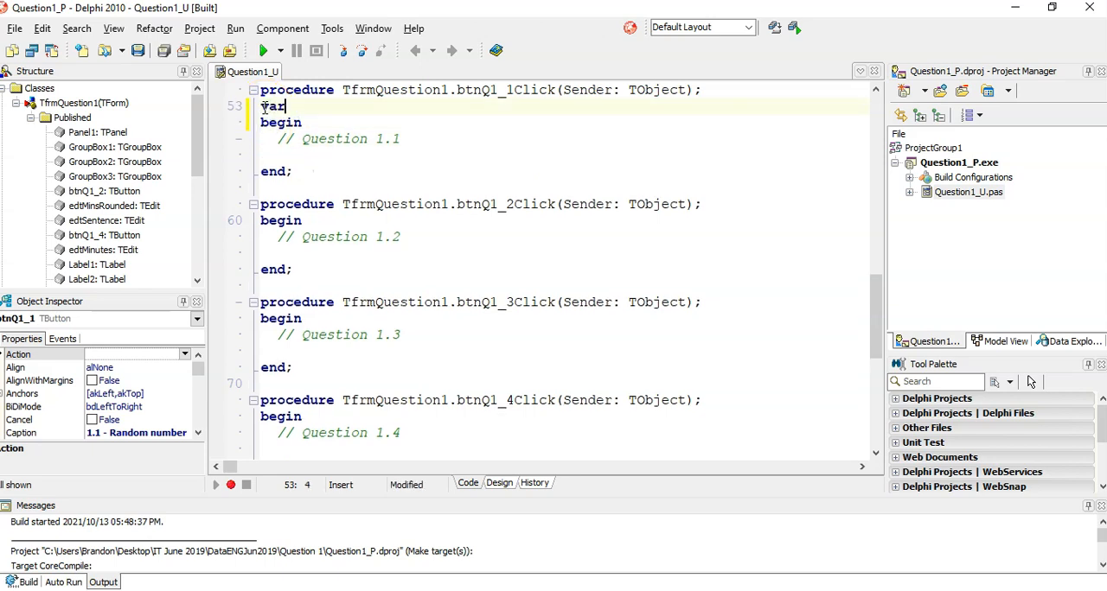
pyautogui.write('iNum : integer ;')
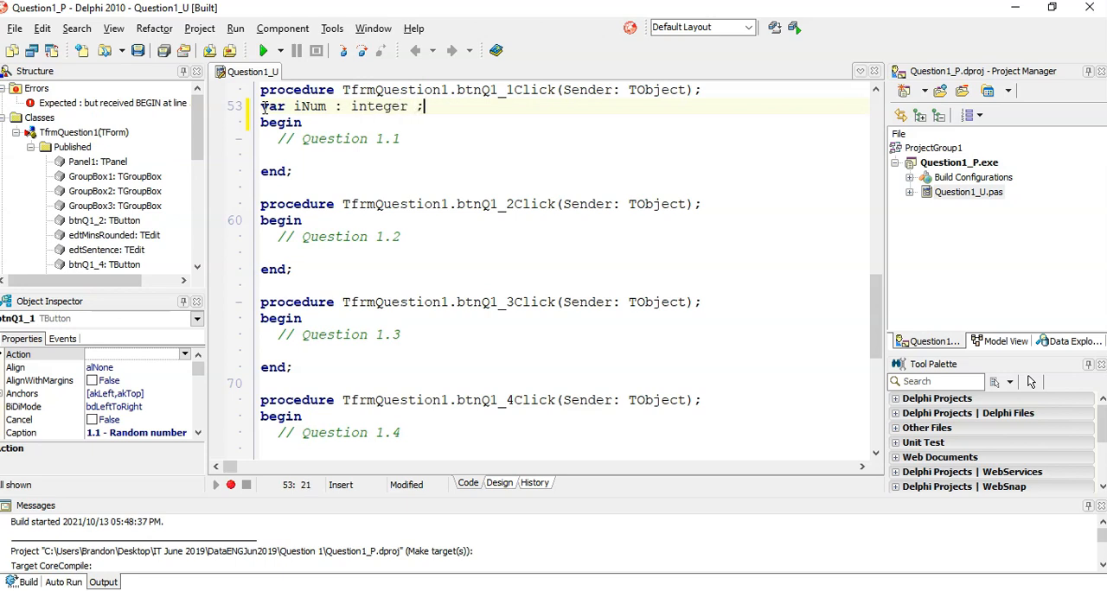
pyautogui.write('i')
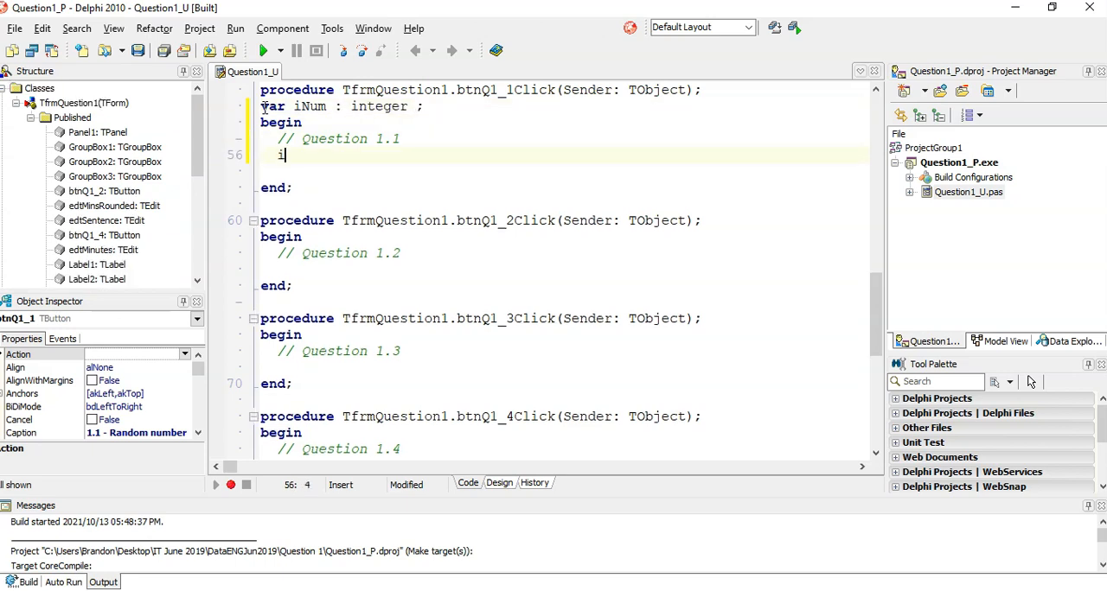
pyautogui.write('Num :')
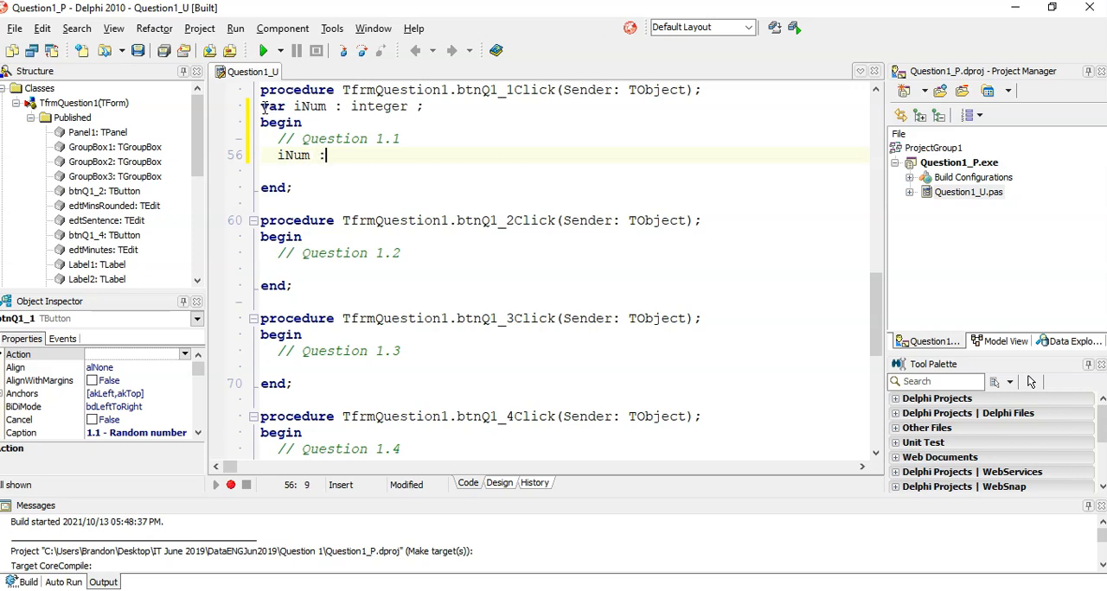
pyautogui.write('= Random')
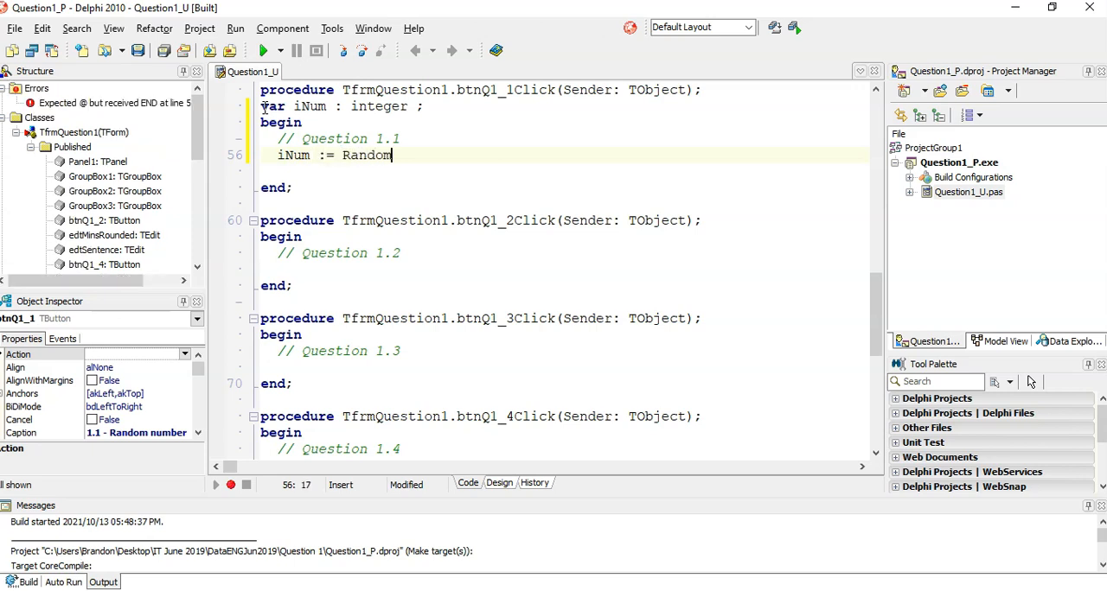
pyautogui.write('Range')
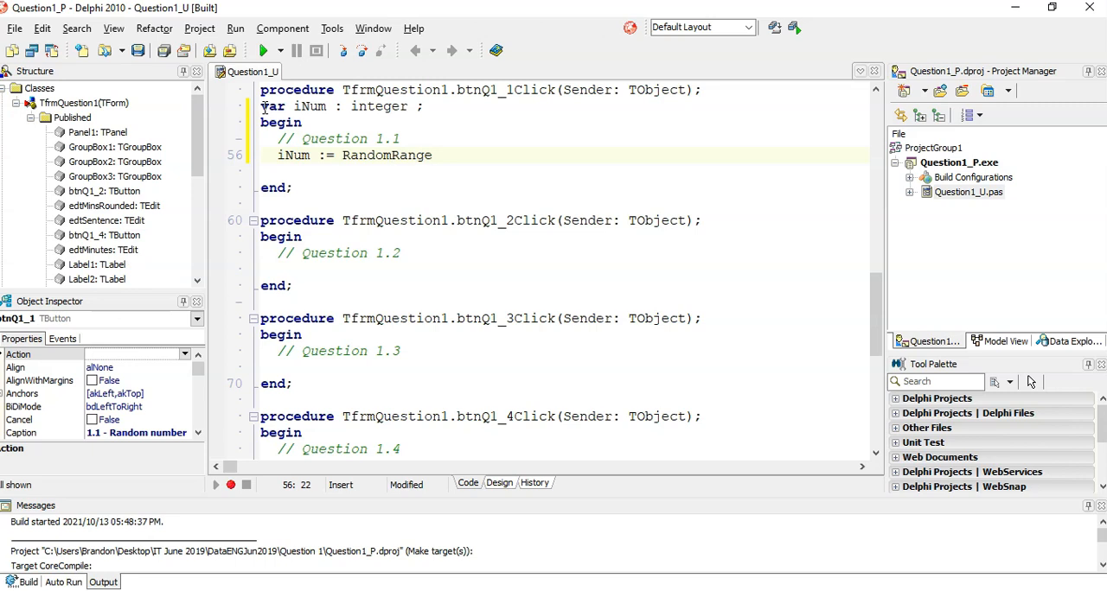
pyautogui.write('(')
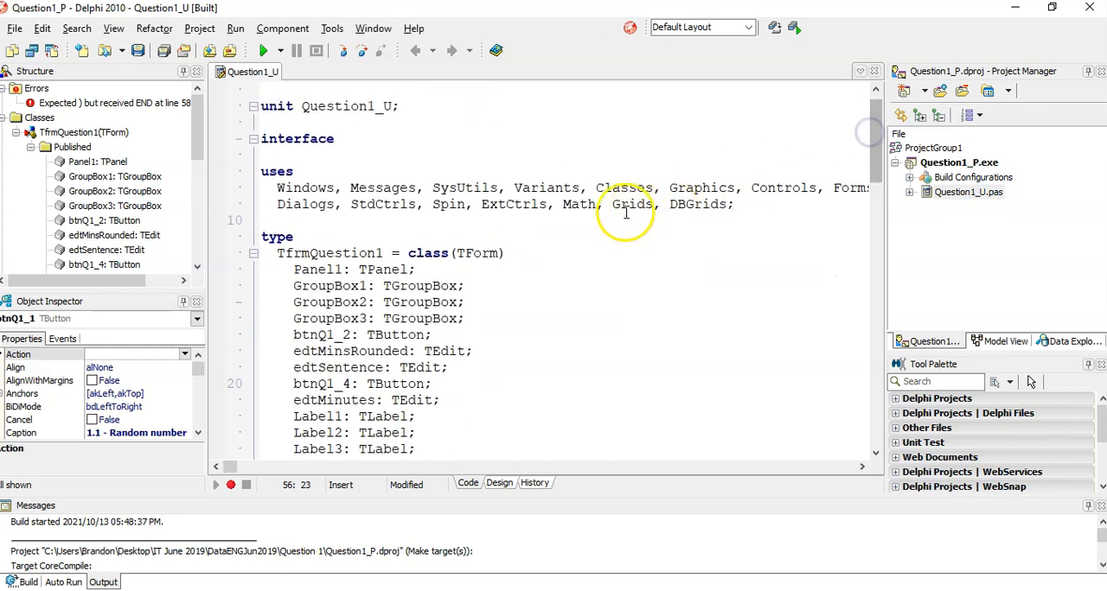
pyautogui.scroll(-3)
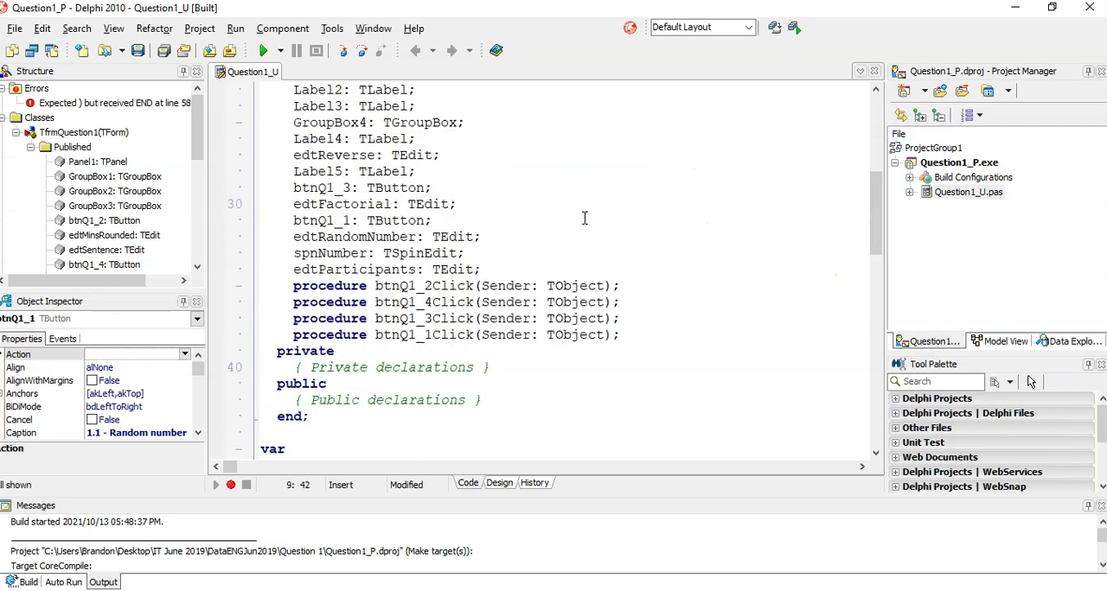
pyautogui.scroll(-3)
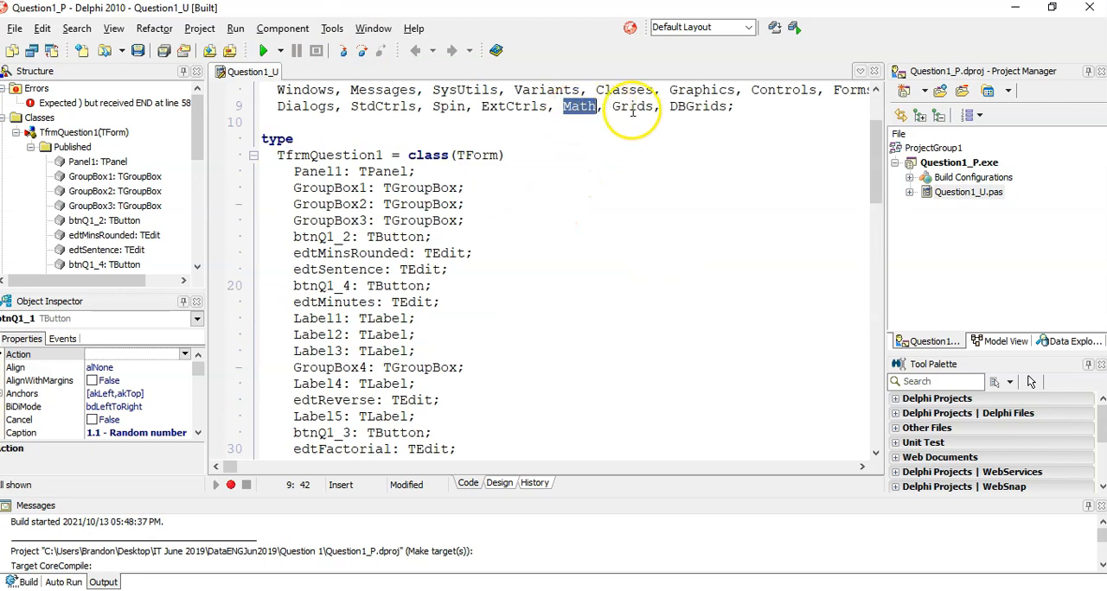
pyautogui.scroll(-3)
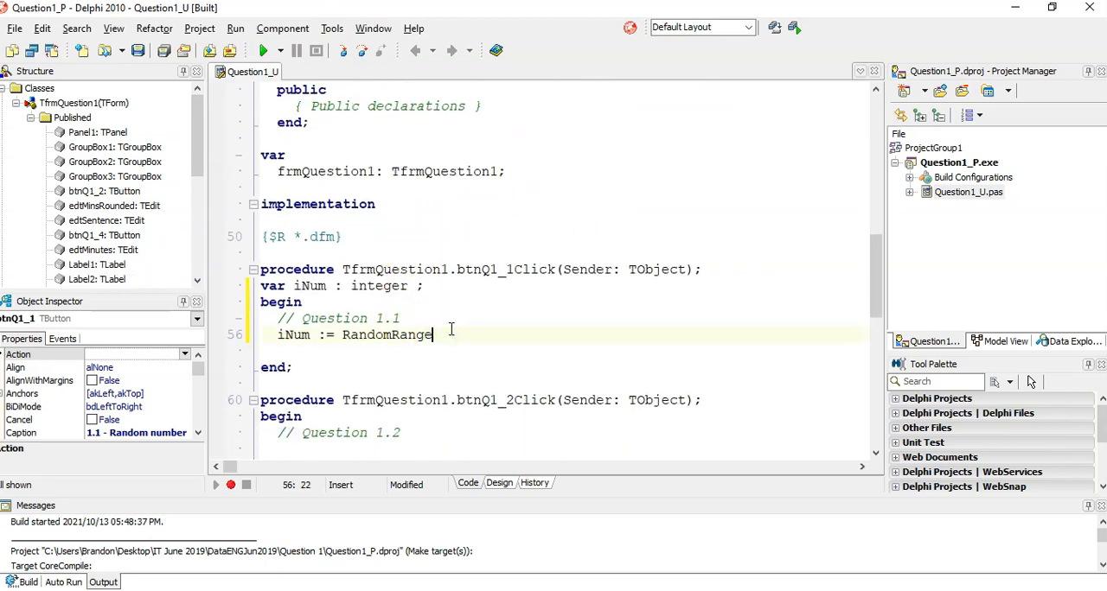
# Step: Enter RandomRange(100,120), raise its upper limit to 121, and begin the next line
pyautogui.write('(')
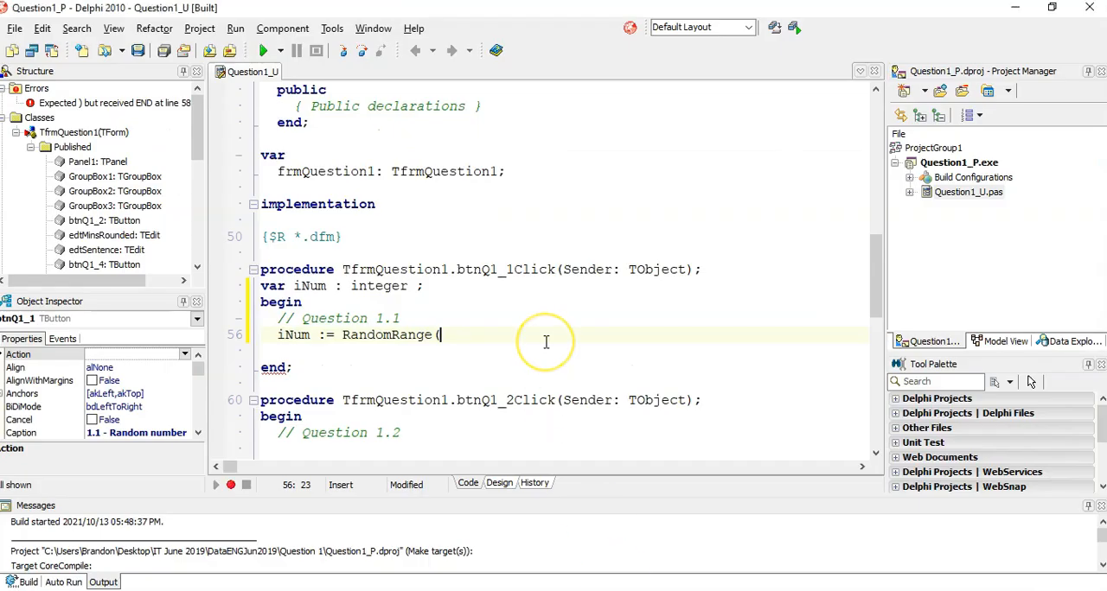
pyautogui.write('100,')
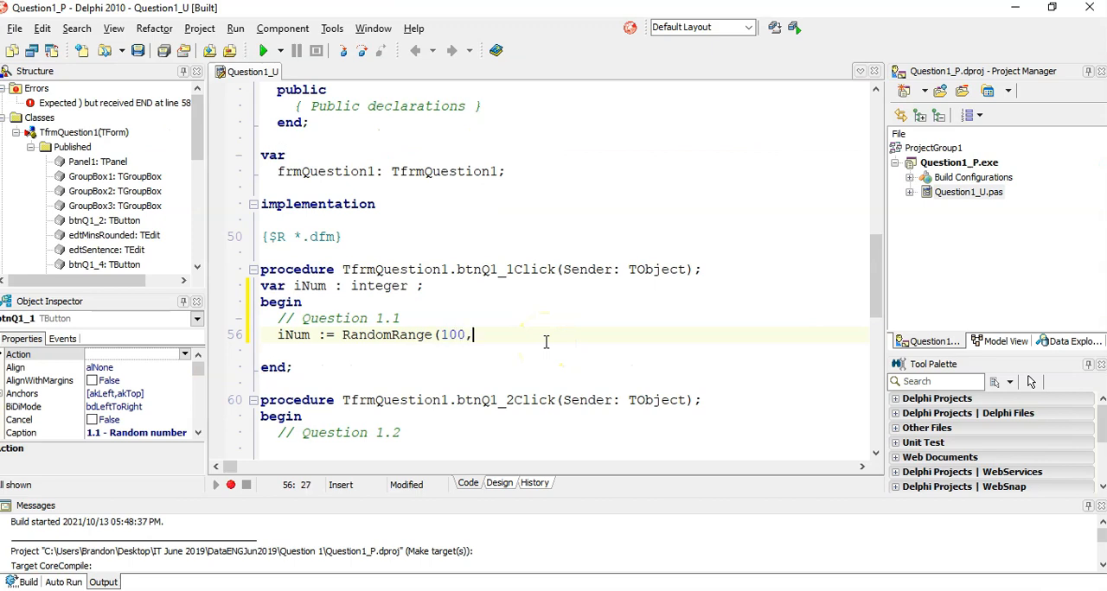
pyautogui.write('120)')
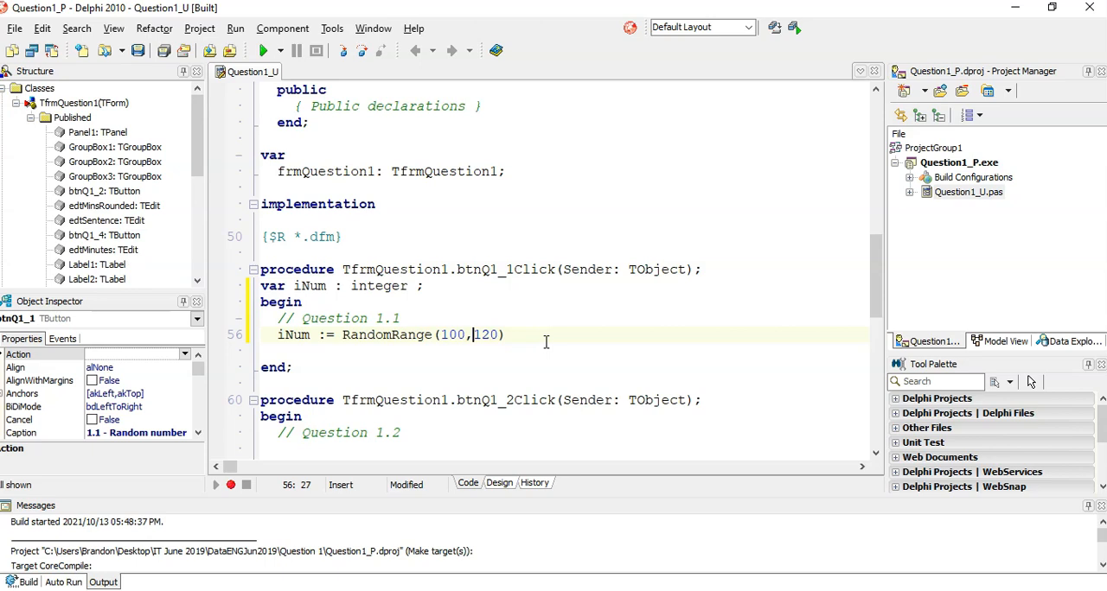
pyautogui.press('Backspace')
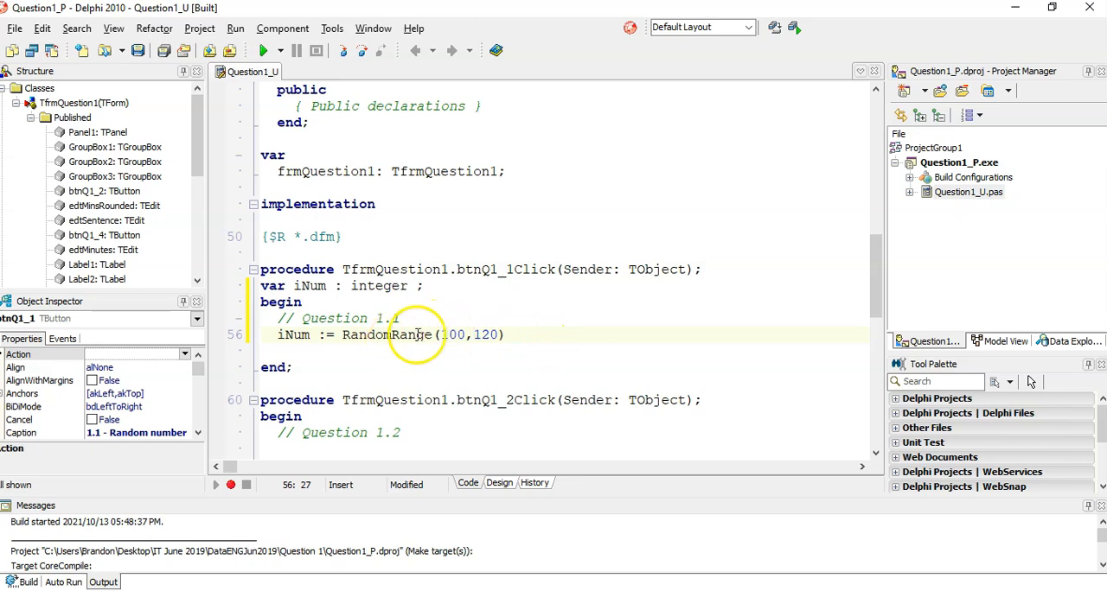
pyautogui.doubleClick(454, 335)
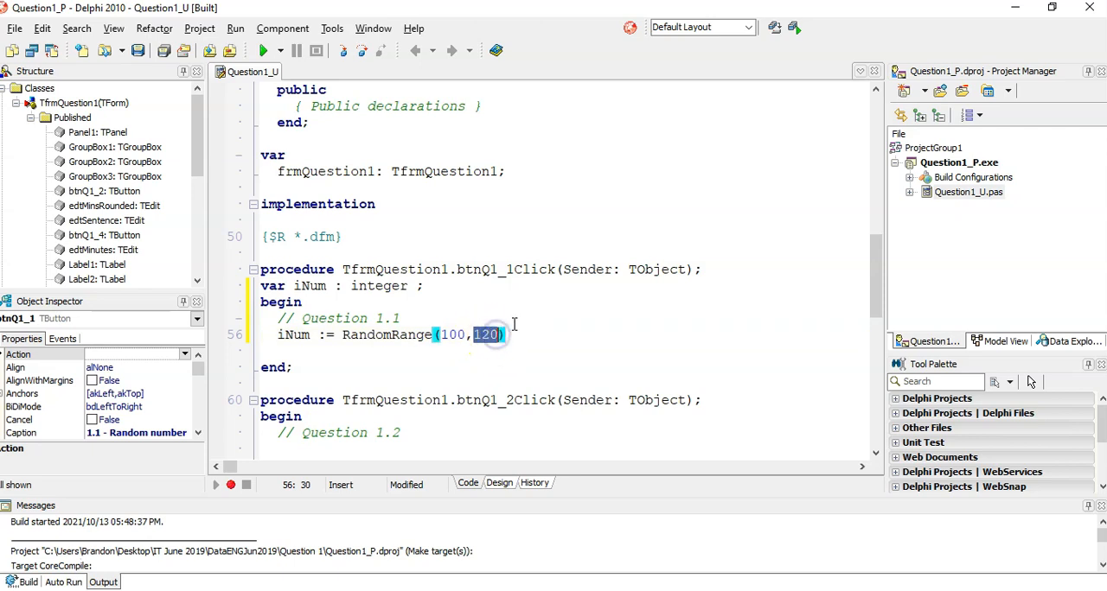
pyautogui.press('Backspace')
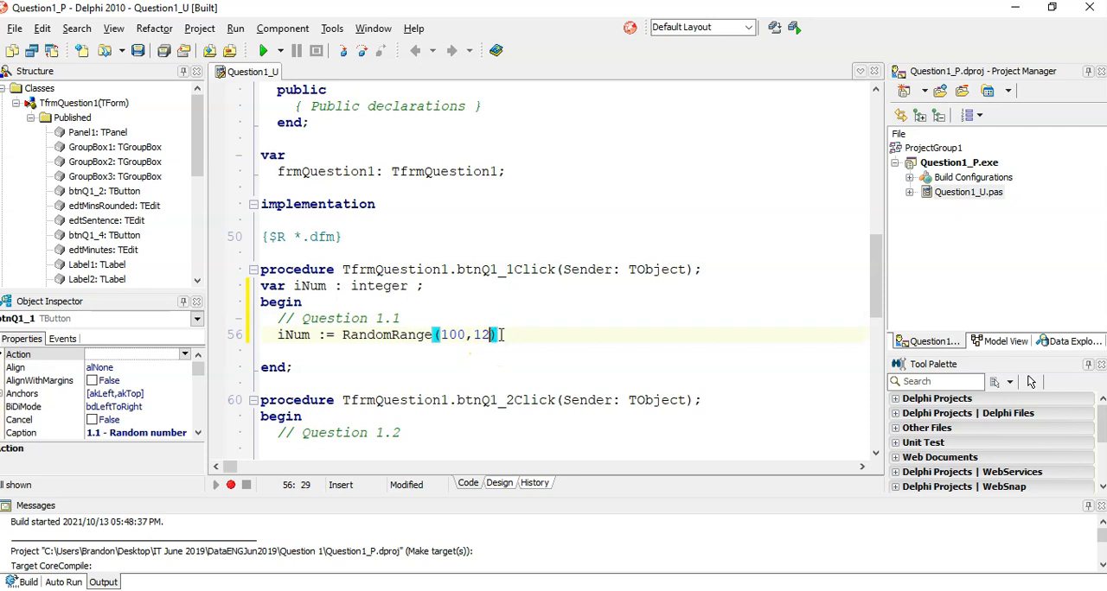
pyautogui.write('1')
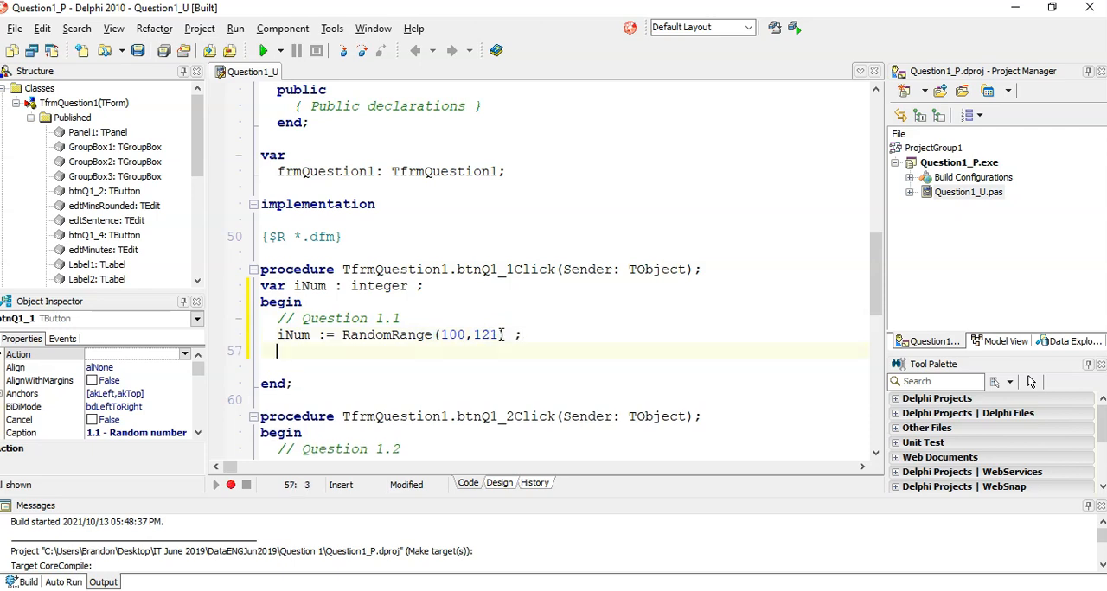
pyautogui.write('edt')
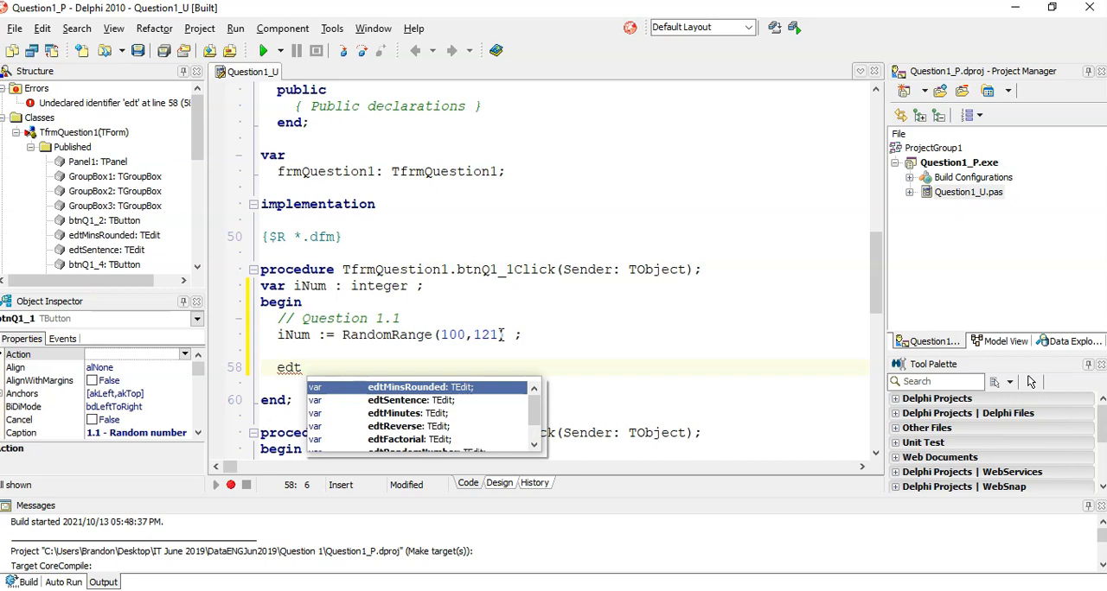
pyautogui.moveTo(501, 337)
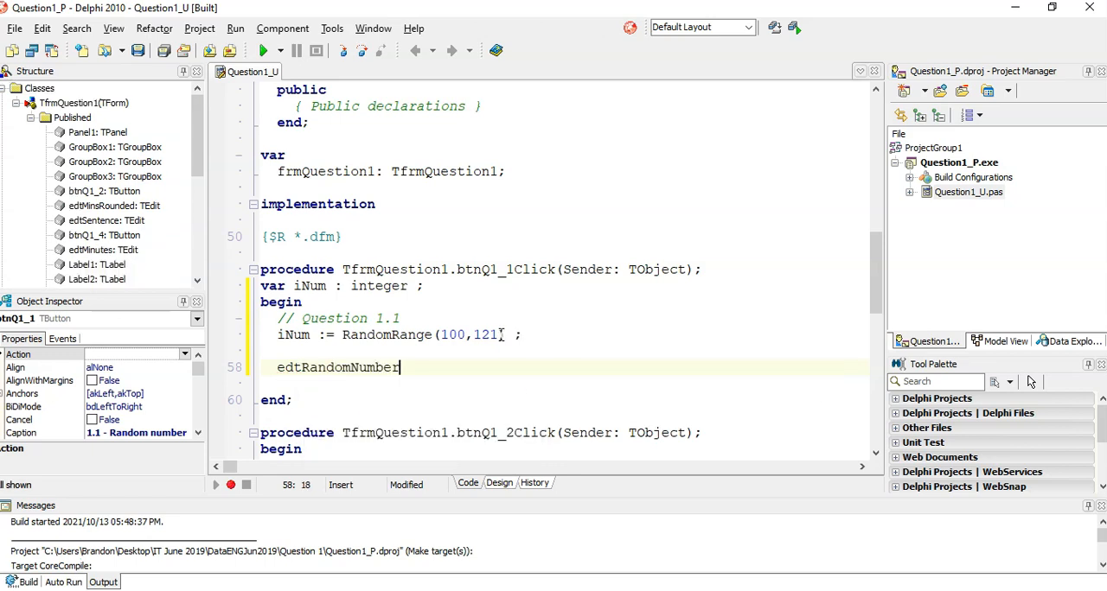
# Step: Complete the statement edtRandomNumber.Text := IntToStr(iNum);
pyautogui.write('.Text')
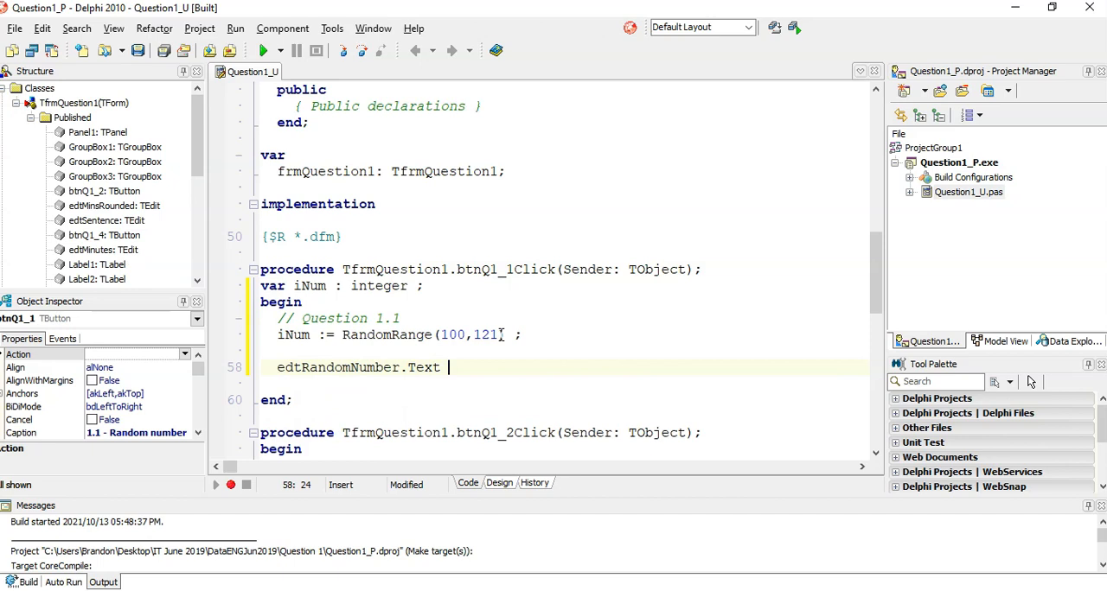
pyautogui.write(':= iNu')
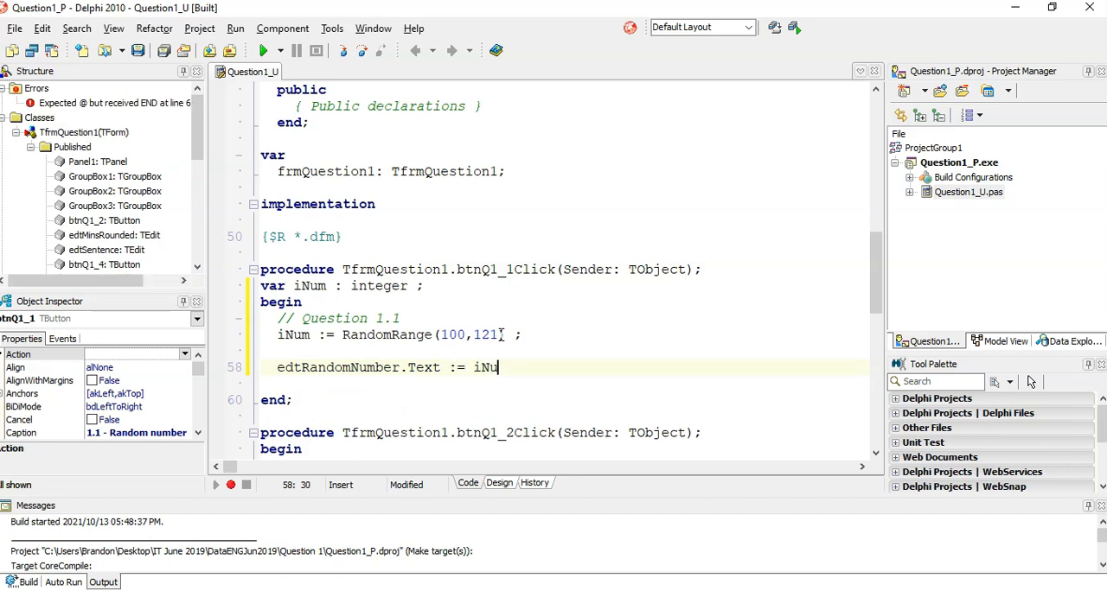
pyautogui.write('m) ;')
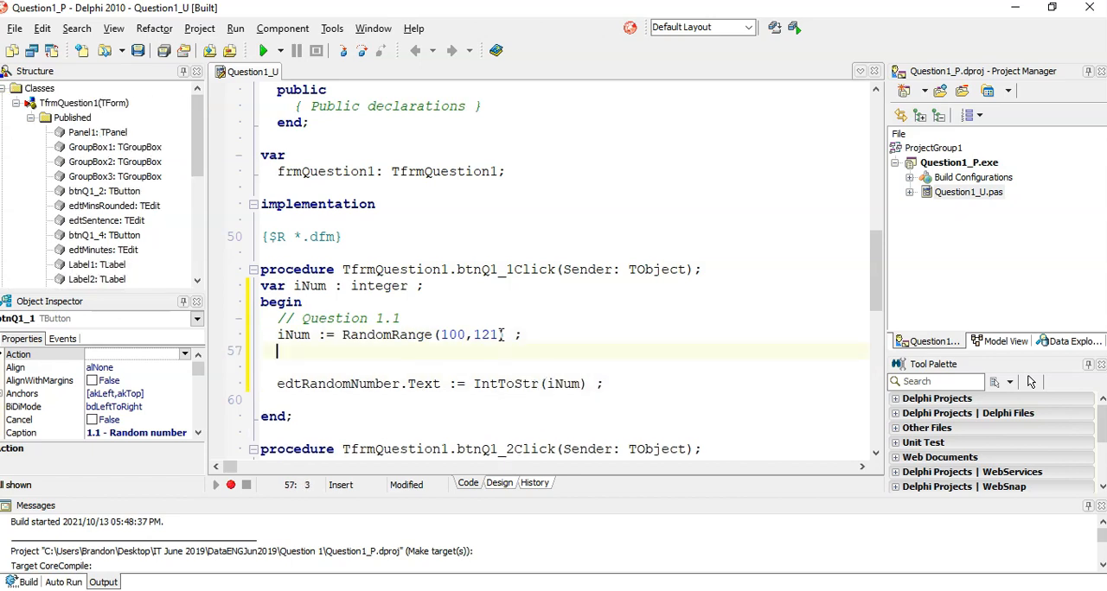
# Step: Write a draft alternative iNum := Random(...) line with a range comment
pyautogui.write('//iNum :')
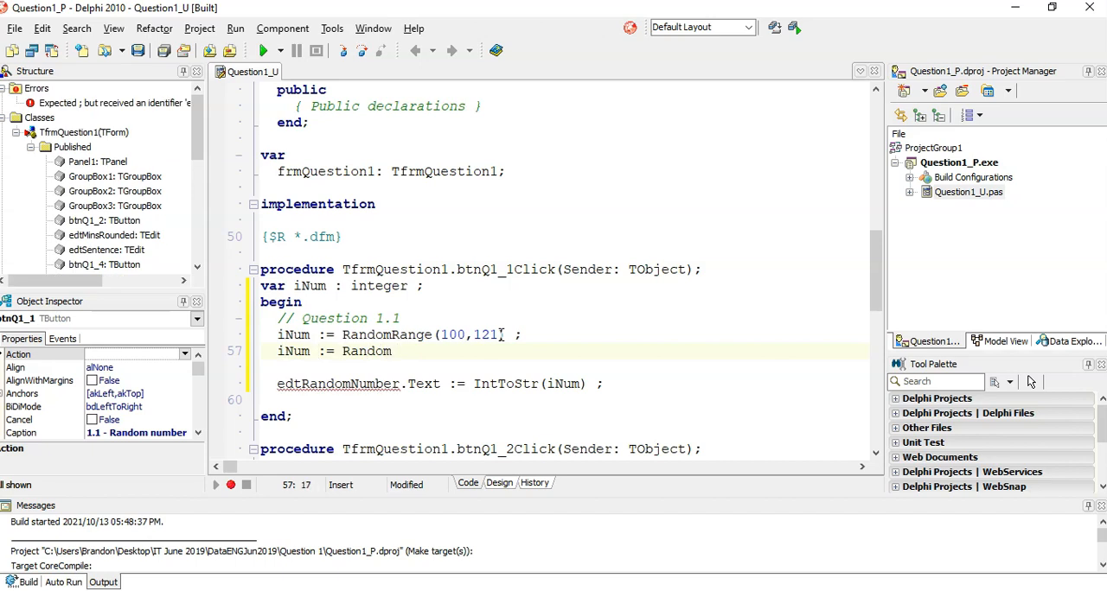
pyautogui.write('()')
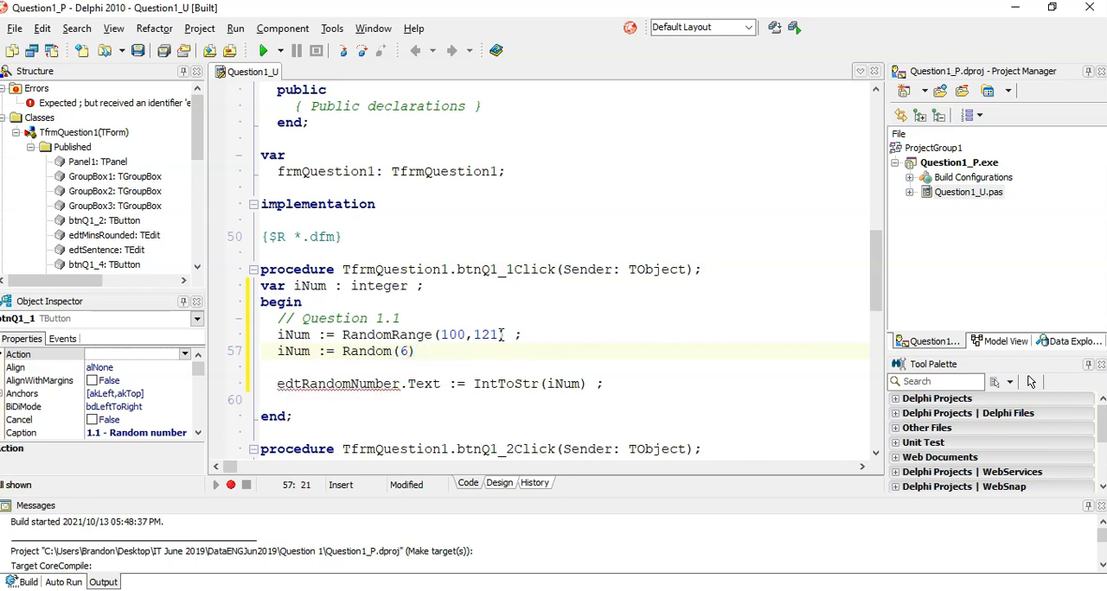
pyautogui.write('0 - 5')
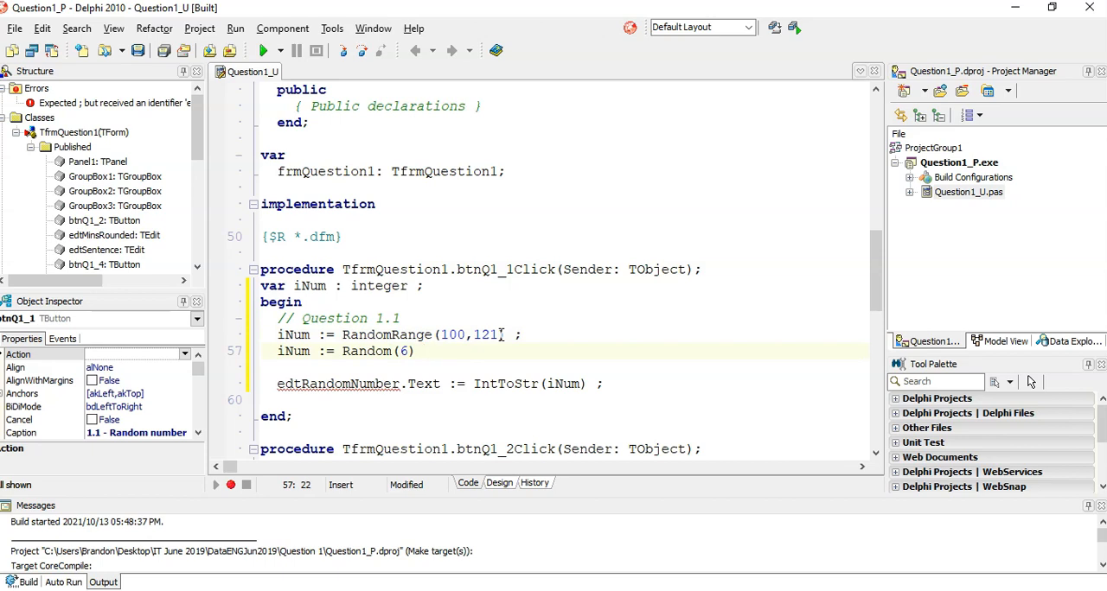
pyautogui.write('//00')
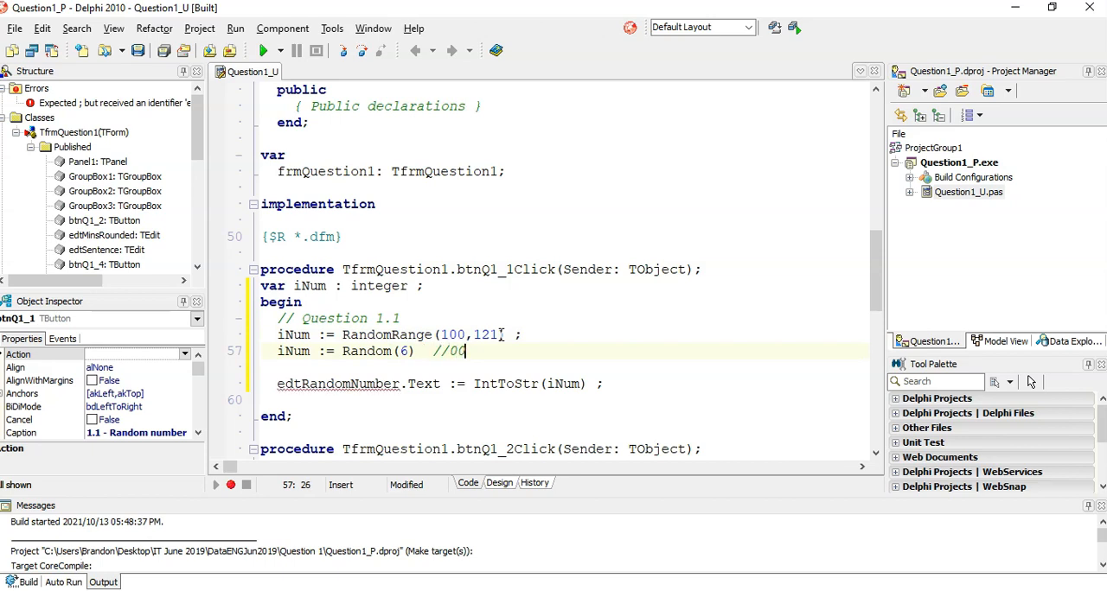
pyautogui.write('- 120')
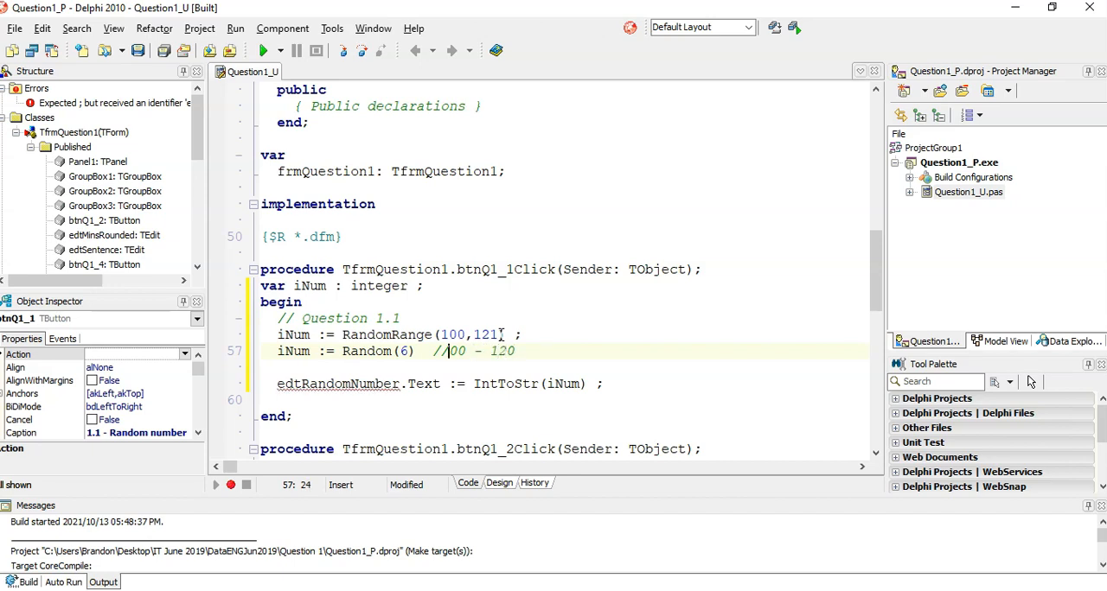
# Step: Correct the alternative line to iNum := Random(21) + 100
pyautogui.click(374, 350)
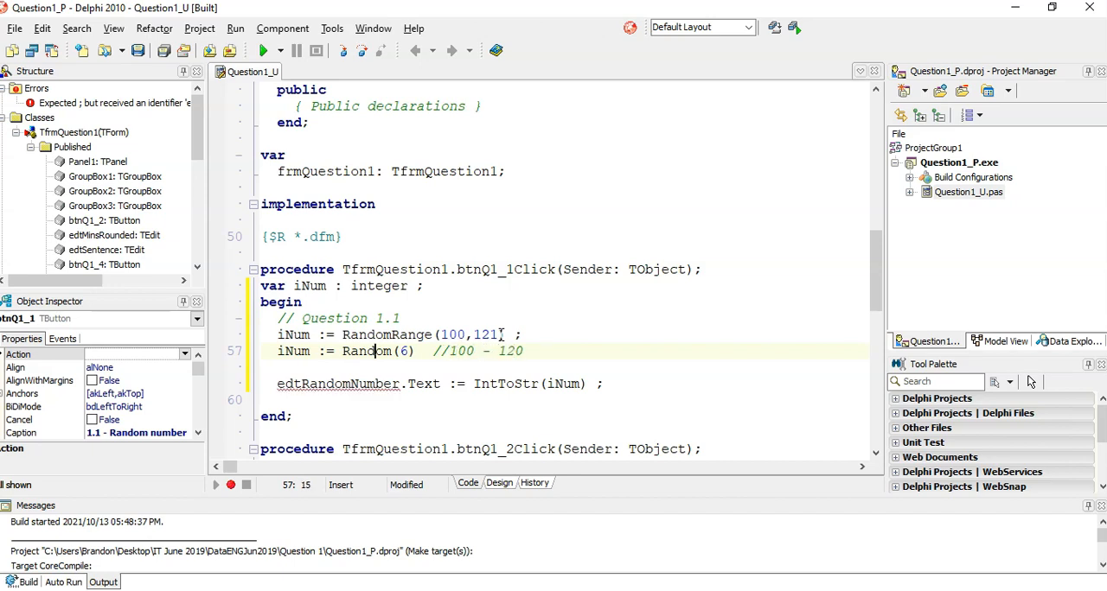
pyautogui.click(441, 351)
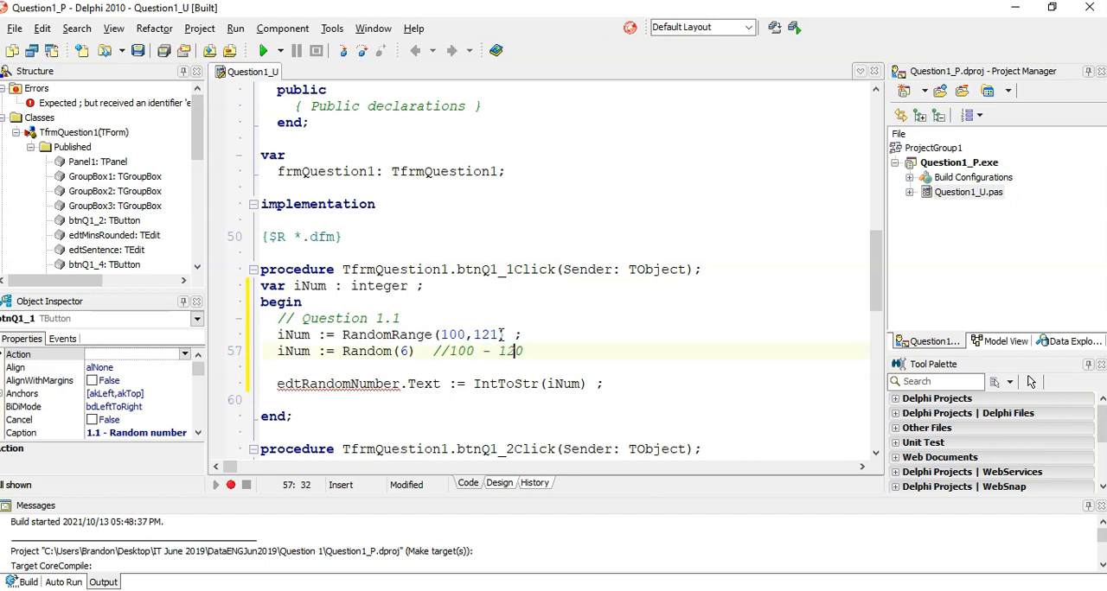
pyautogui.doubleClick(459, 351)
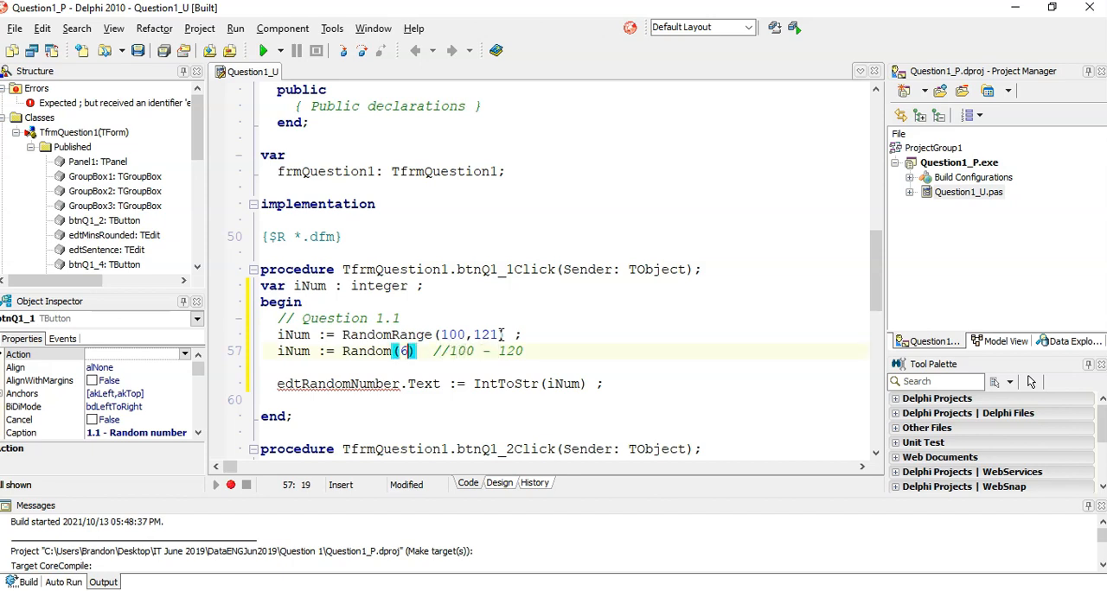
pyautogui.write('21')
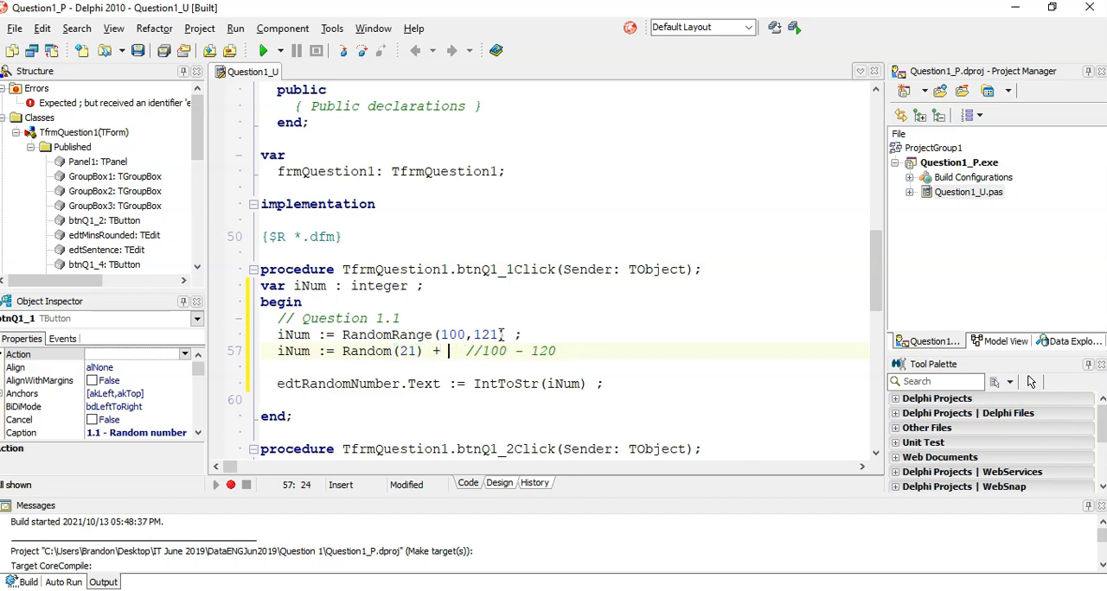
pyautogui.doubleClick(486, 351)
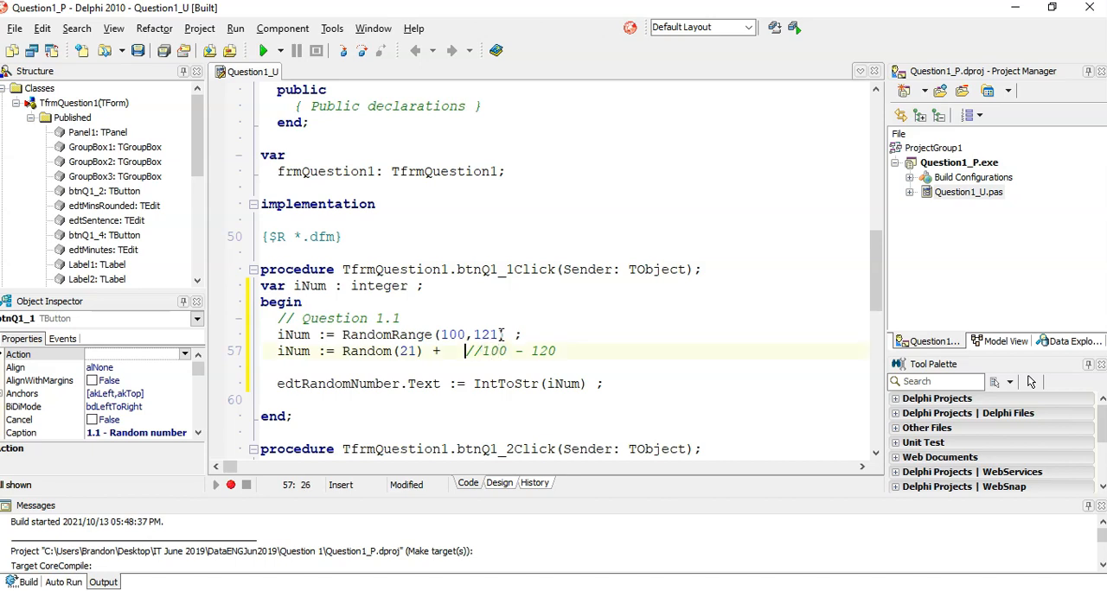
pyautogui.write('100')
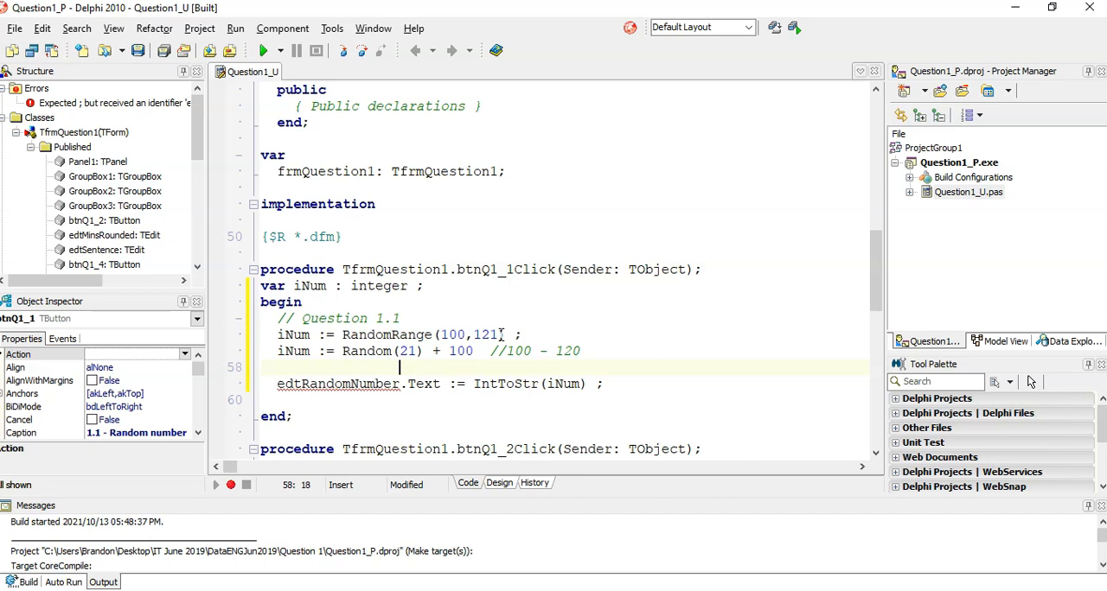
# Step: Add the 100 - 120 comment, note //add Math beside RandomRange, and comment out the alternative
pyautogui.write('//0-')
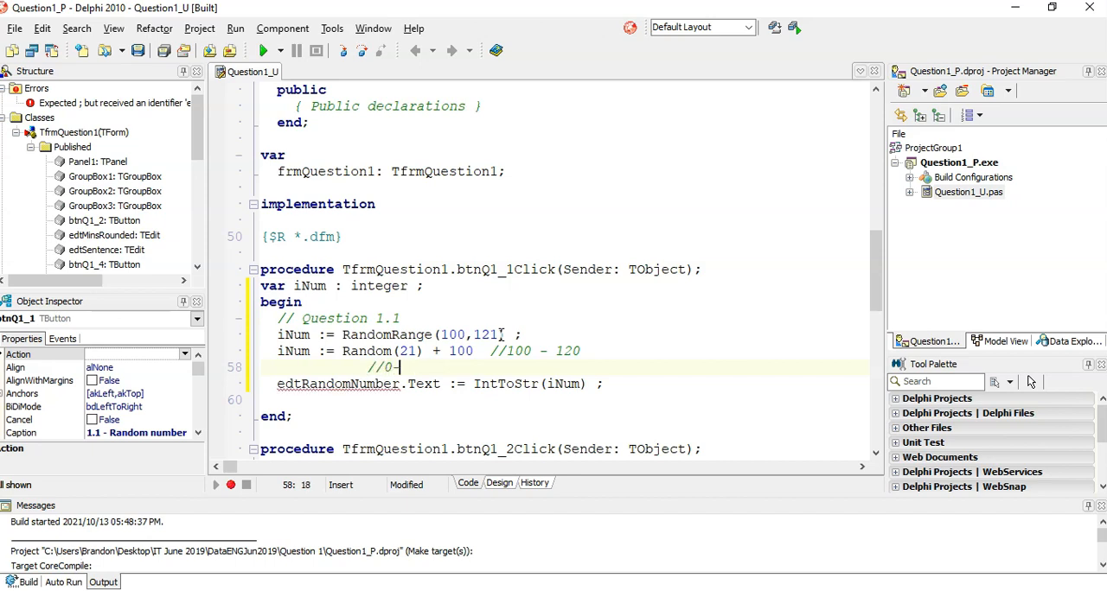
pyautogui.write('20')
pyautogui.click(563, 351)
pyautogui.write(';')
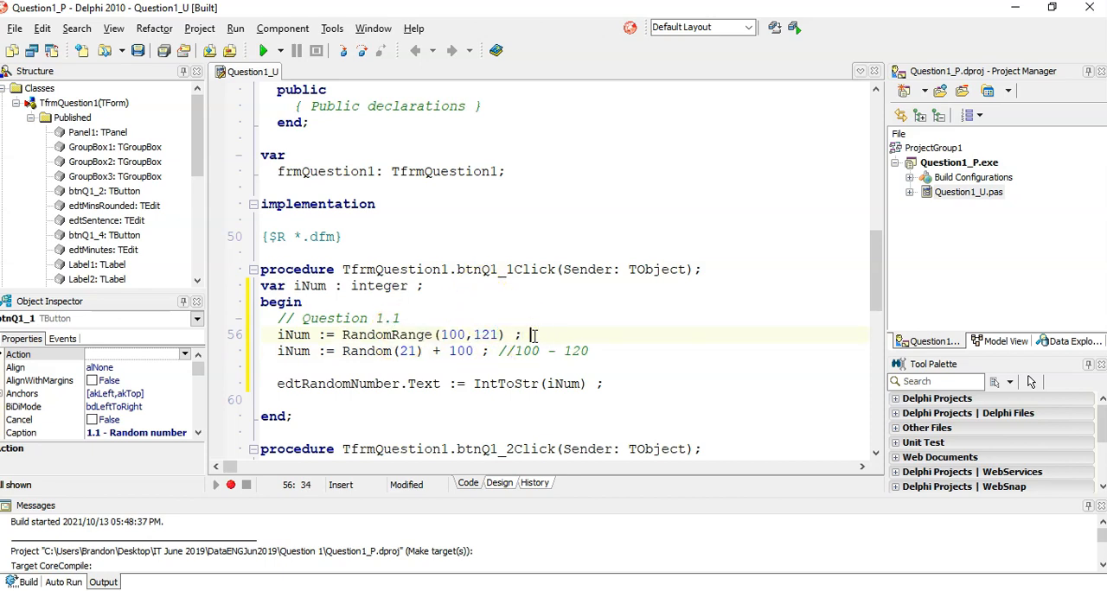
pyautogui.write('//add Math')
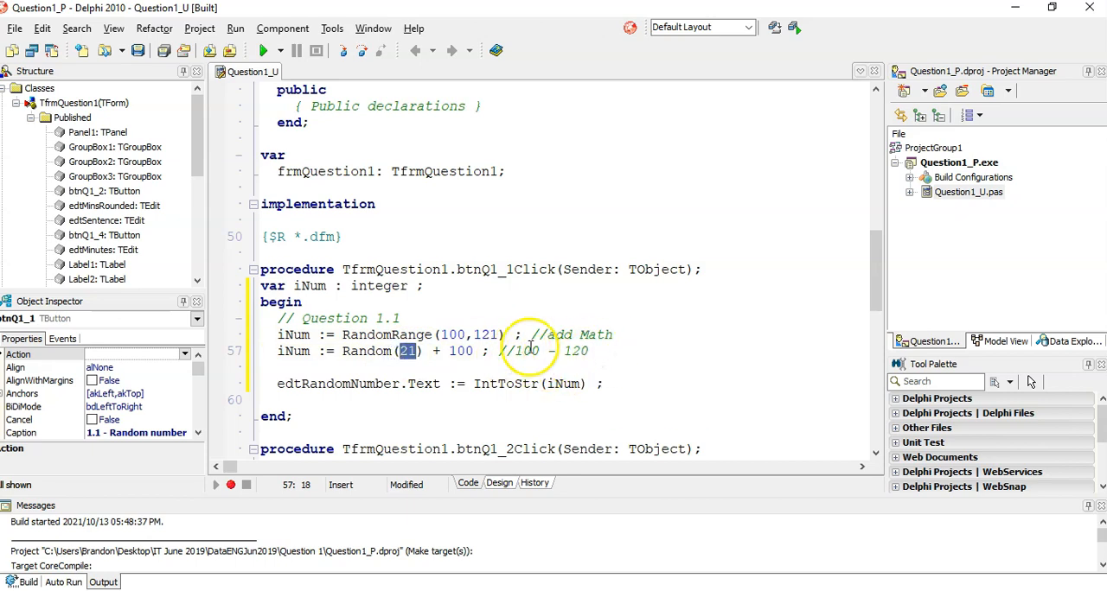
pyautogui.moveTo(525, 369)
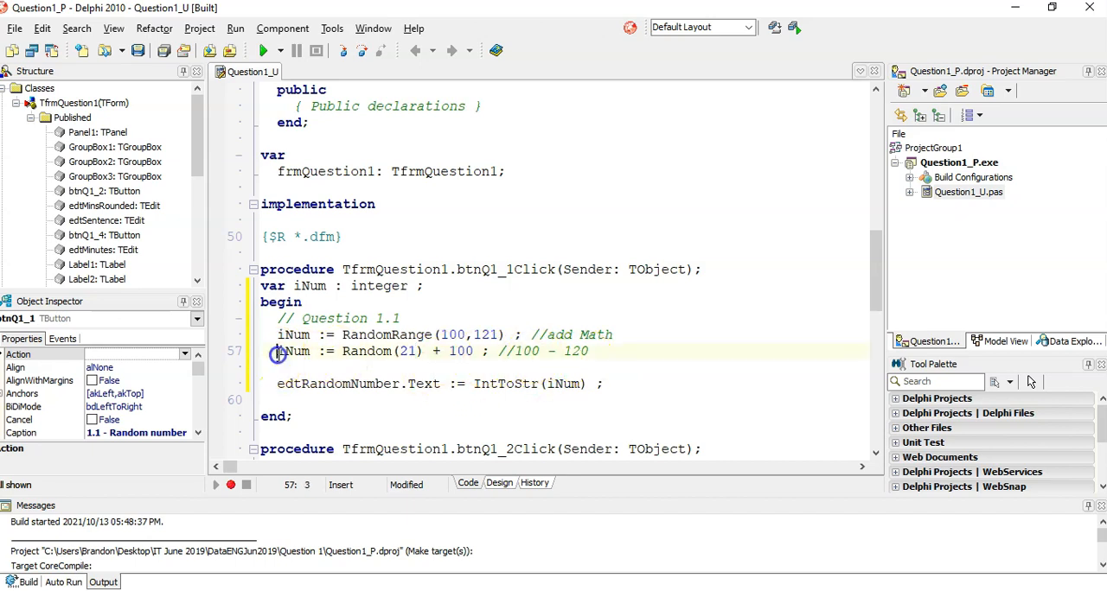
pyautogui.write('//')
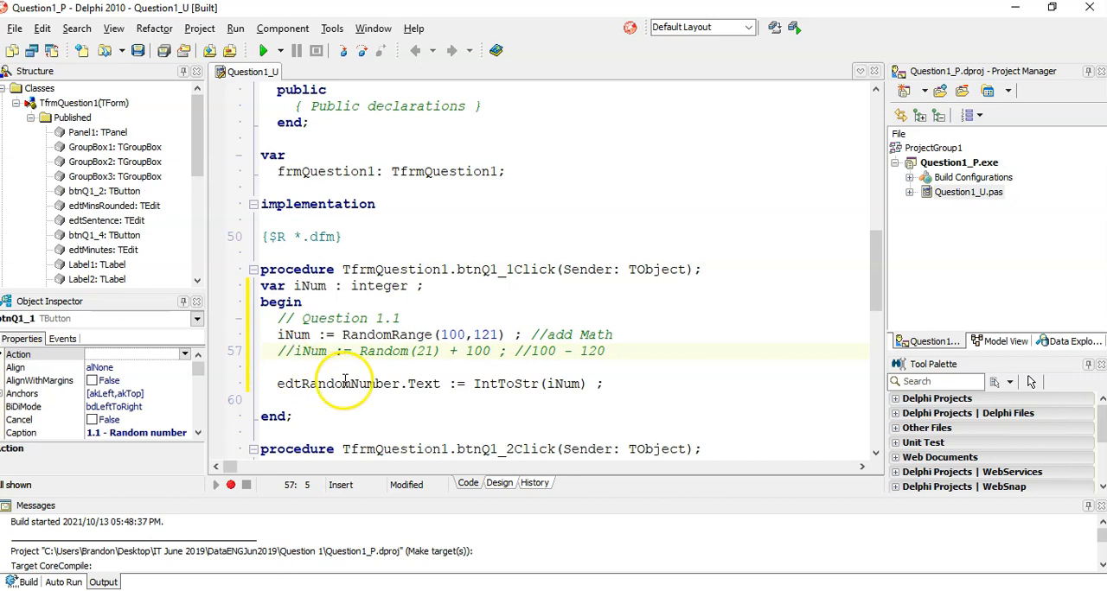
# Step: Run the Question 1 app, generate several random numbers (e.g. 104, 108, 103), then close it
pyautogui.click(266, 50)
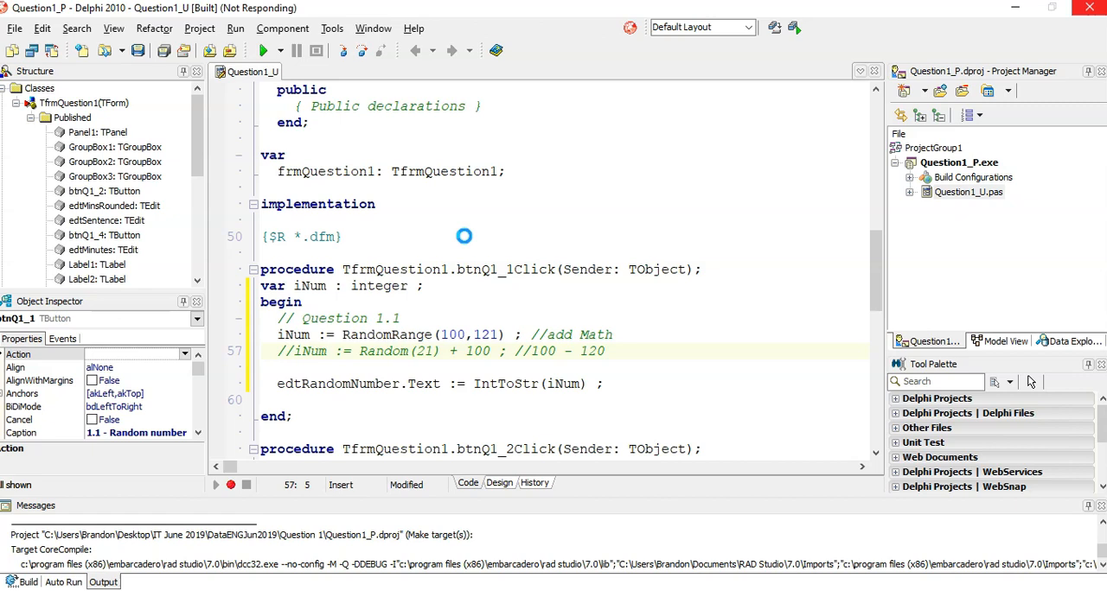
pyautogui.click(264, 50)
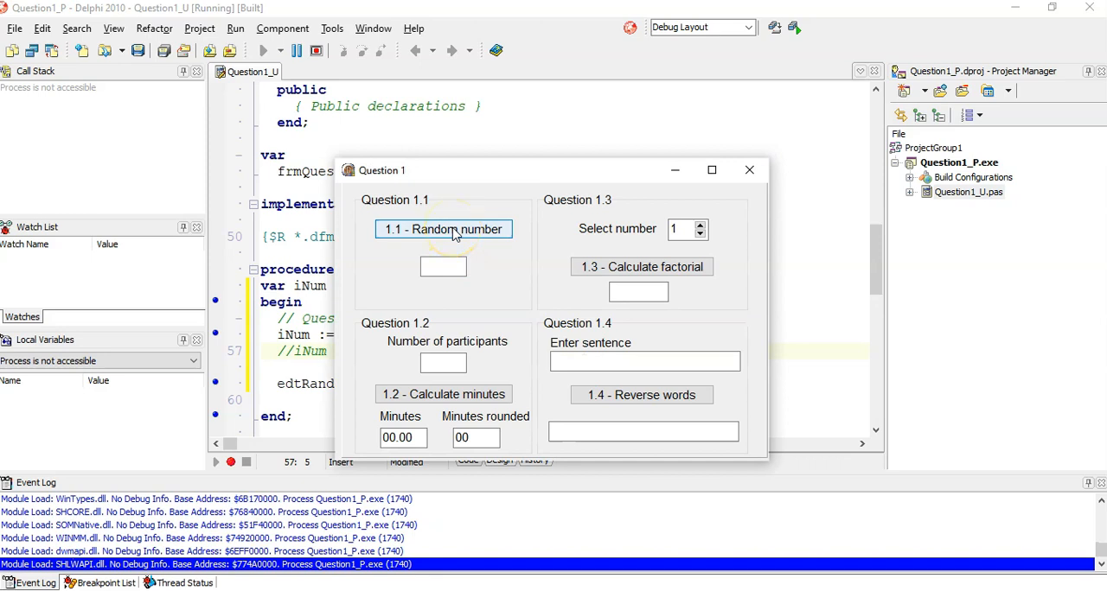
pyautogui.click(443, 229)
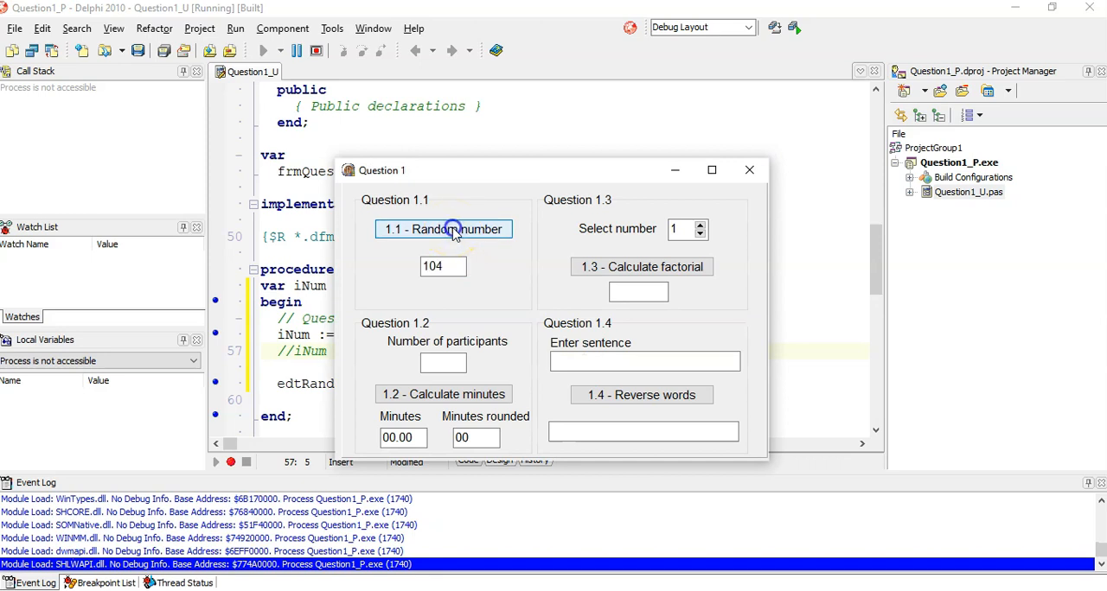
pyautogui.click(443, 229)
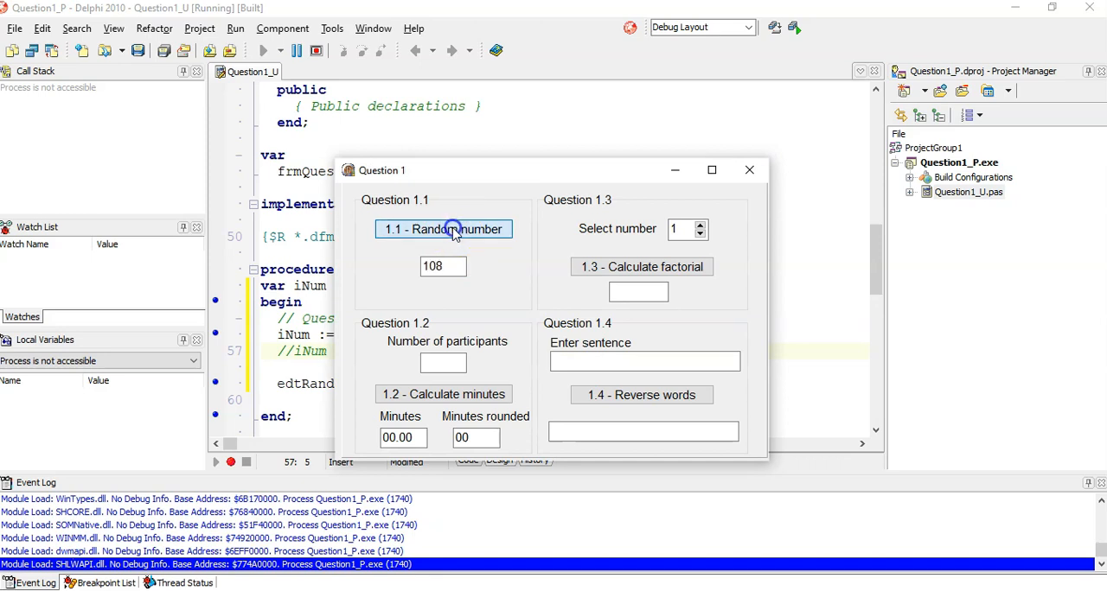
pyautogui.click(443, 229)
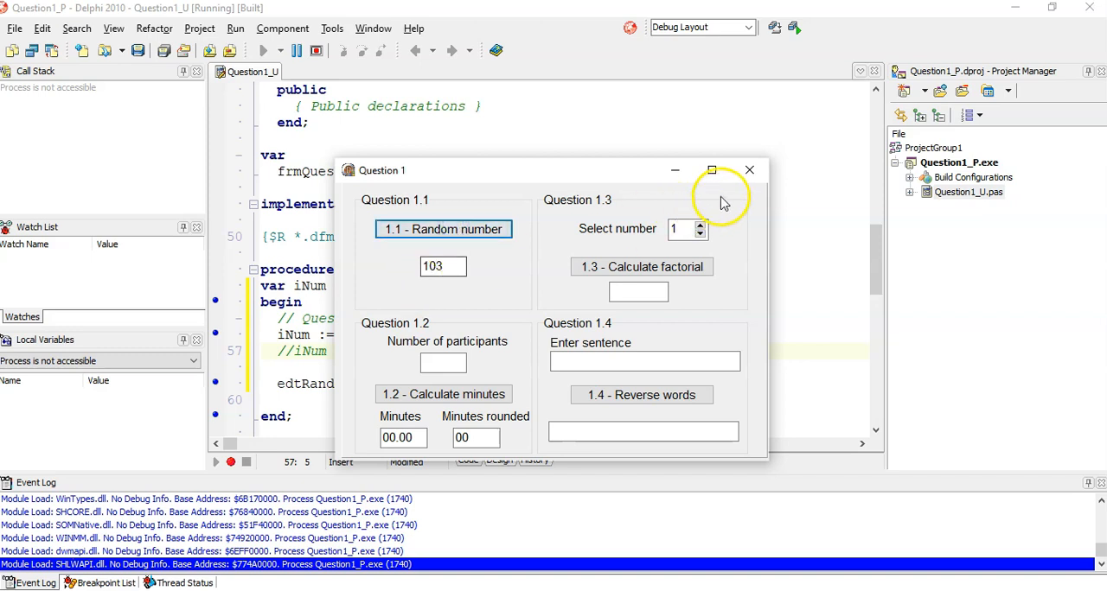
pyautogui.click(749, 169)
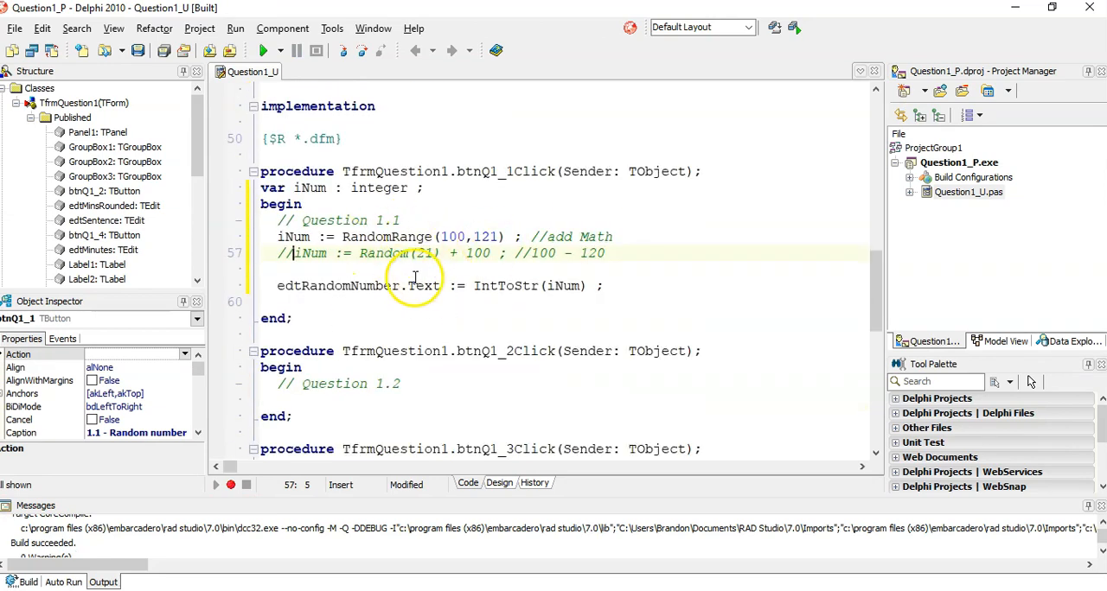
pyautogui.click(404, 237)
pyautogui.write('{  ')
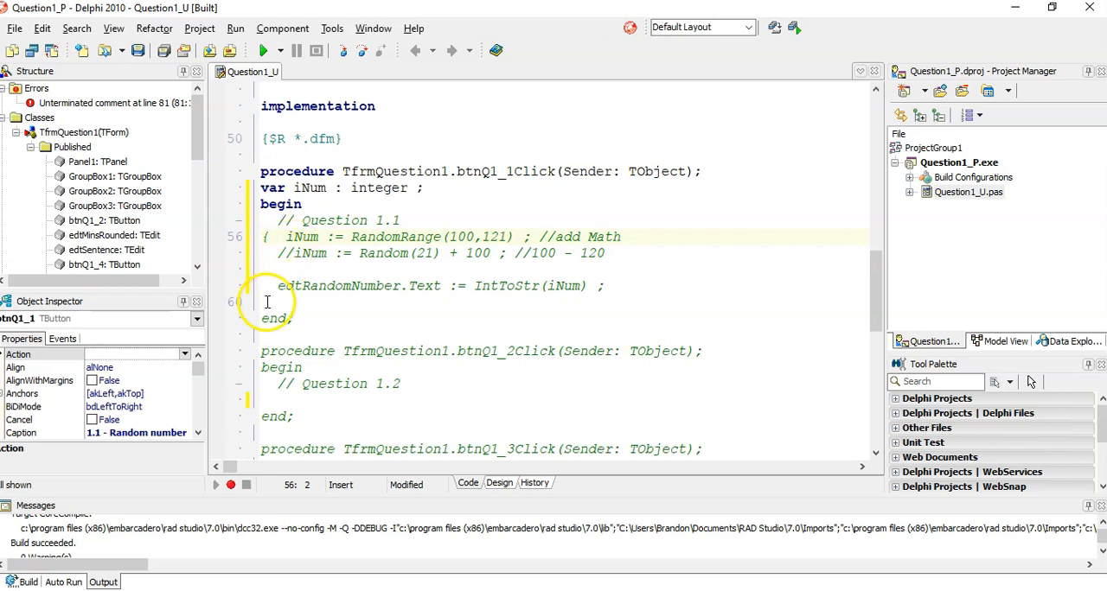
pyautogui.click(275, 302)
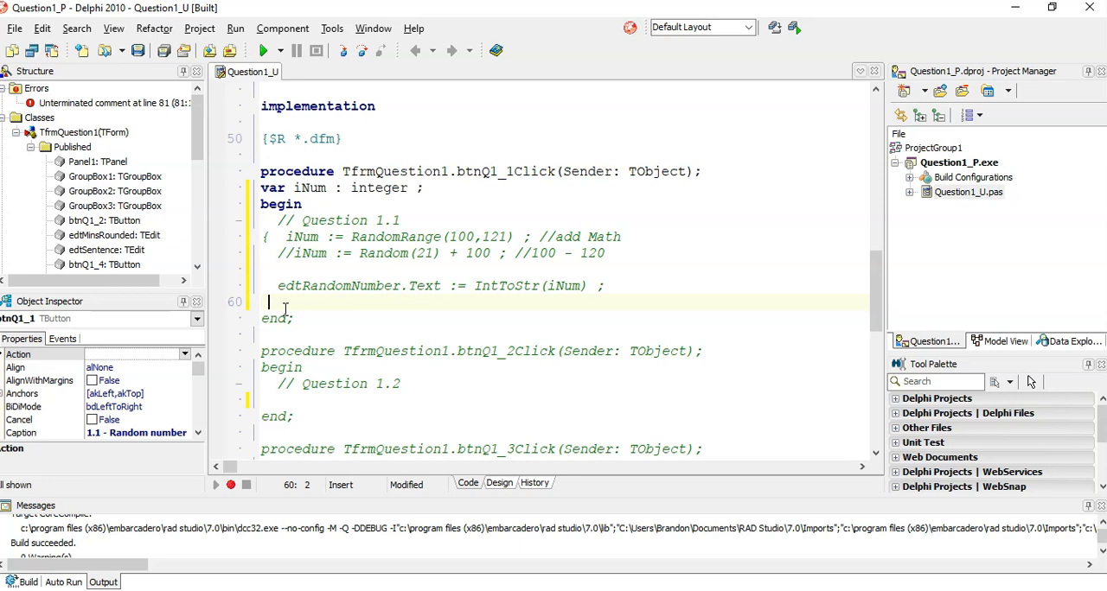
pyautogui.write('}')
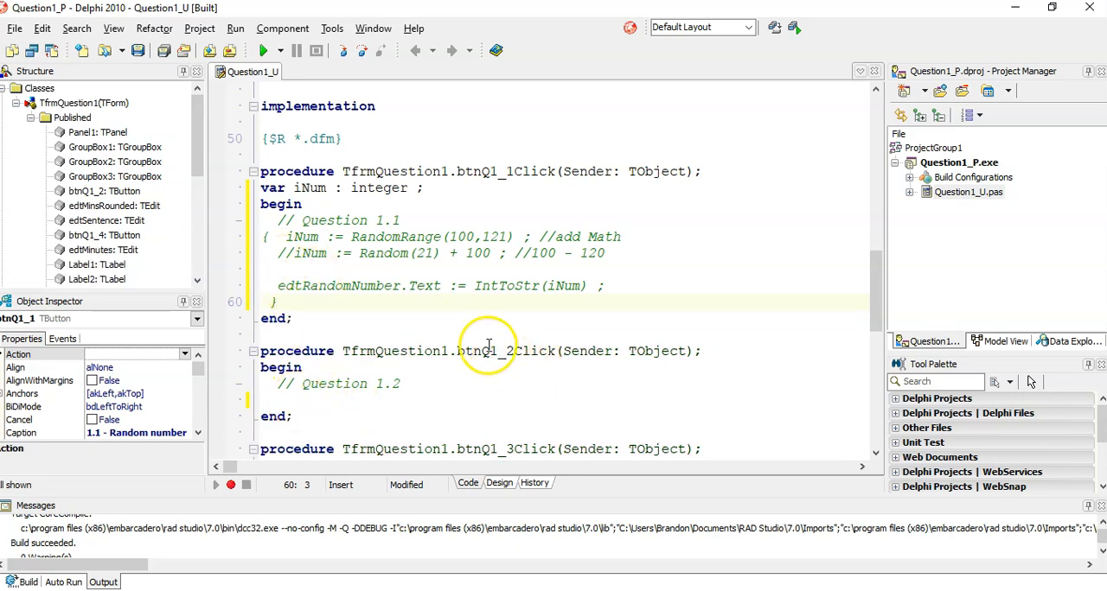
pyautogui.moveTo(480, 388)
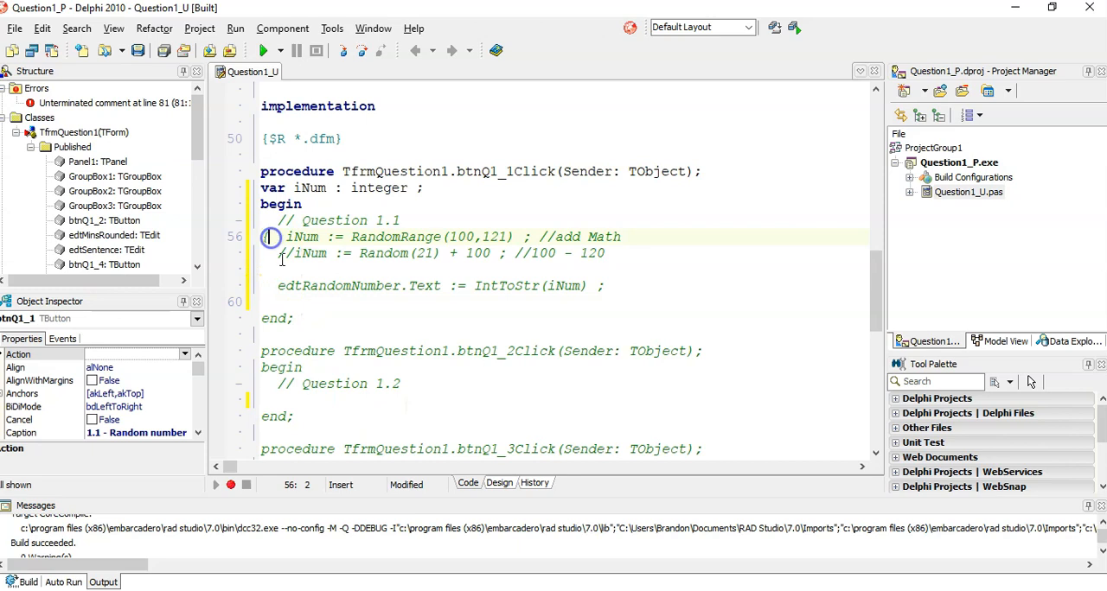
pyautogui.click(364, 396)
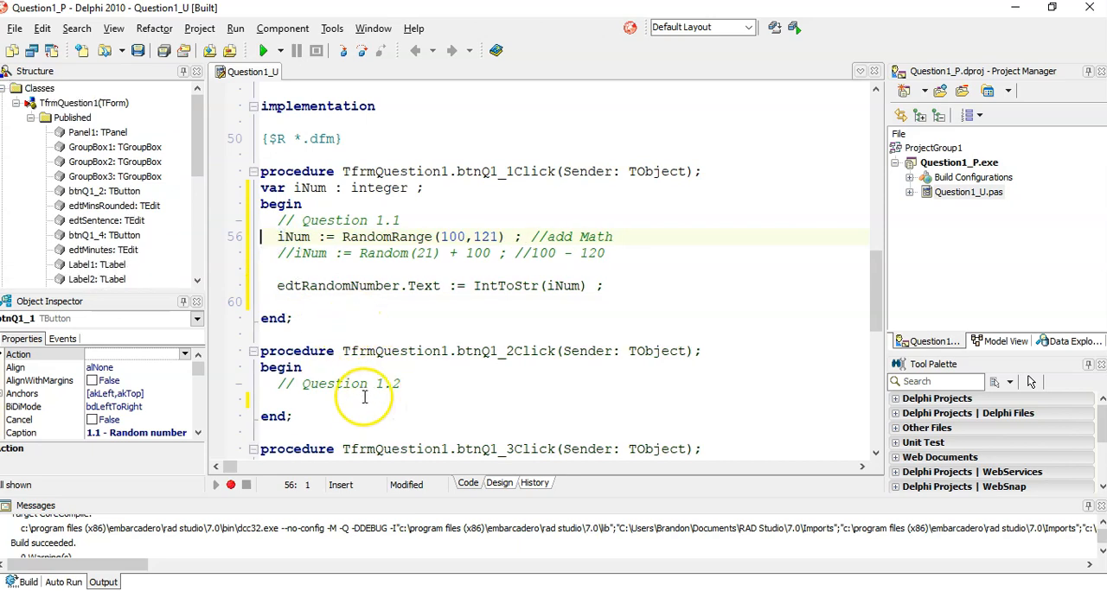
pyautogui.moveTo(374, 251)
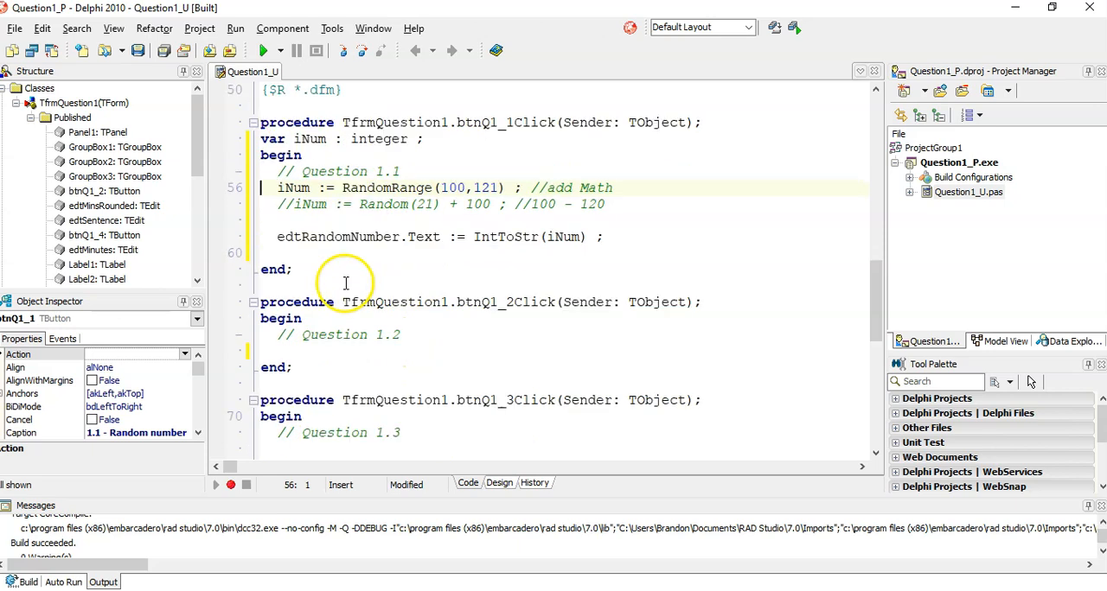
pyautogui.scroll(-3)
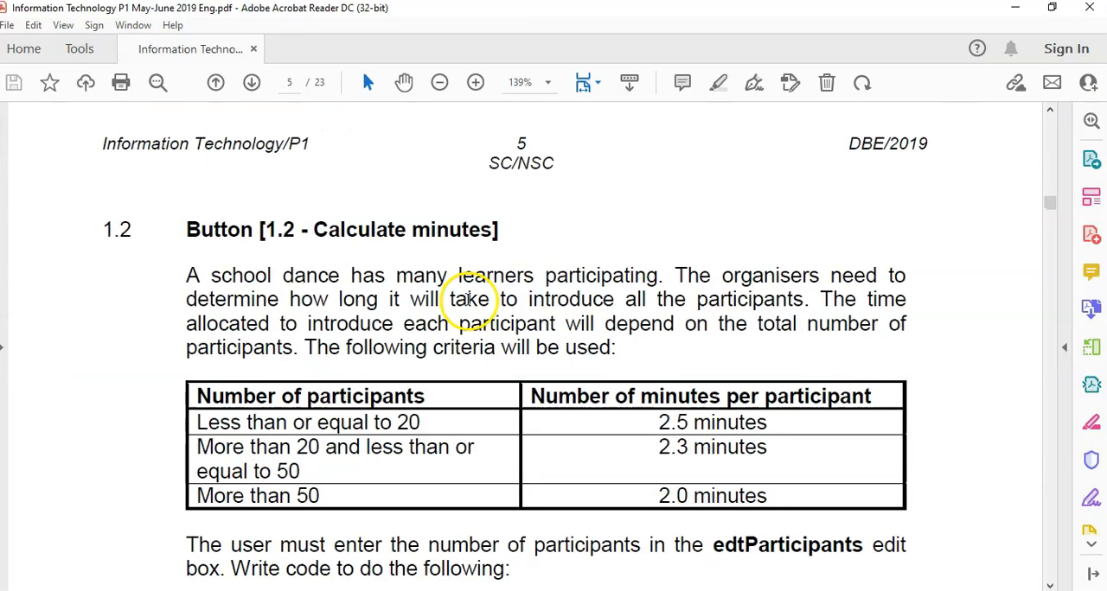
# Step: Scroll page 5 from the 1.2 heading through the criteria and bullets to the test data table
pyautogui.scroll(-3)
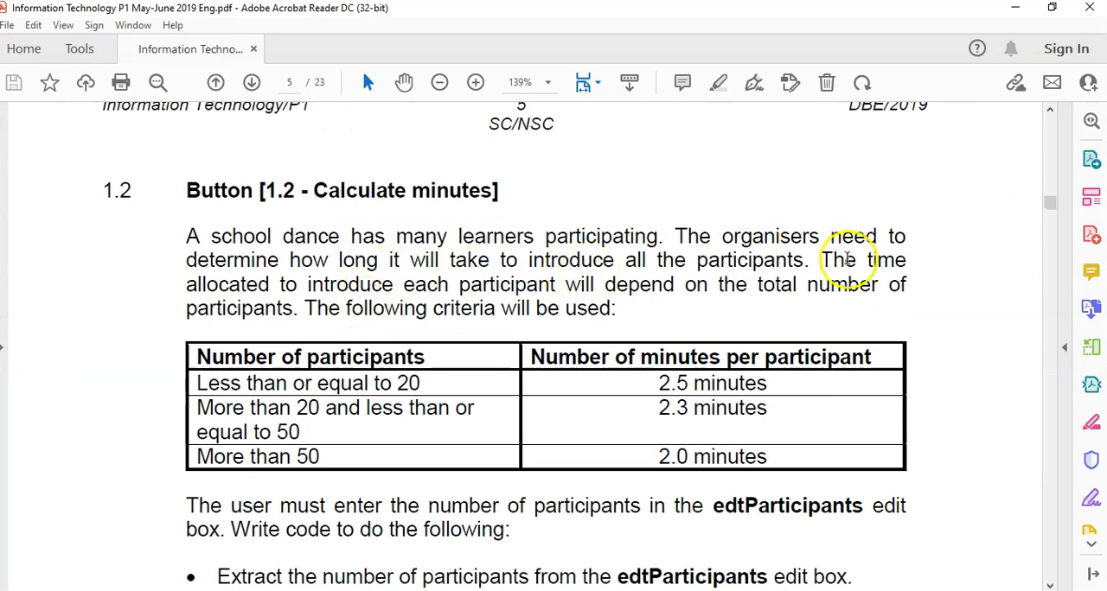
pyautogui.moveTo(459, 284)
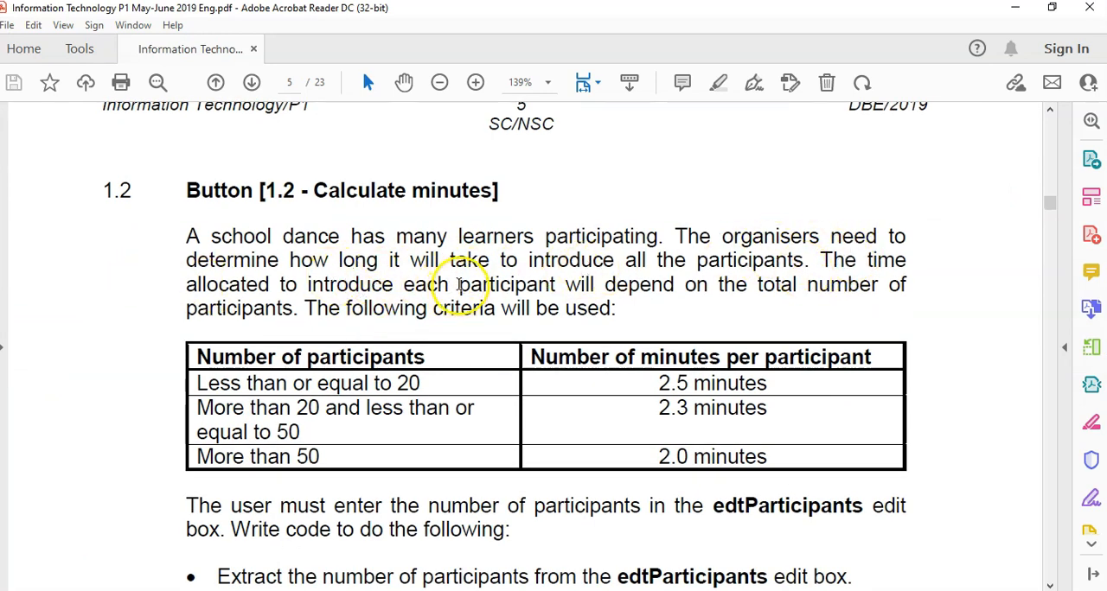
pyautogui.moveTo(830, 284)
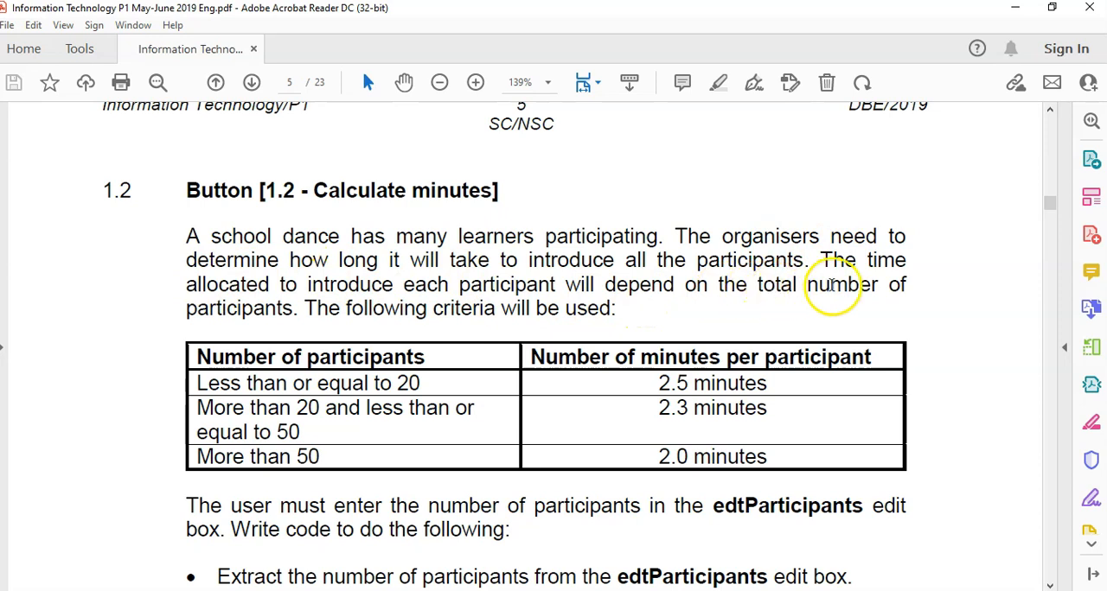
pyautogui.scroll(-3)
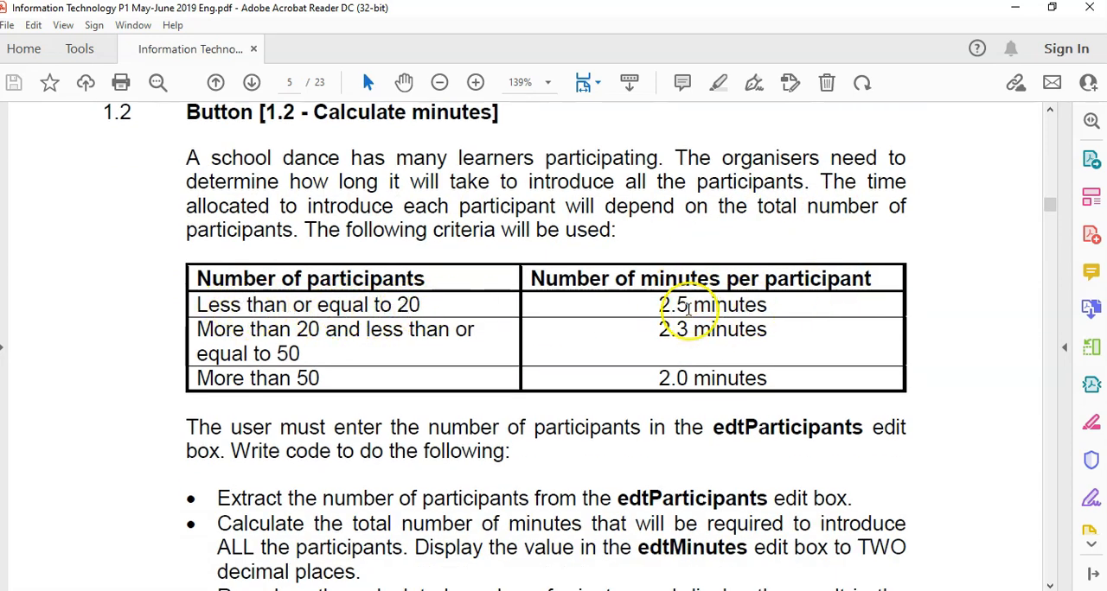
pyautogui.moveTo(260, 346)
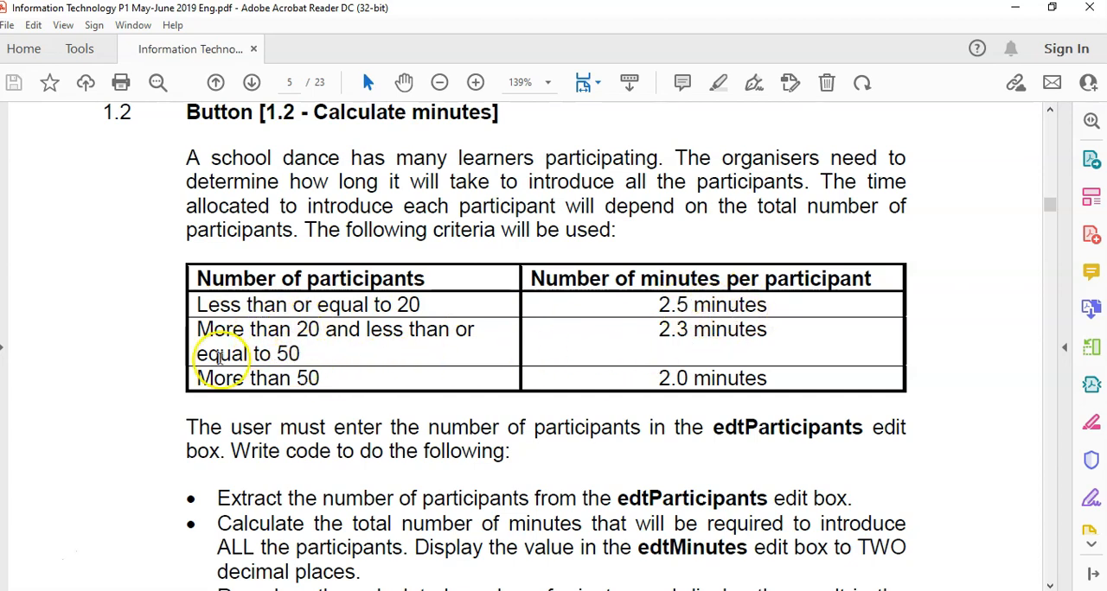
pyautogui.moveTo(670, 337)
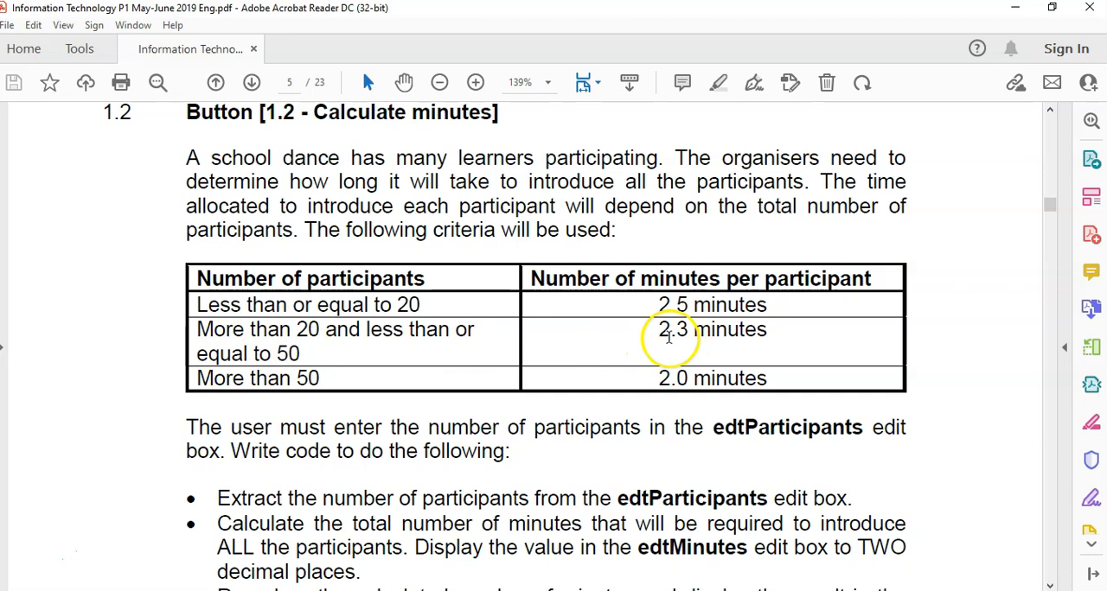
pyautogui.moveTo(324, 332)
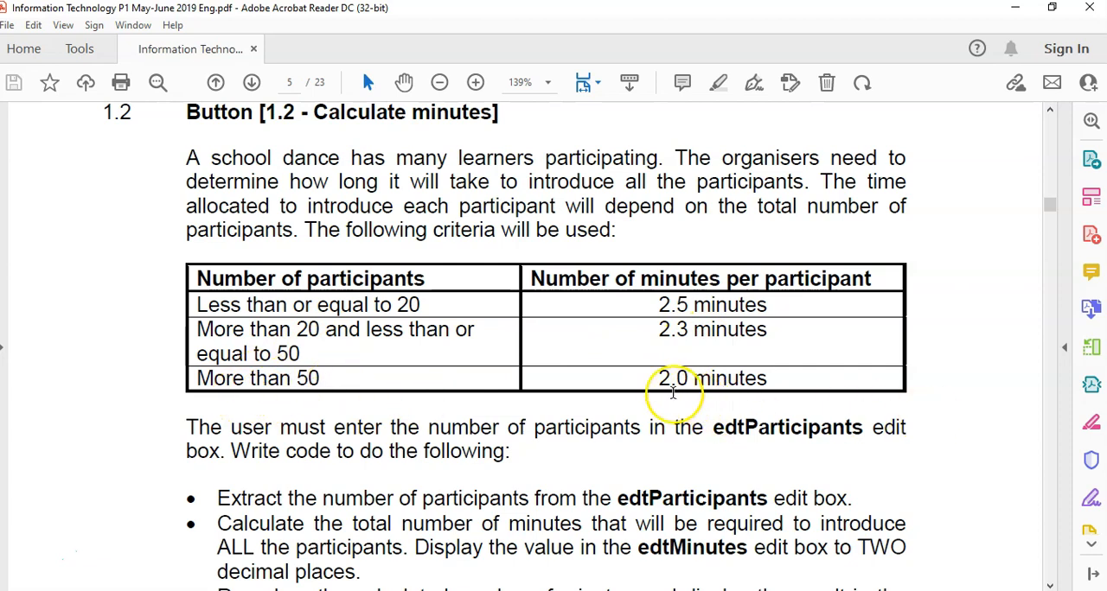
pyautogui.scroll(-3)
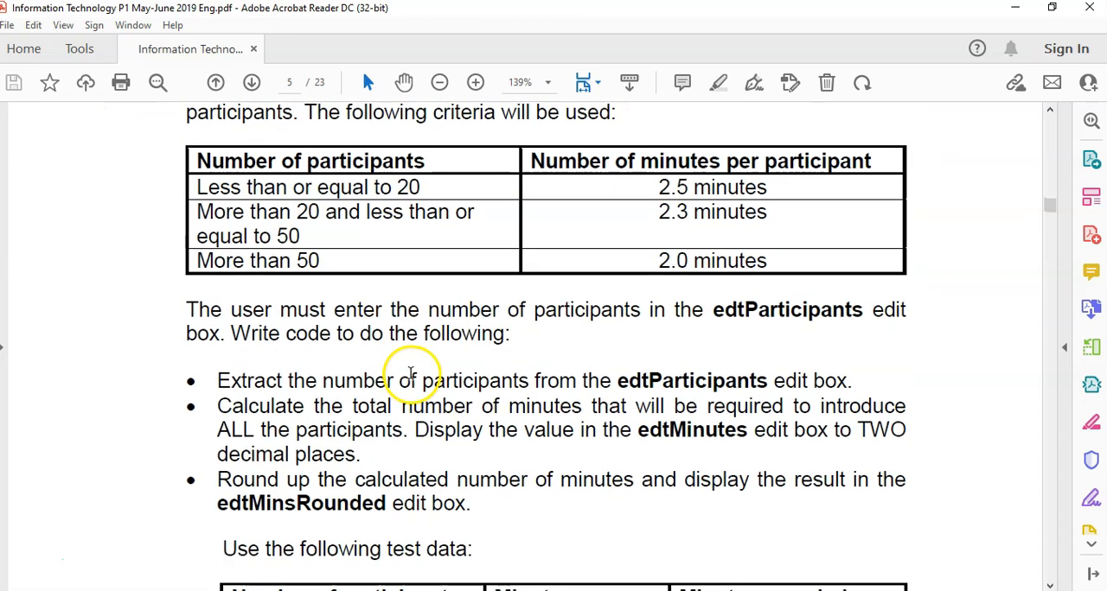
pyautogui.moveTo(795, 381)
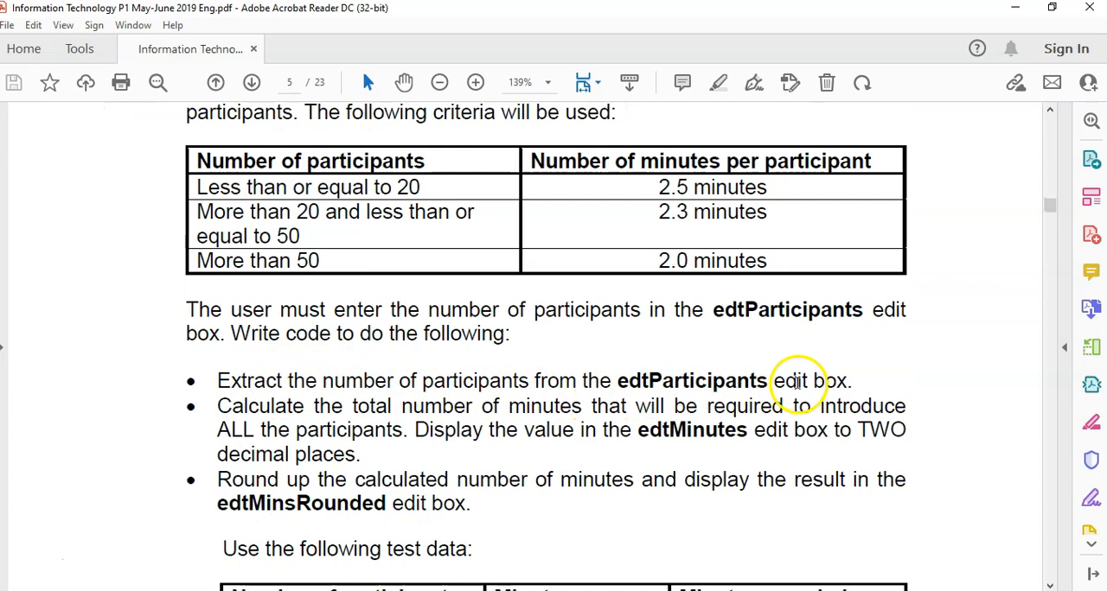
pyautogui.moveTo(799, 454)
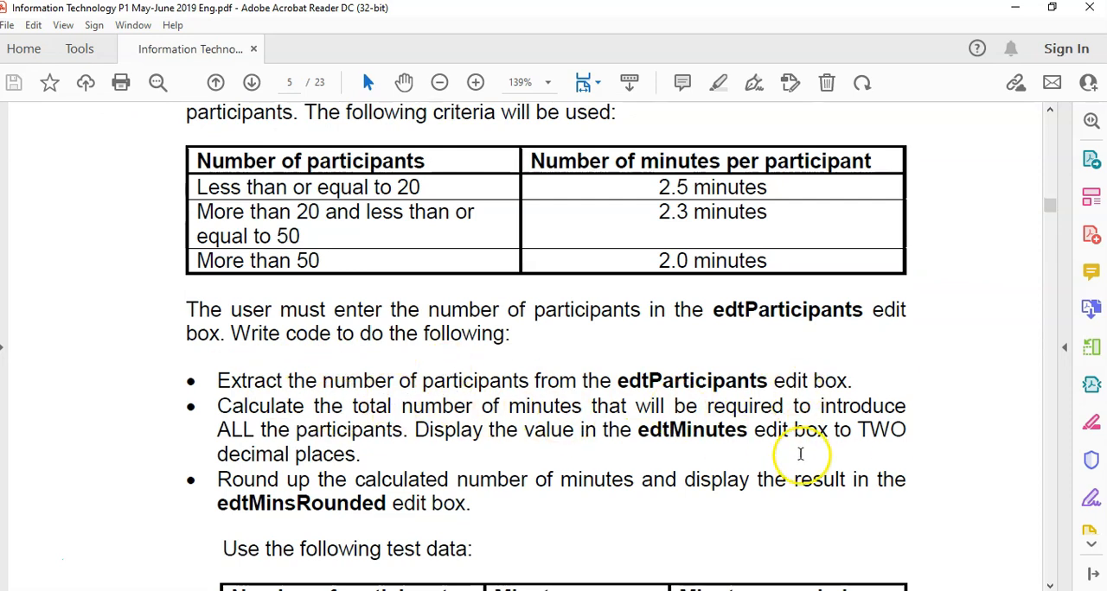
pyautogui.scroll(-3)
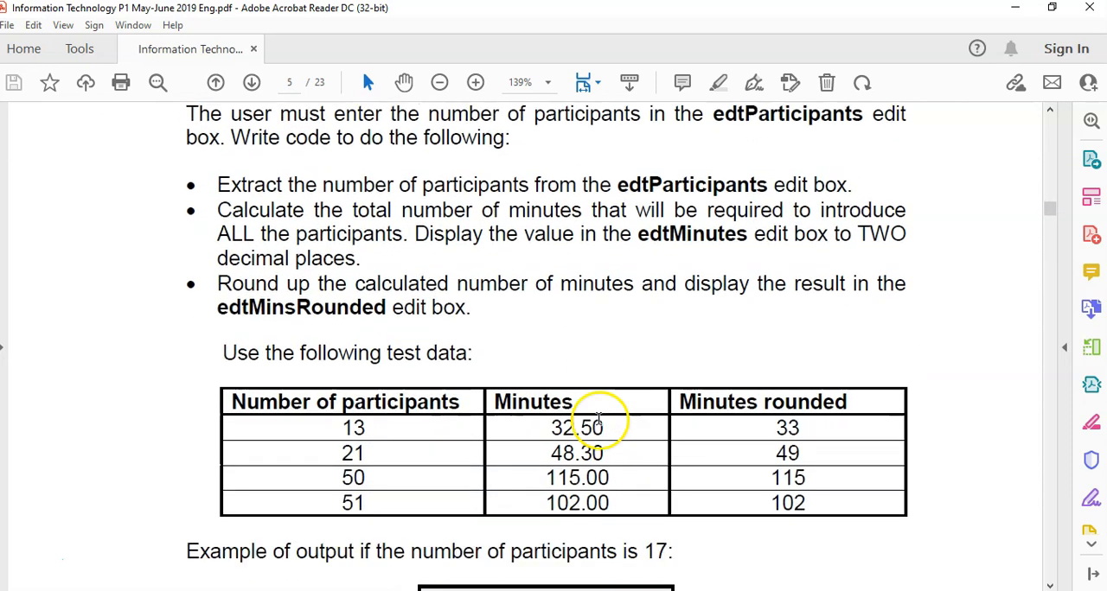
pyautogui.scroll(-3)
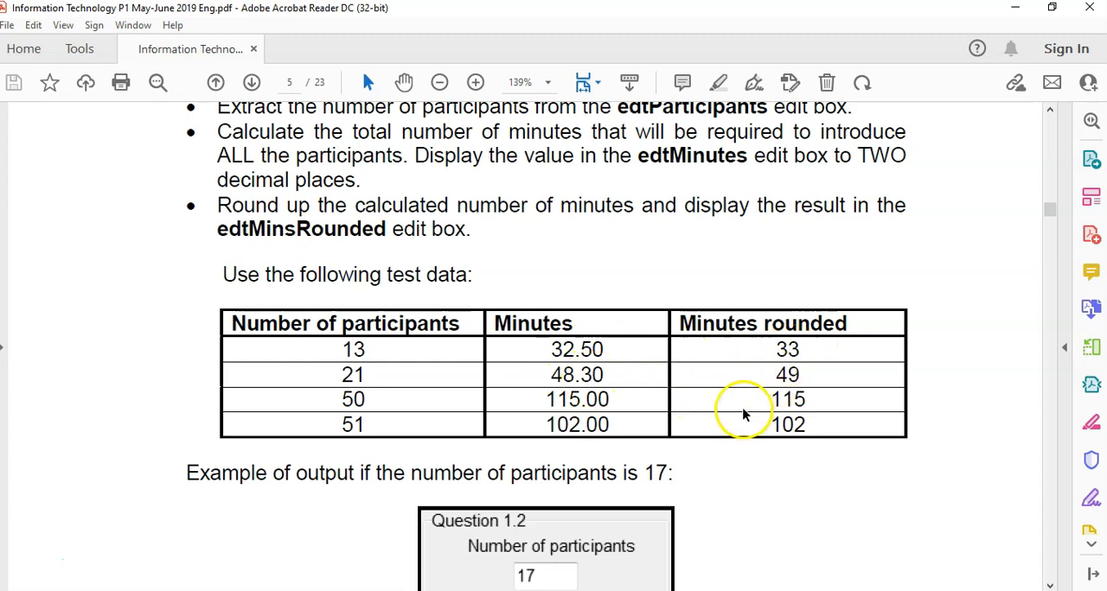
pyautogui.scroll(-3)
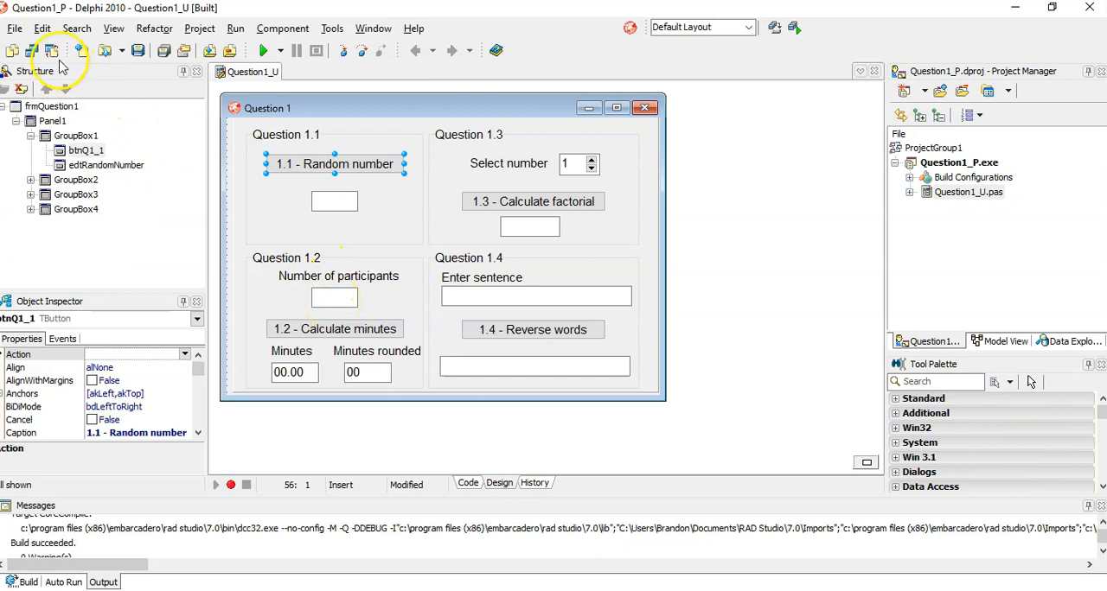
# Step: Declare iPart : integer and assign it StrToInt(edtParticipants.Text) in btnQ1_2Click
pyautogui.click(467, 482)
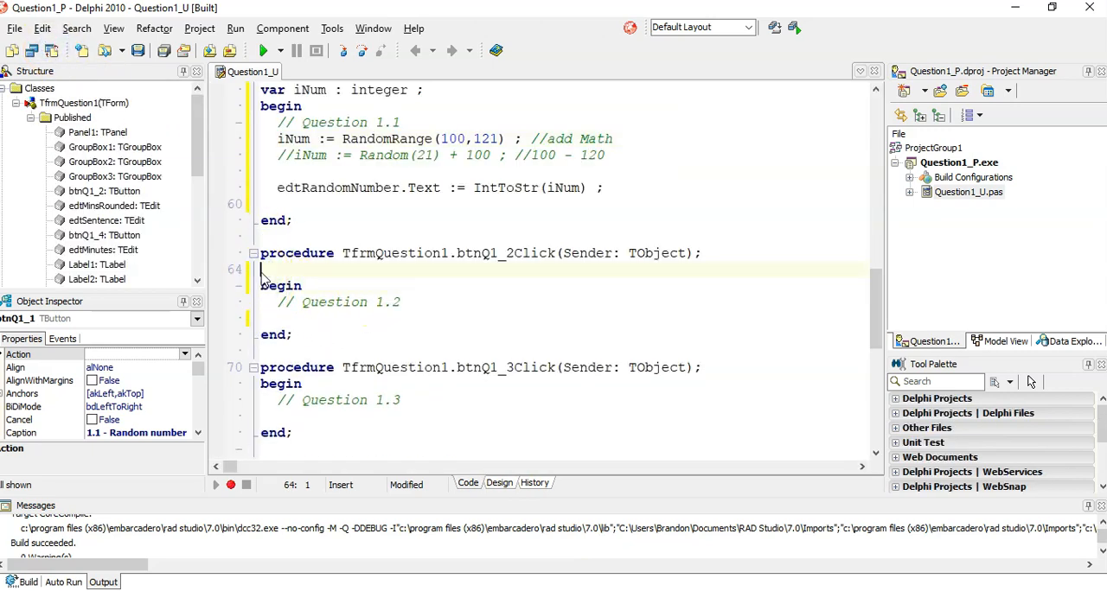
pyautogui.write('var iPa')
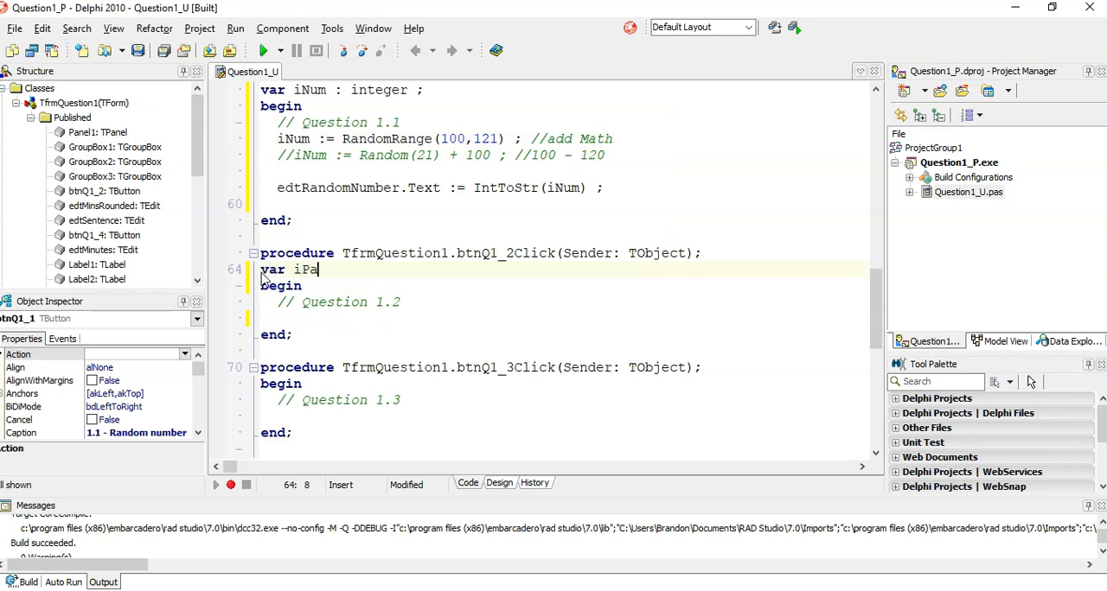
pyautogui.write('rt :')
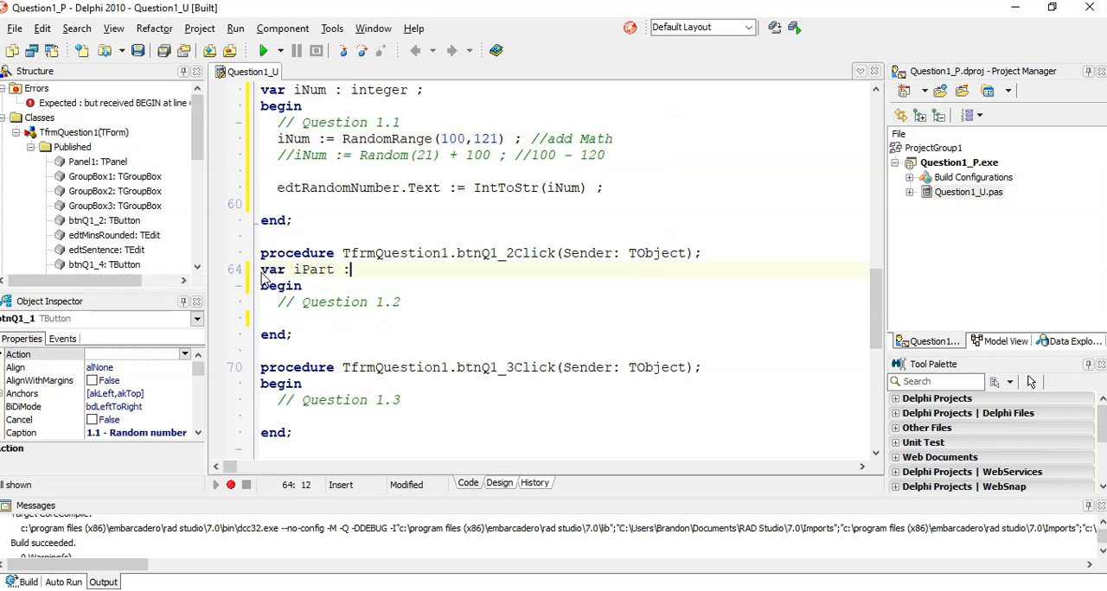
pyautogui.write('integer ;')
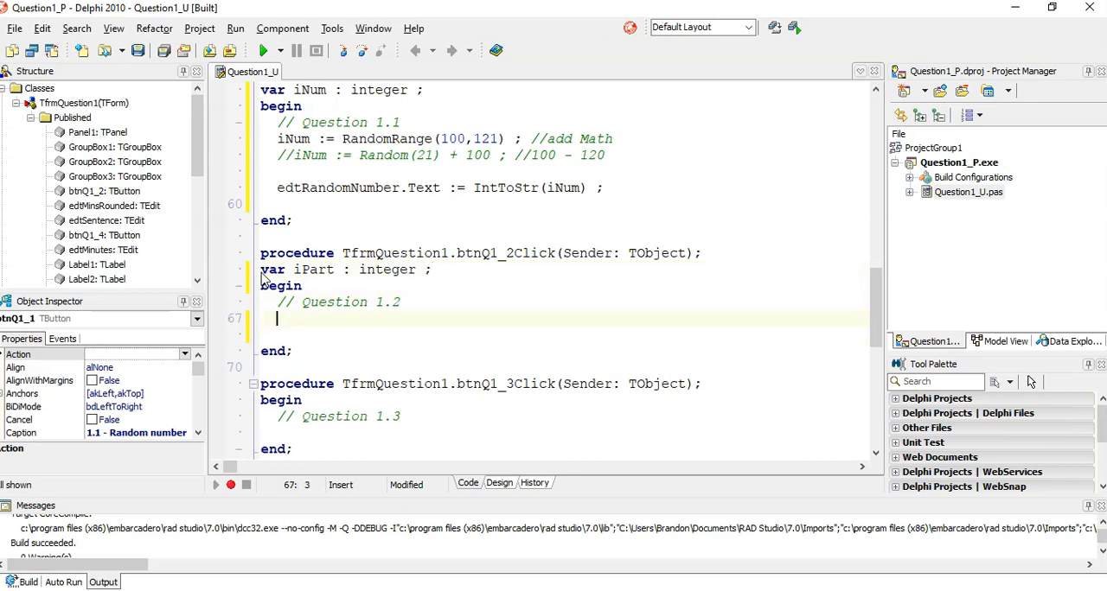
pyautogui.write('iPart :=')
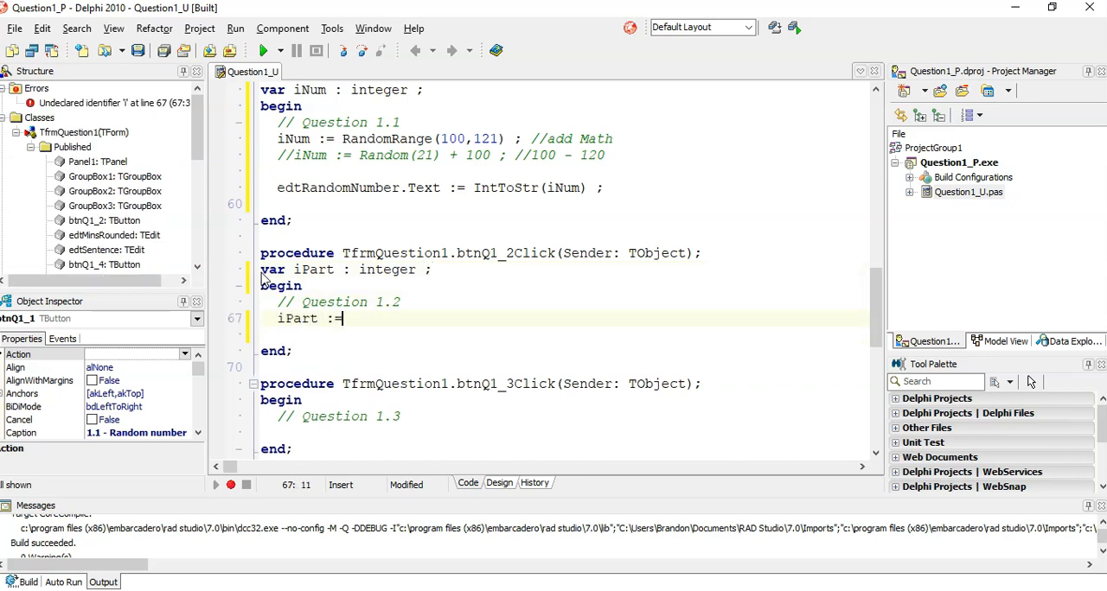
pyautogui.write('edt')
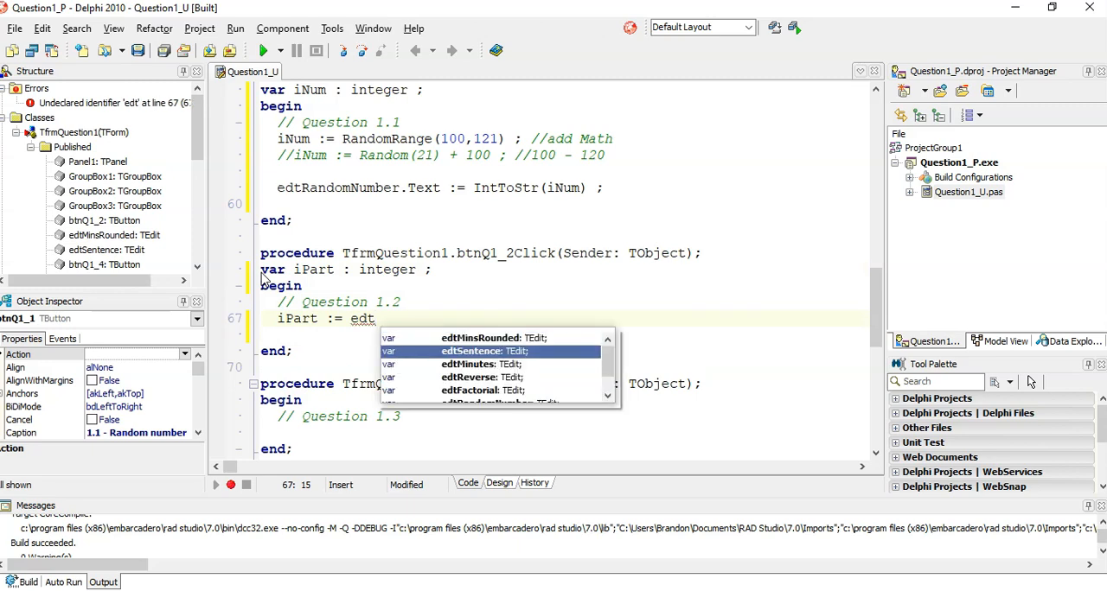
pyautogui.write('Participants')
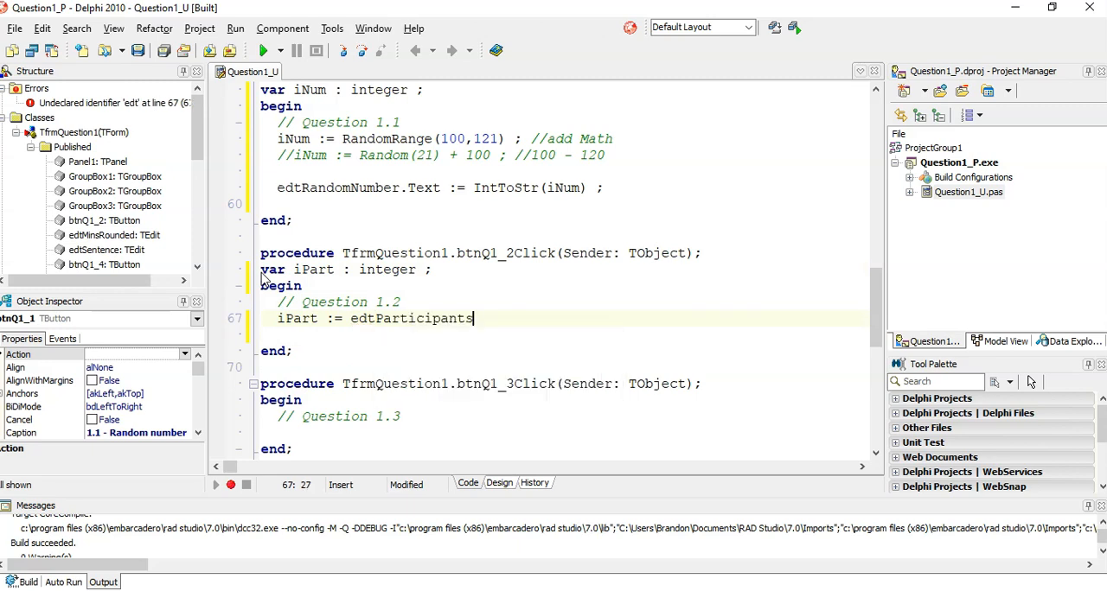
pyautogui.write('.Text')
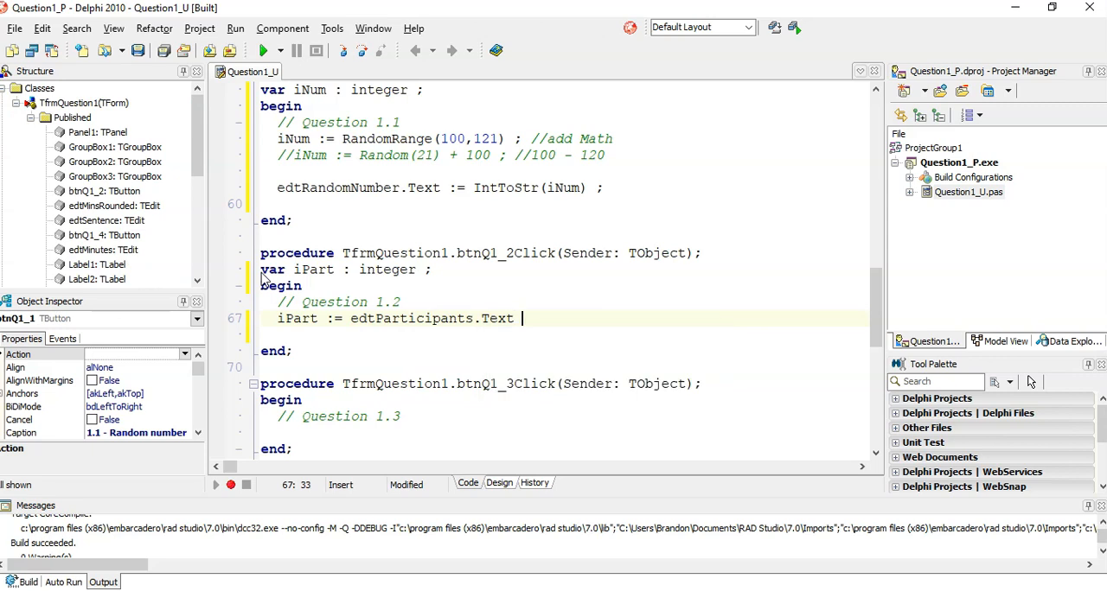
pyautogui.write(';')
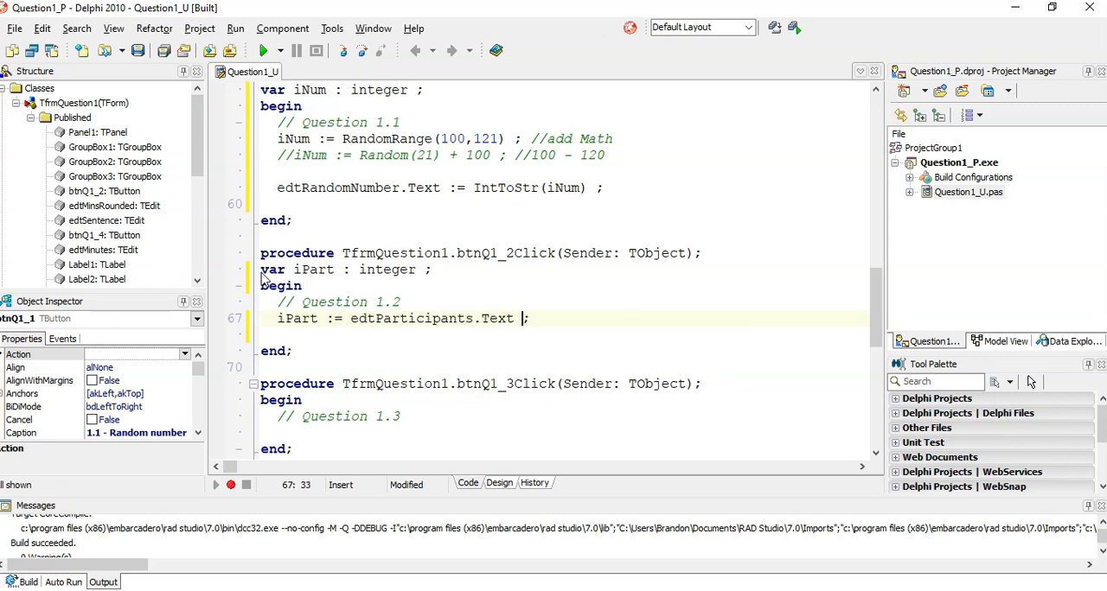
pyautogui.write('S')
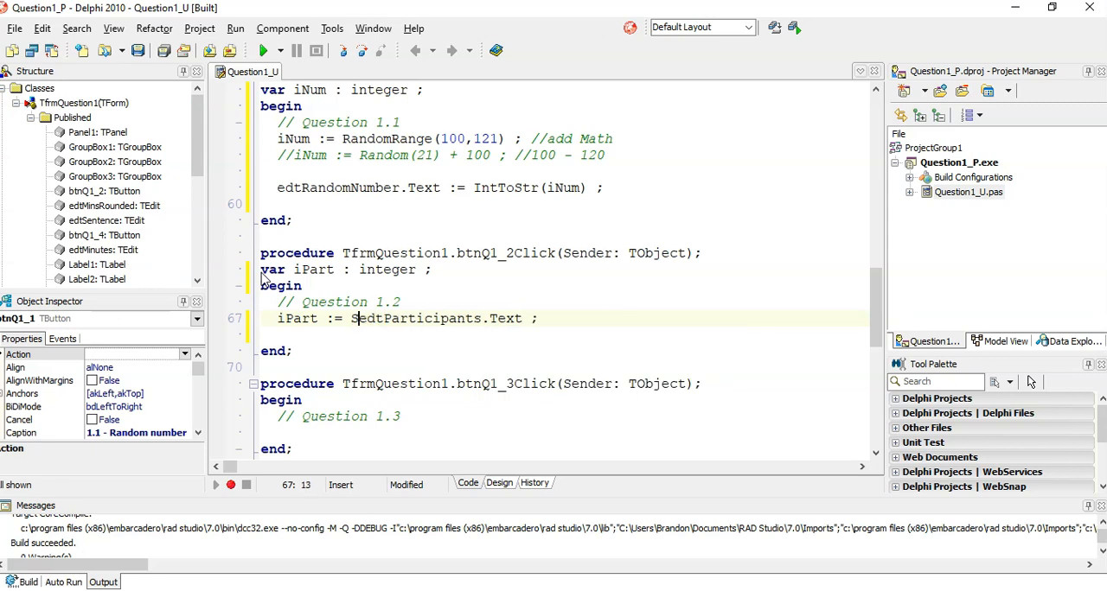
pyautogui.write('StrToInt(')
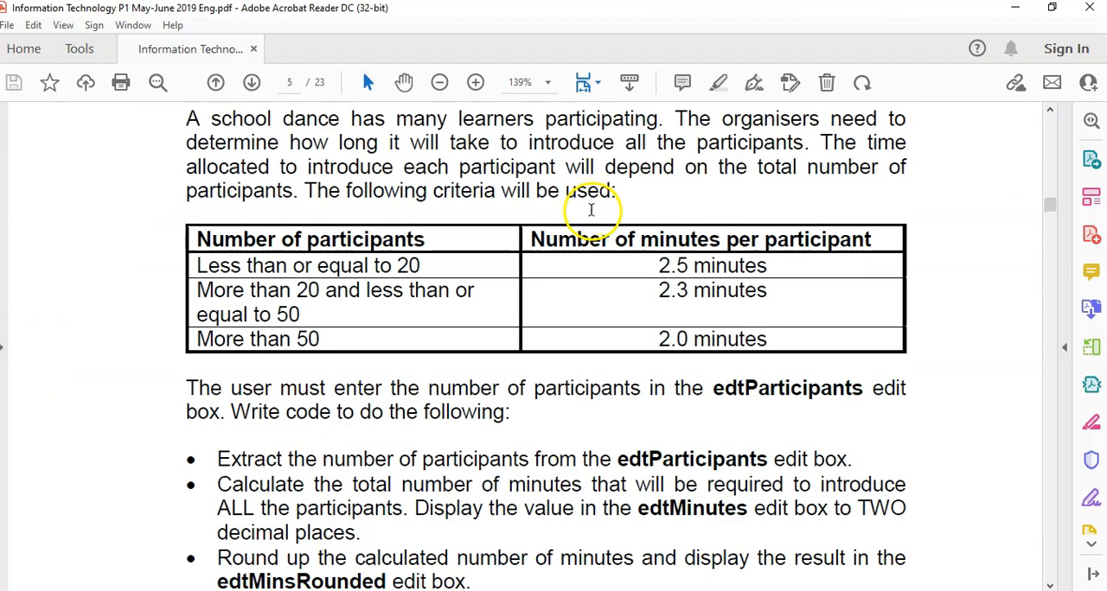
pyautogui.moveTo(740, 255)
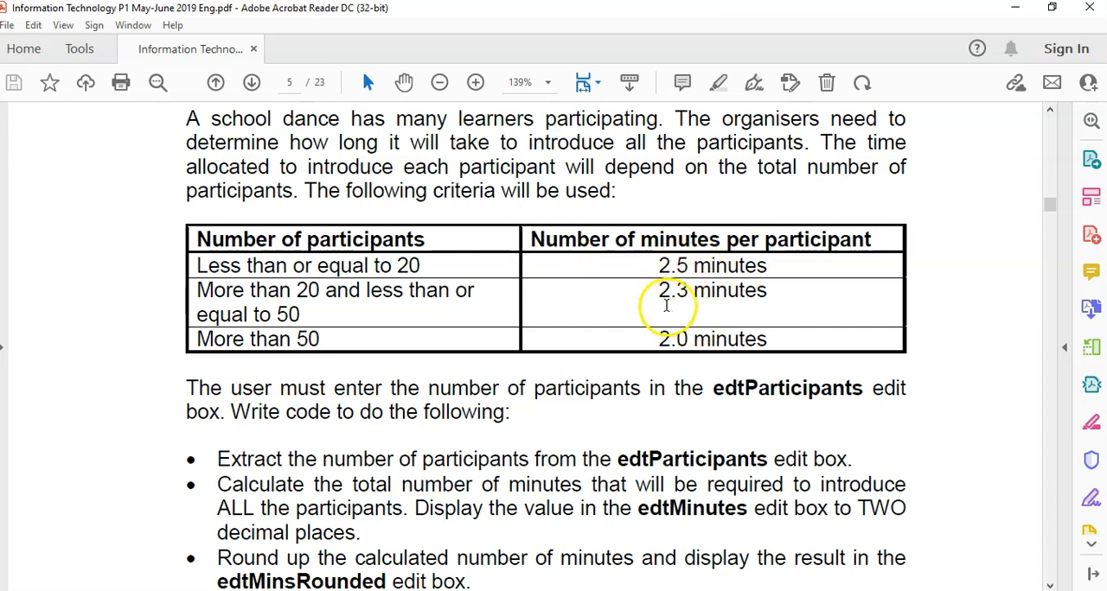
pyautogui.moveTo(624, 582)
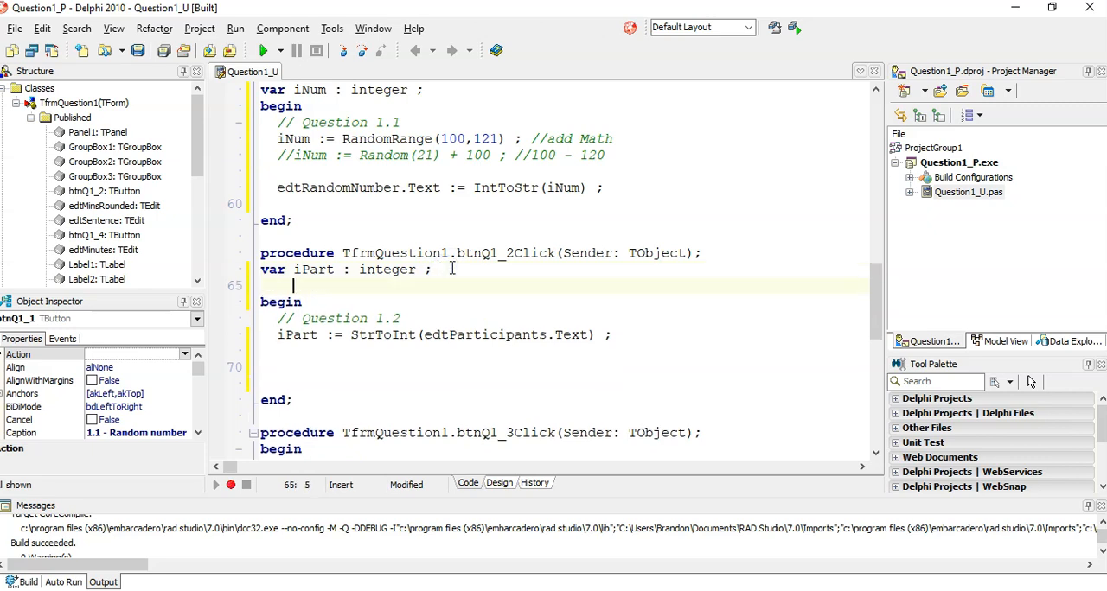
# Step: Declare rMinPP : real and add 'if iPart <= 20 then rMinPP := 2.5'
pyautogui.write('rM')
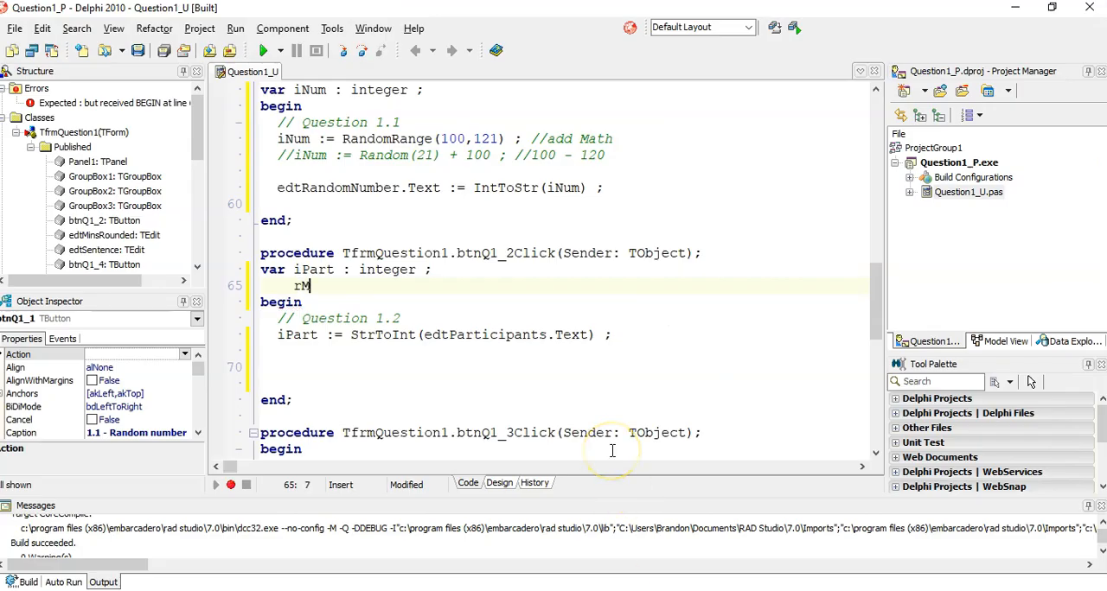
pyautogui.write('inPP : real ;')
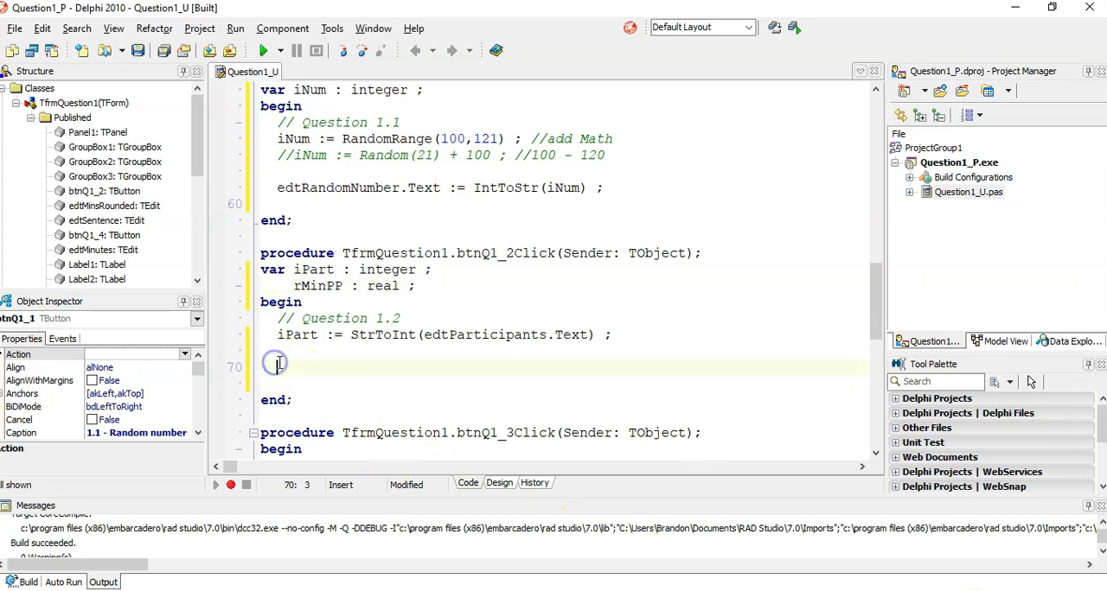
pyautogui.write('if True then')
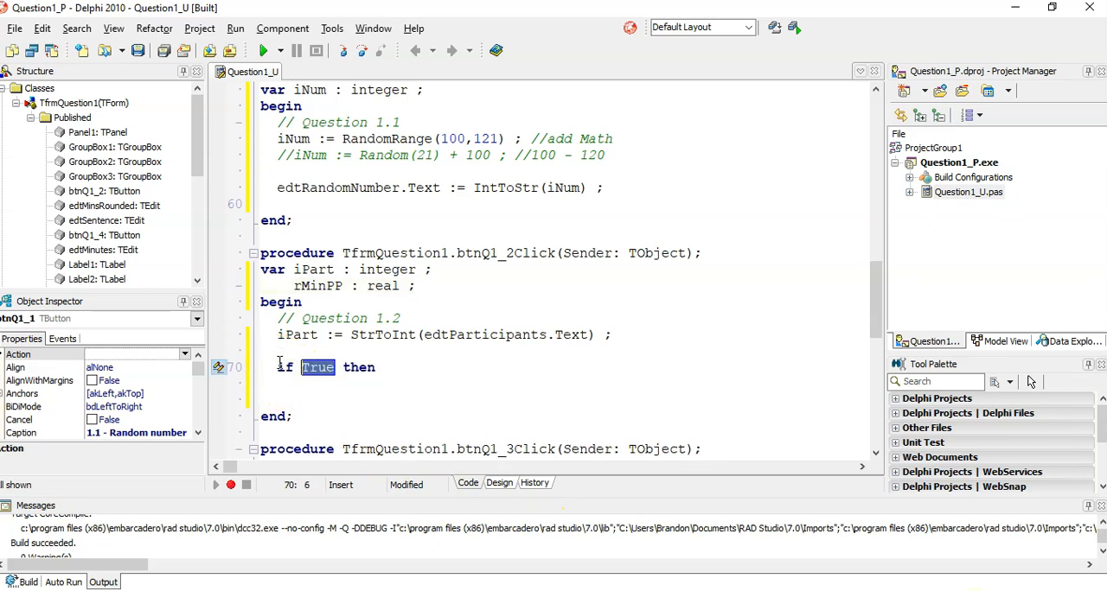
pyautogui.write('iPart')
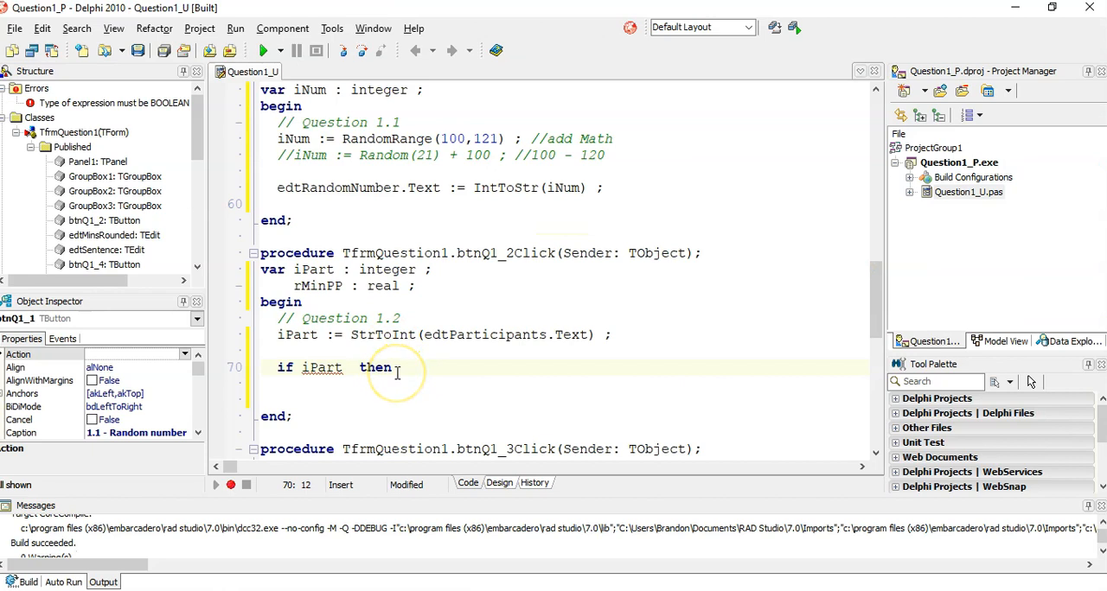
pyautogui.write('<= 2')
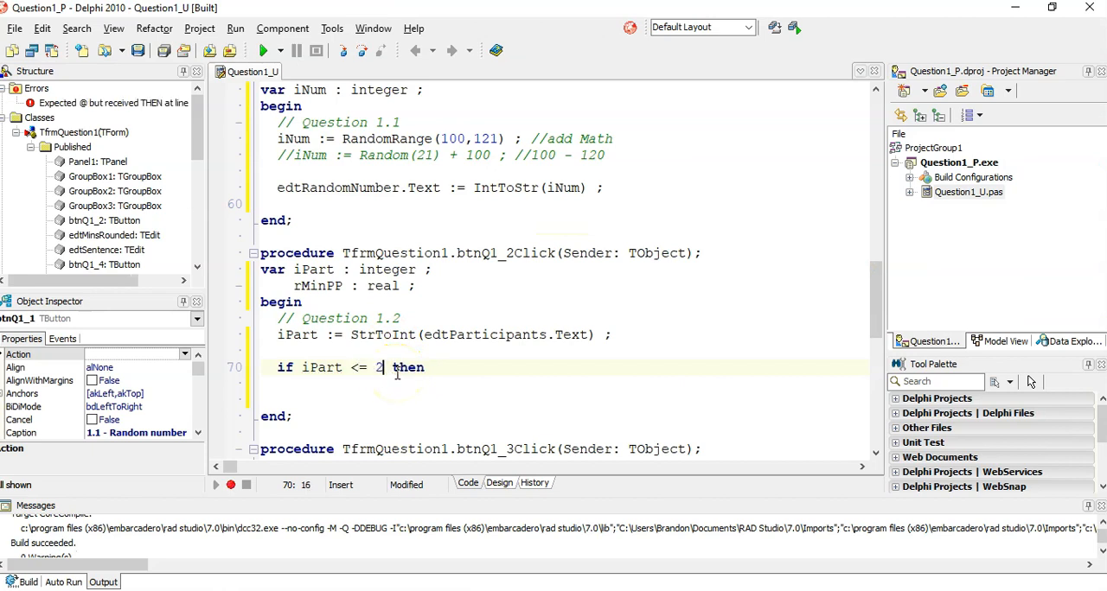
pyautogui.write('0')
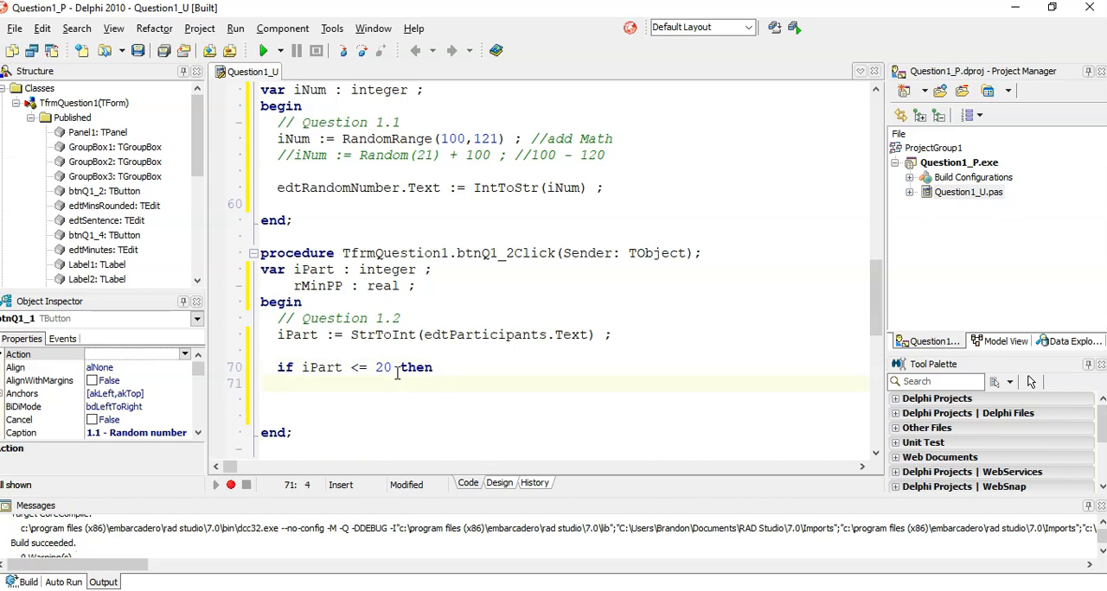
pyautogui.write('rMinPP :=')
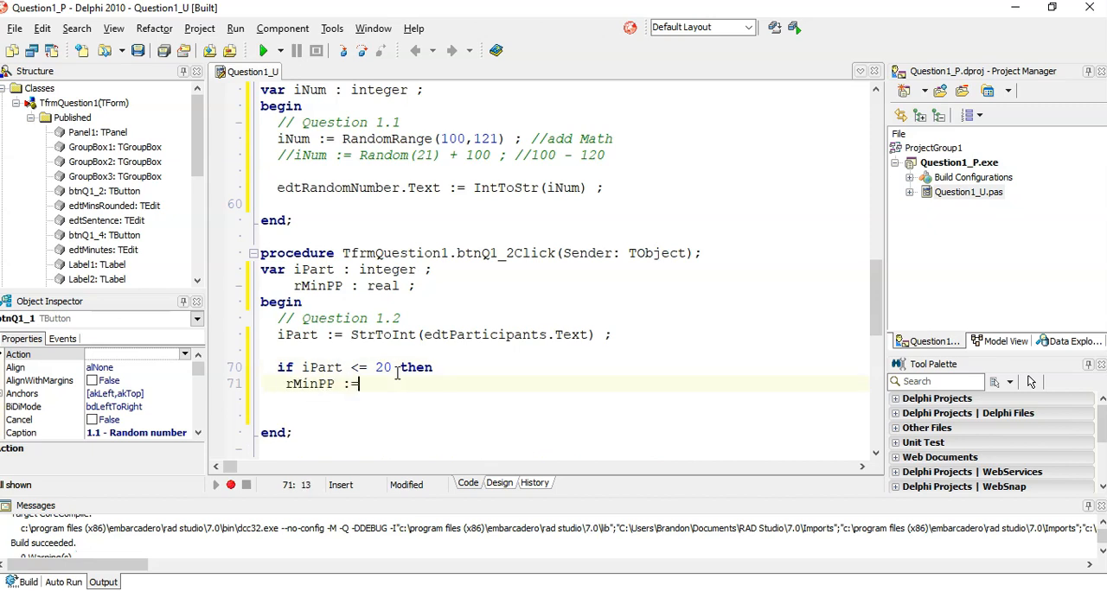
pyautogui.write('2.')
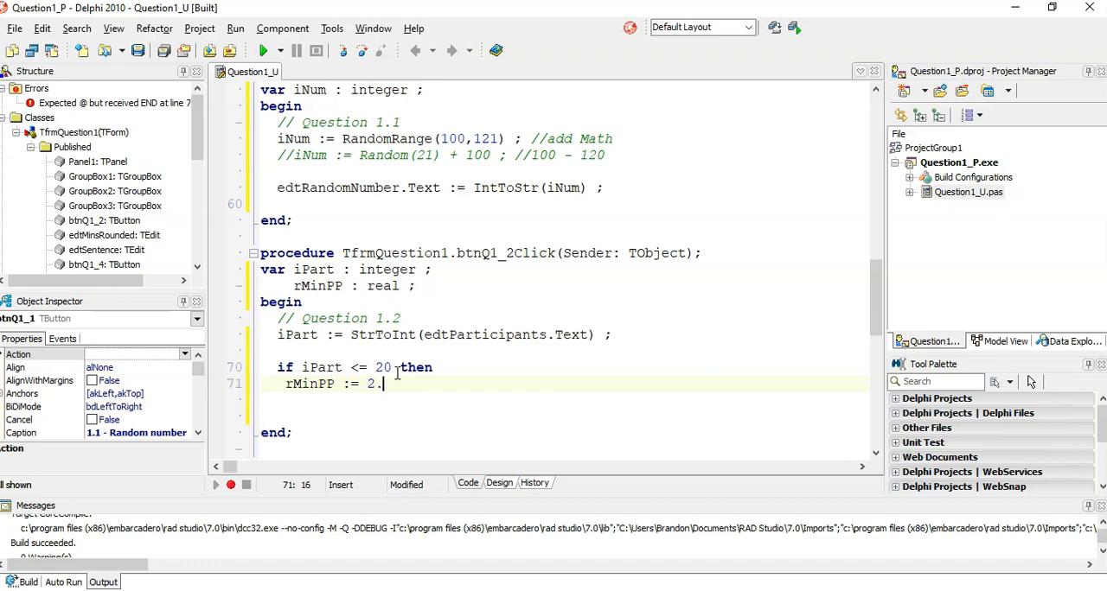
pyautogui.write('5')
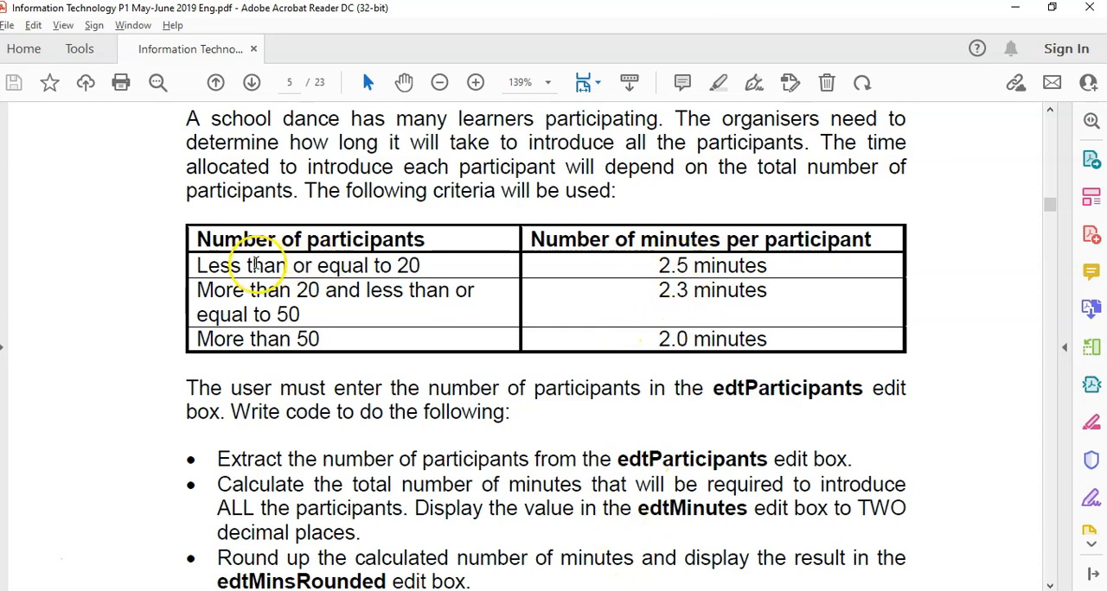
pyautogui.moveTo(406, 265)
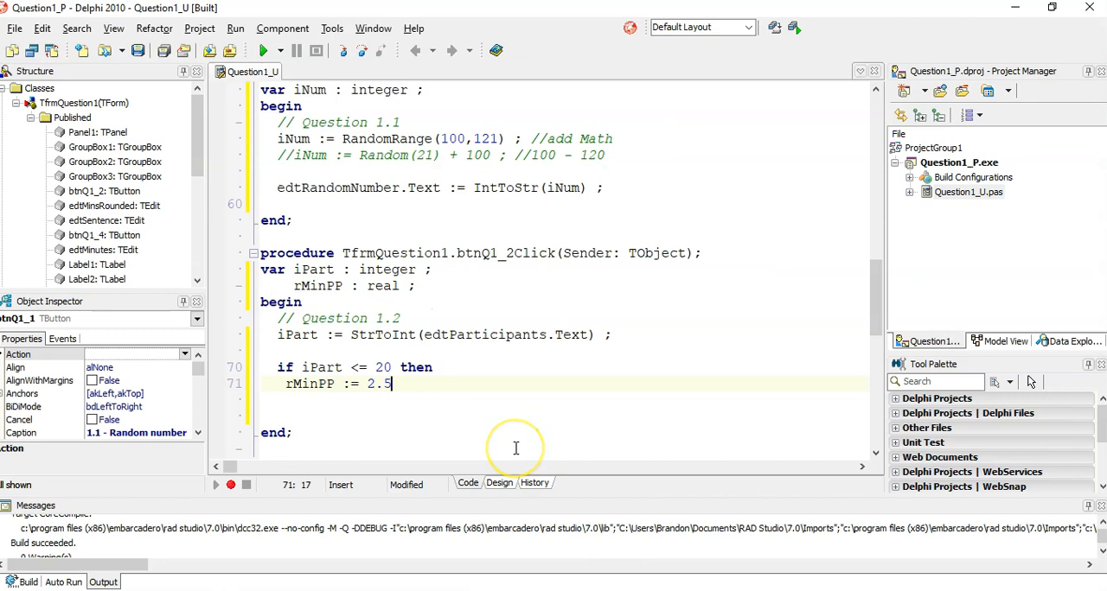
# Step: Type else on the line after rMinPP := 2.5
pyautogui.write('else')
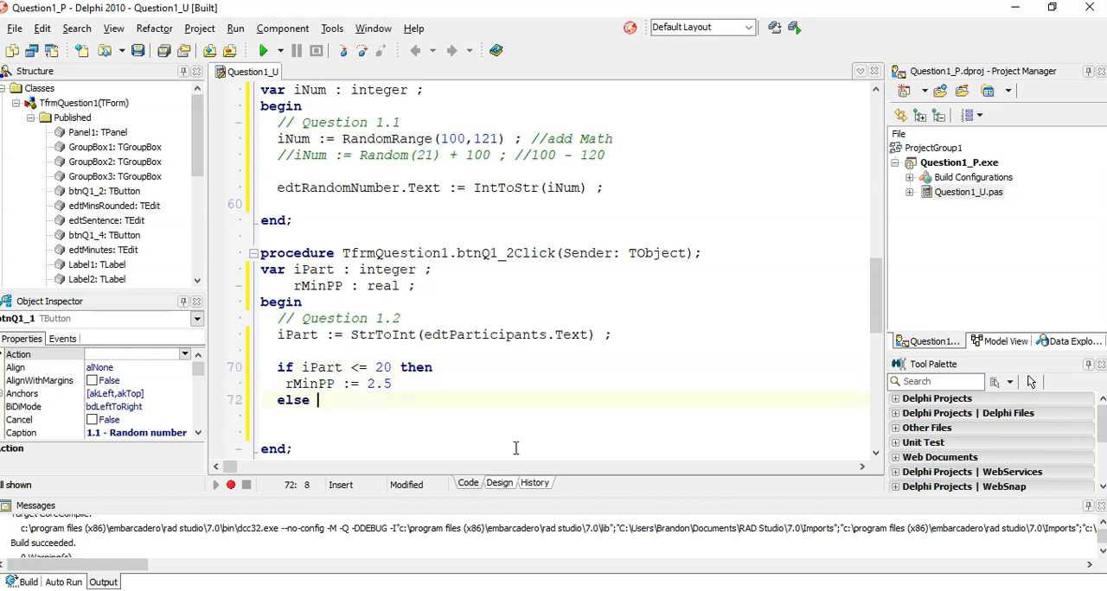
pyautogui.moveTo(495, 433)
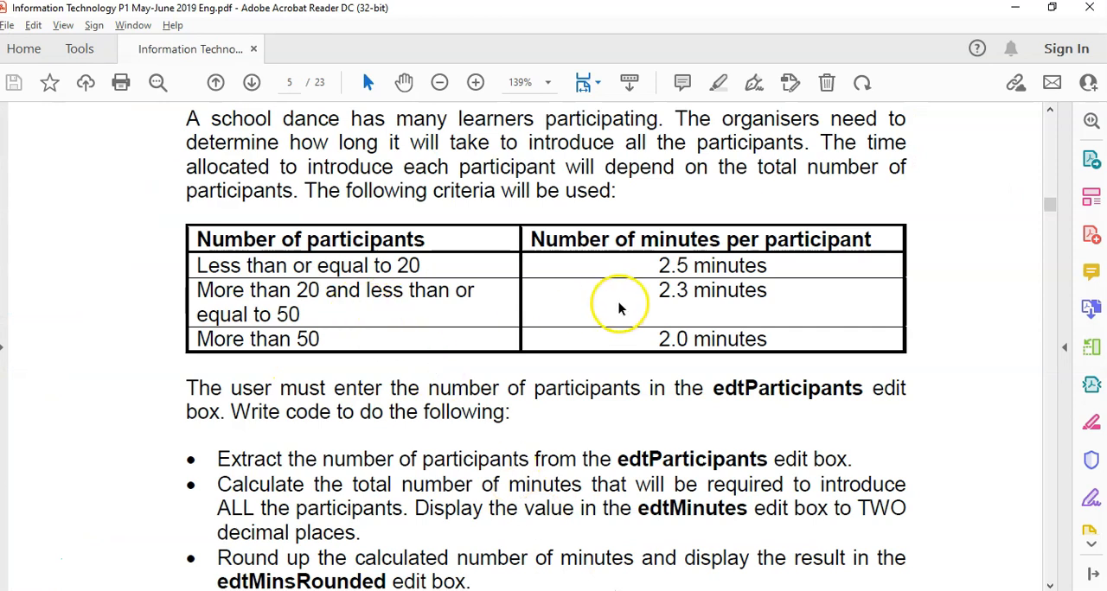
pyautogui.moveTo(437, 292)
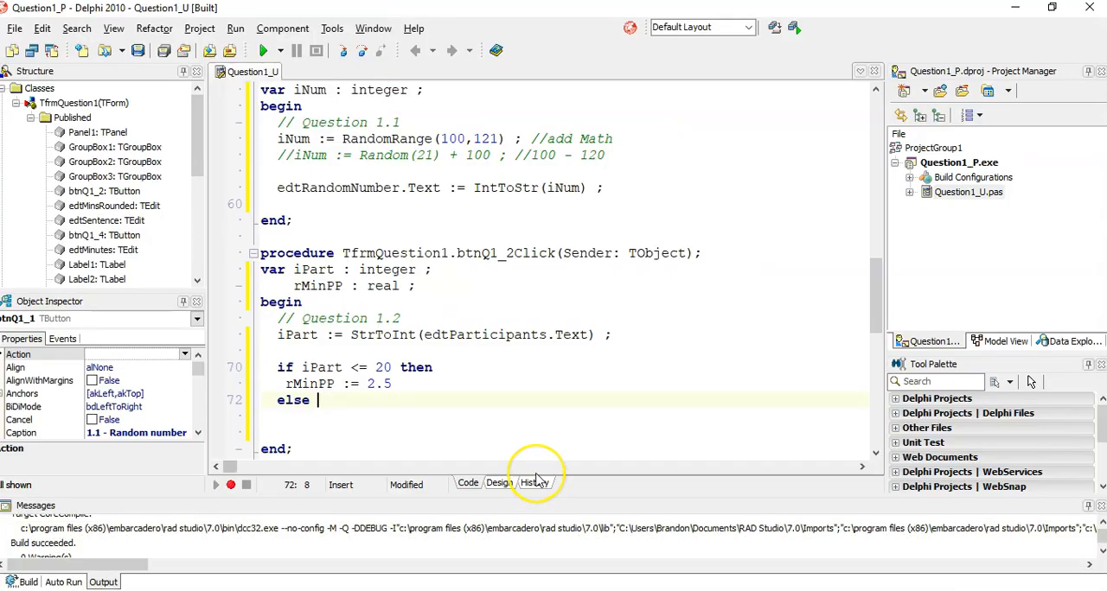
# Step: Add the iPart <= 50 case that sets rMinPP := 2.3
pyautogui.write('iPart')
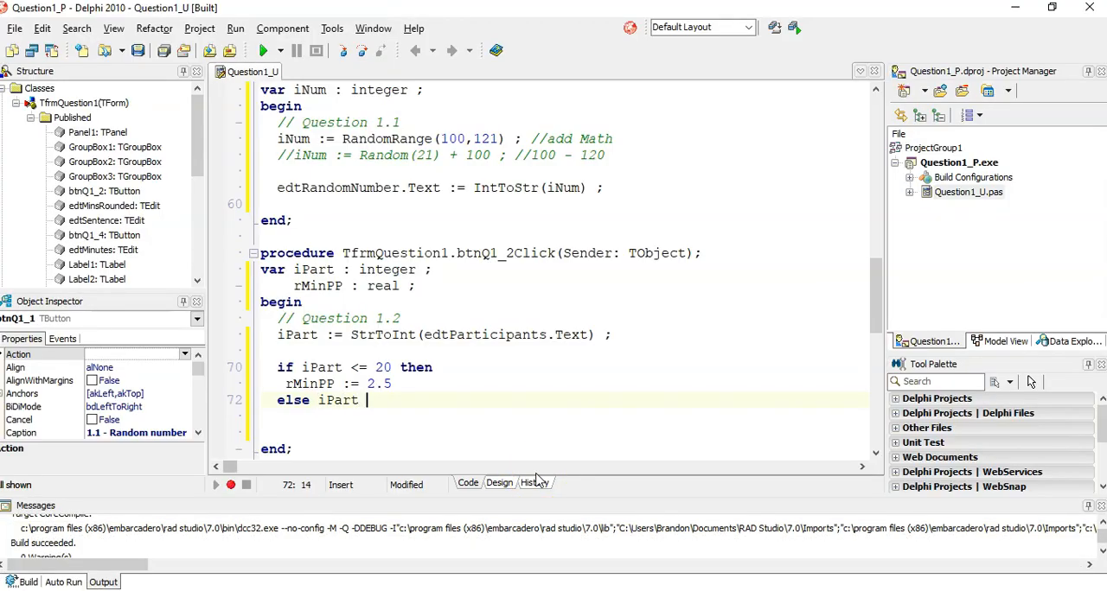
pyautogui.write('<= 50')
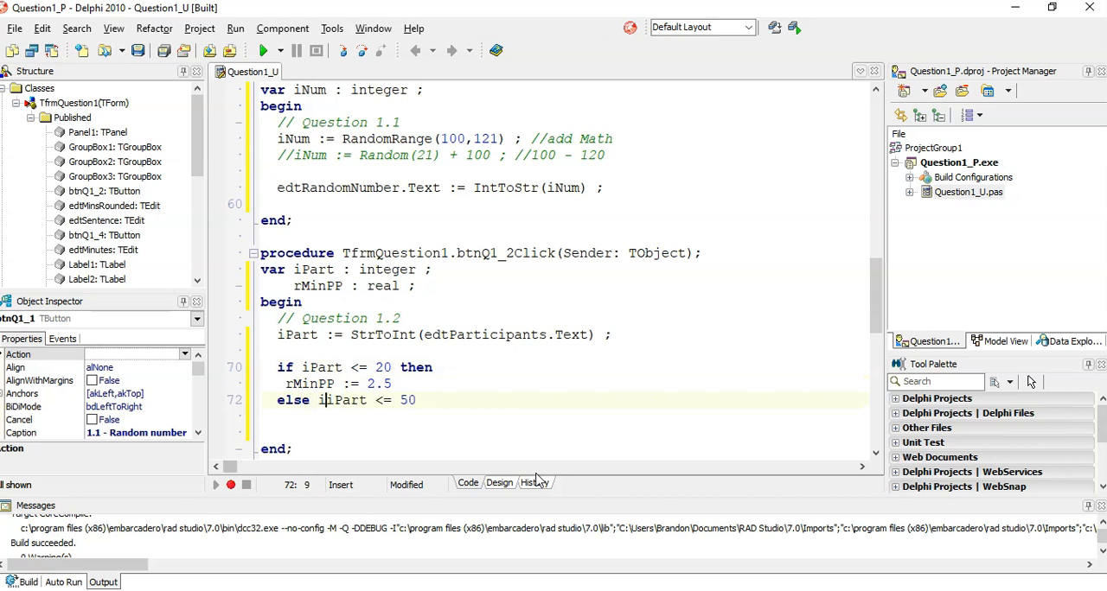
pyautogui.write('if')
pyautogui.click(559, 416)
pyautogui.write('rMinPP')
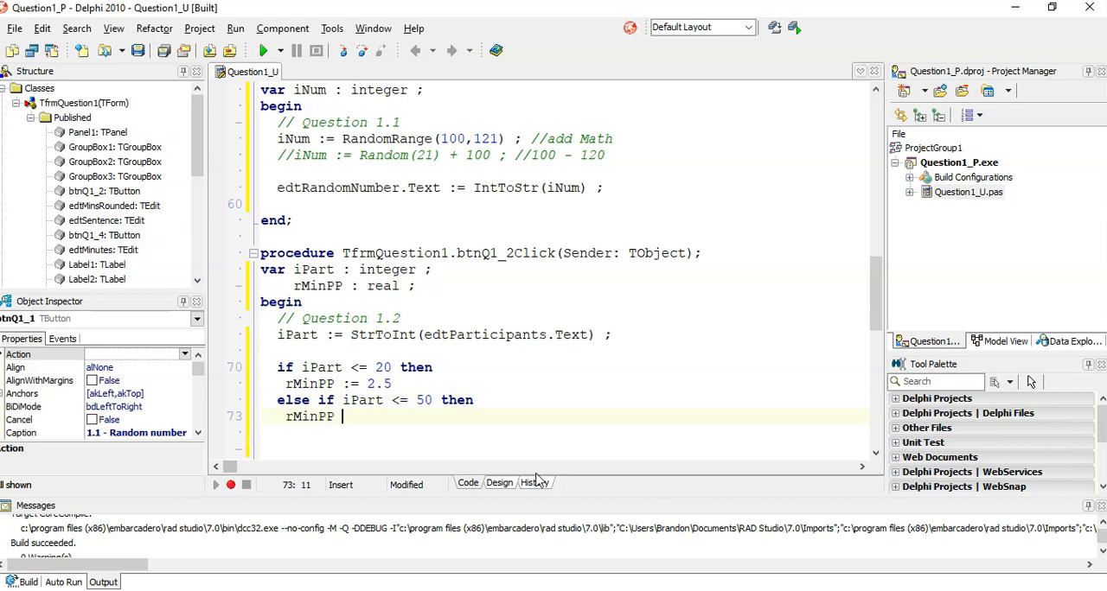
pyautogui.write(':= 2.')
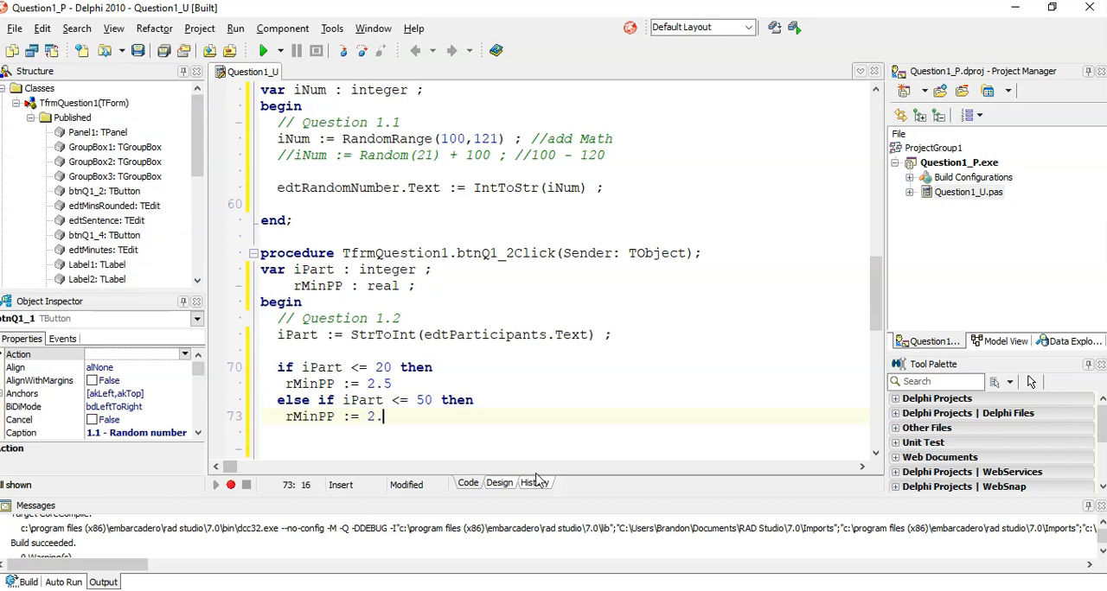
pyautogui.write('3')
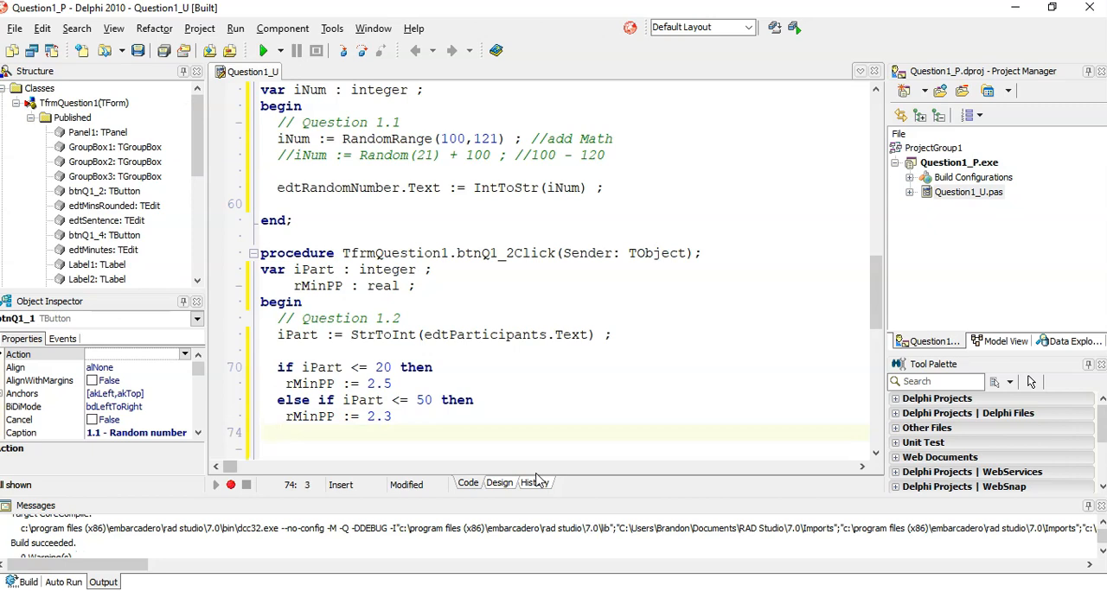
# Step: Add the following else rMinPP branch and wrap the 2.5 case in begin…end
pyautogui.write('else')
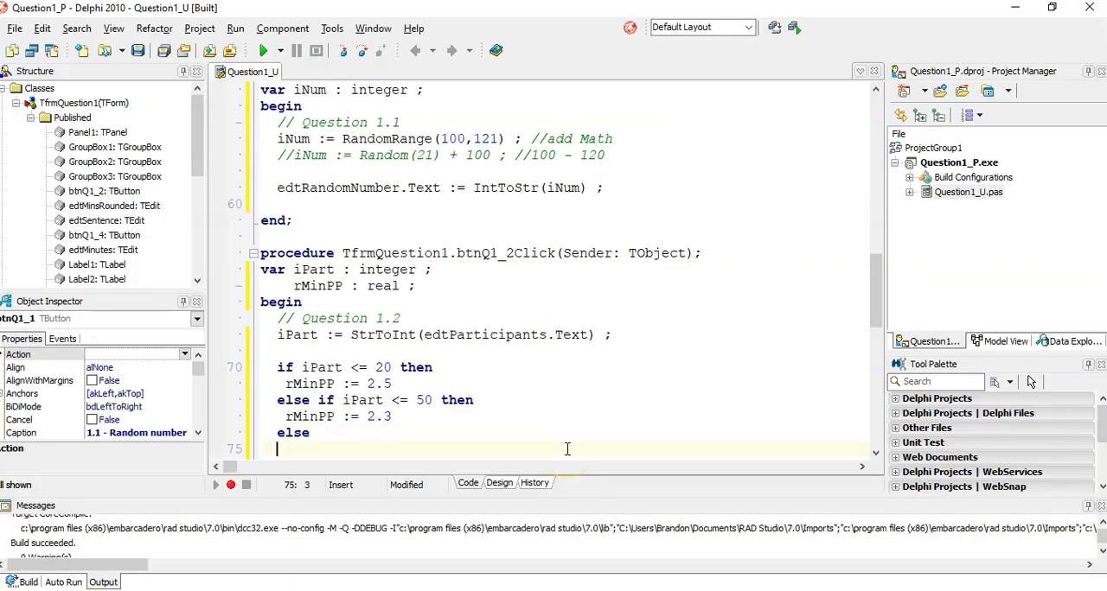
pyautogui.write('rMinP')
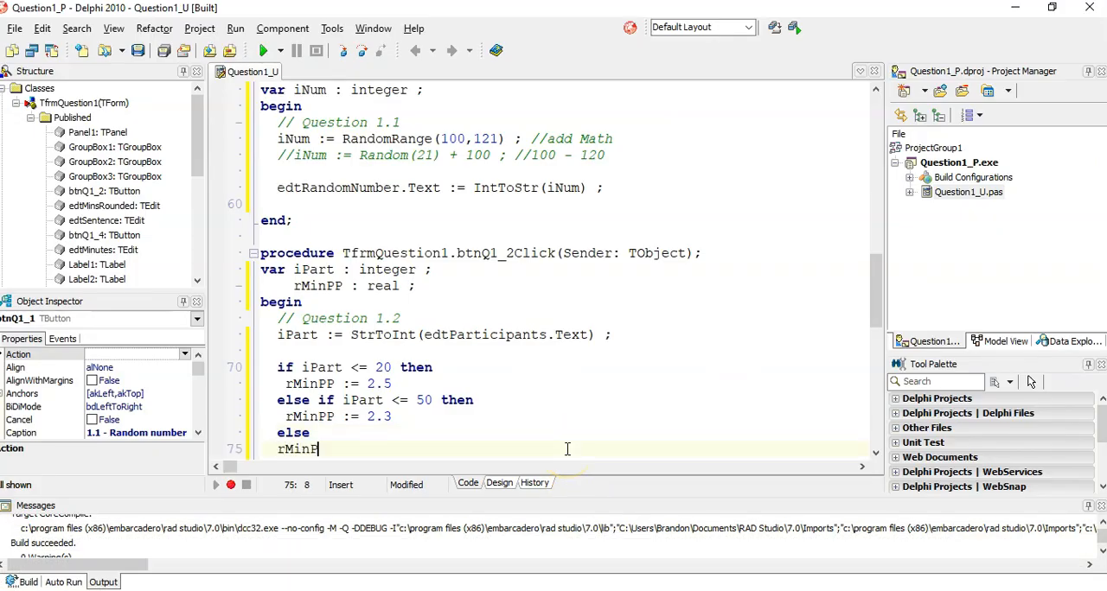
pyautogui.write('PP :=')
pyautogui.write('b')
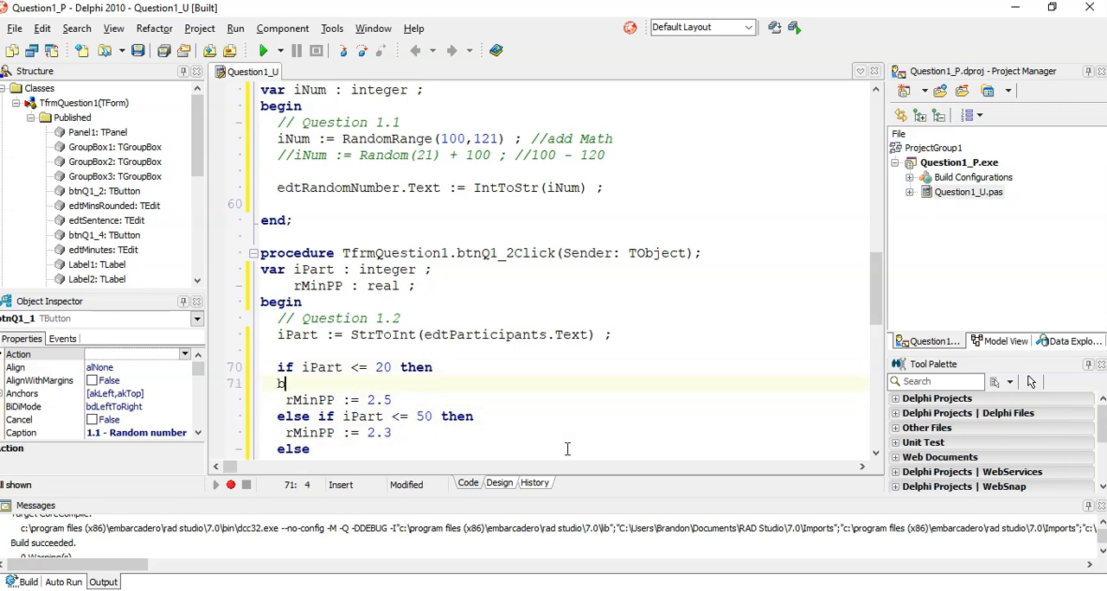
pyautogui.write('egin')
pyautogui.write('end')
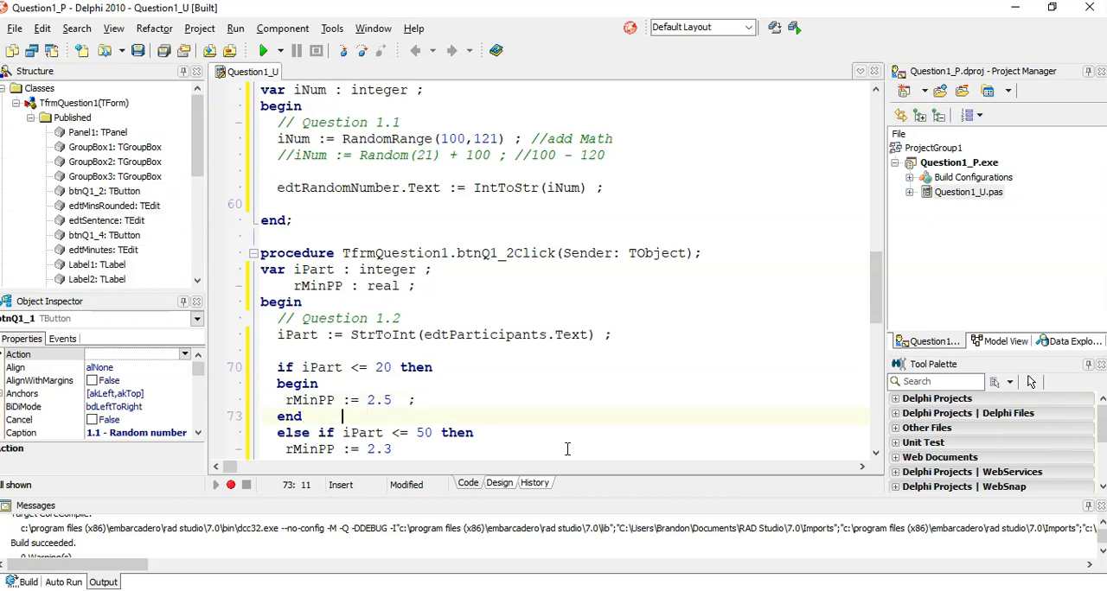
pyautogui.click(285, 448)
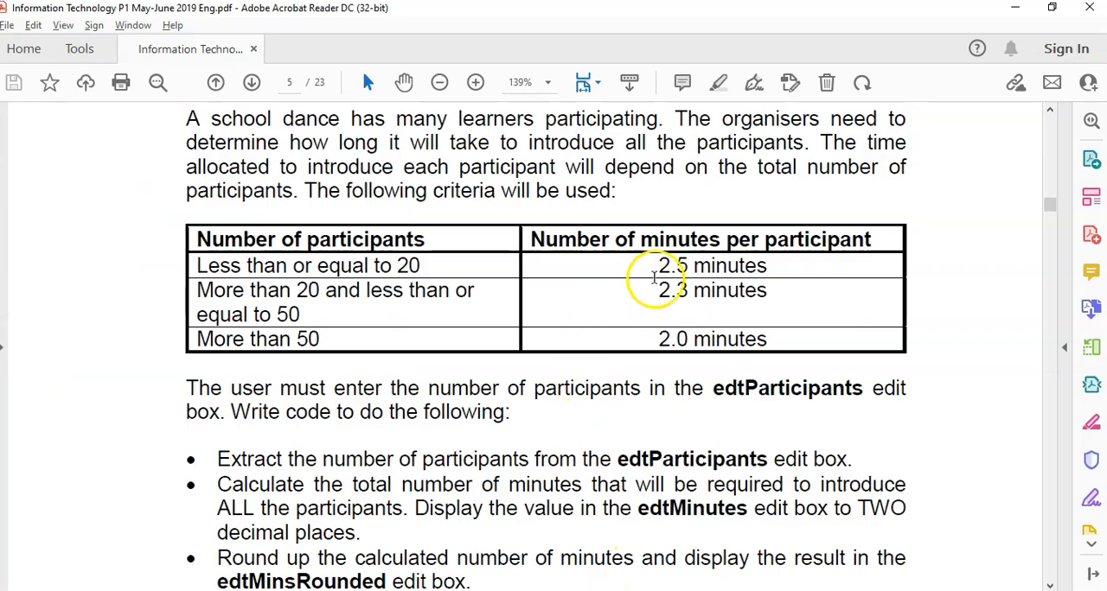
pyautogui.moveTo(734, 239)
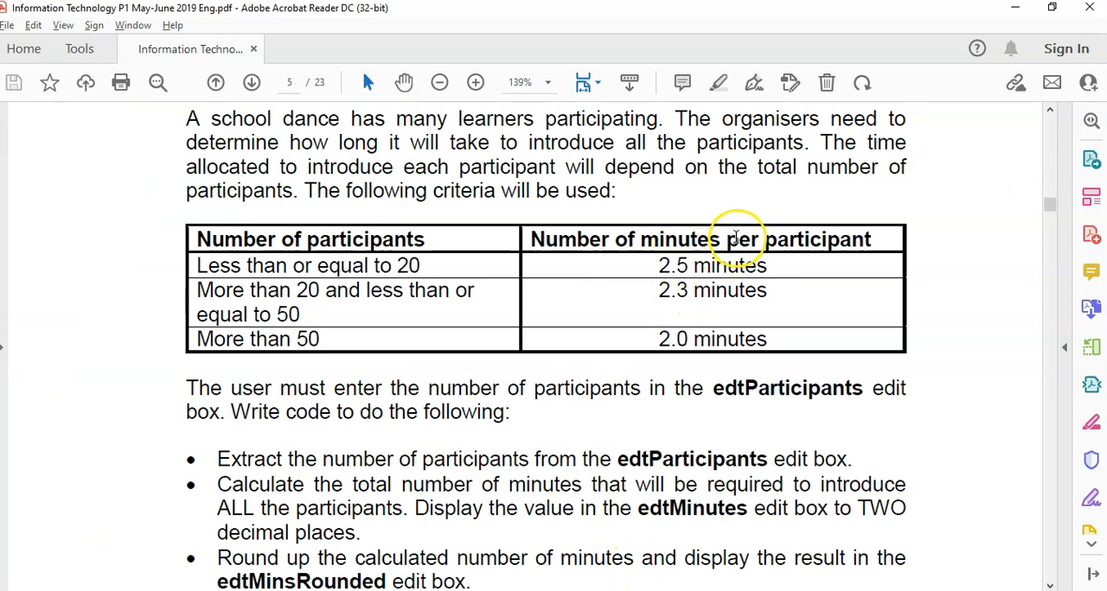
pyautogui.moveTo(804, 251)
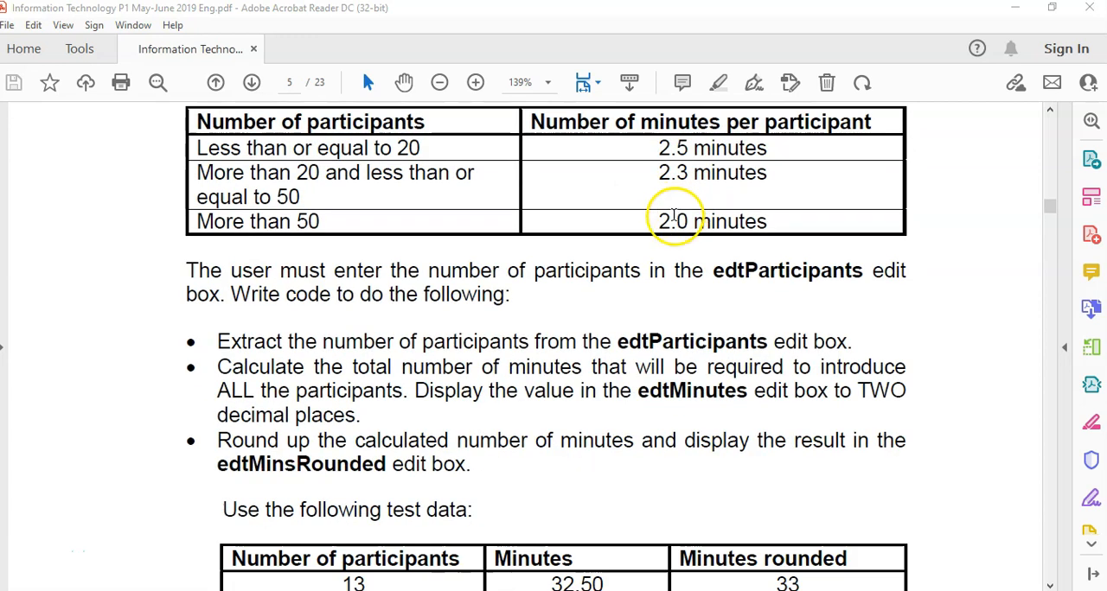
# Step: Scroll the exam PDF through the criteria table to the edit-box instructions
pyautogui.scroll(-3)
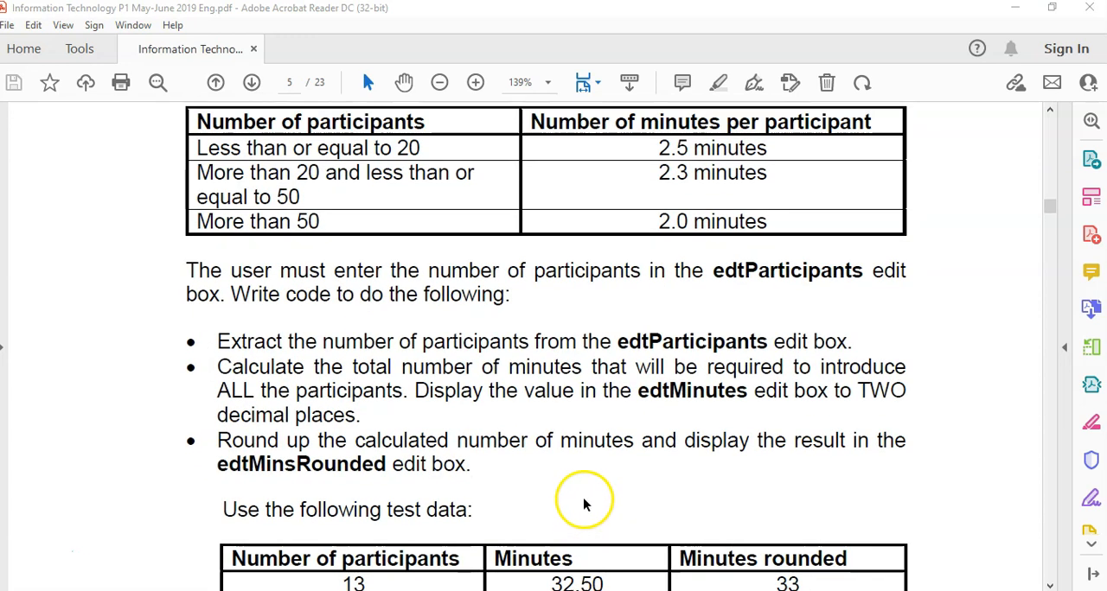
pyautogui.scroll(-3)
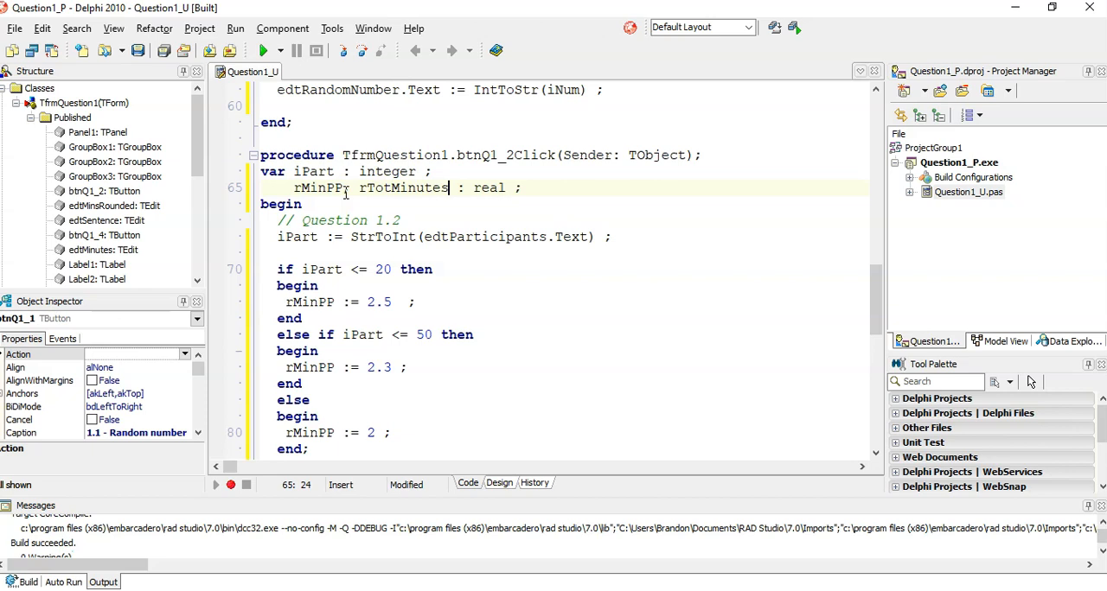
# Step: Declare rRounded and add rTotMinutes := iPart * rMinPP; with a //32.5 comment
pyautogui.write(', rR')
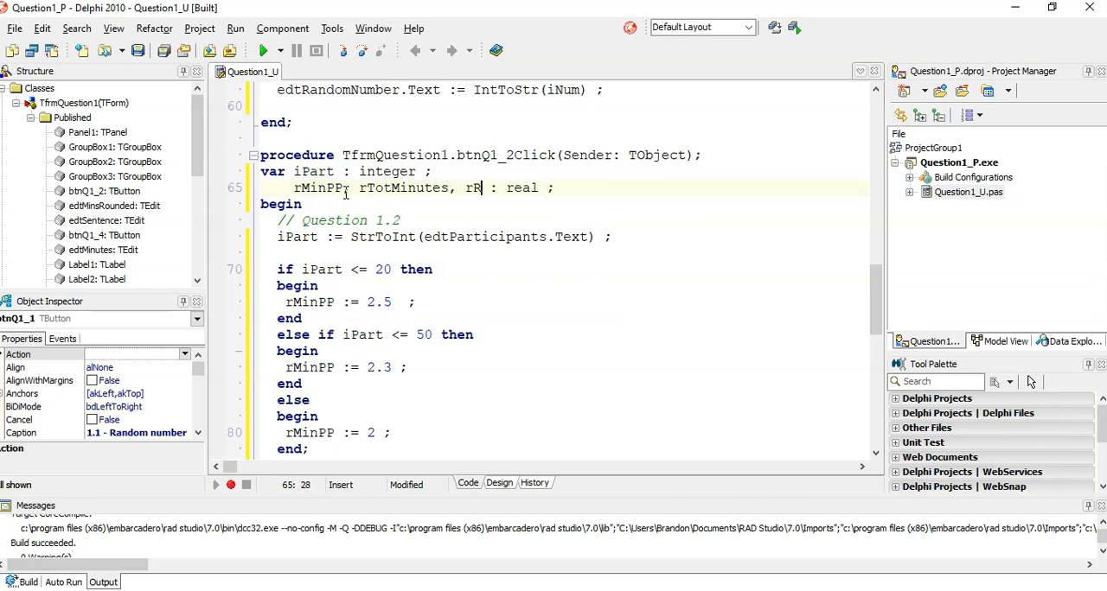
pyautogui.write('ounded')
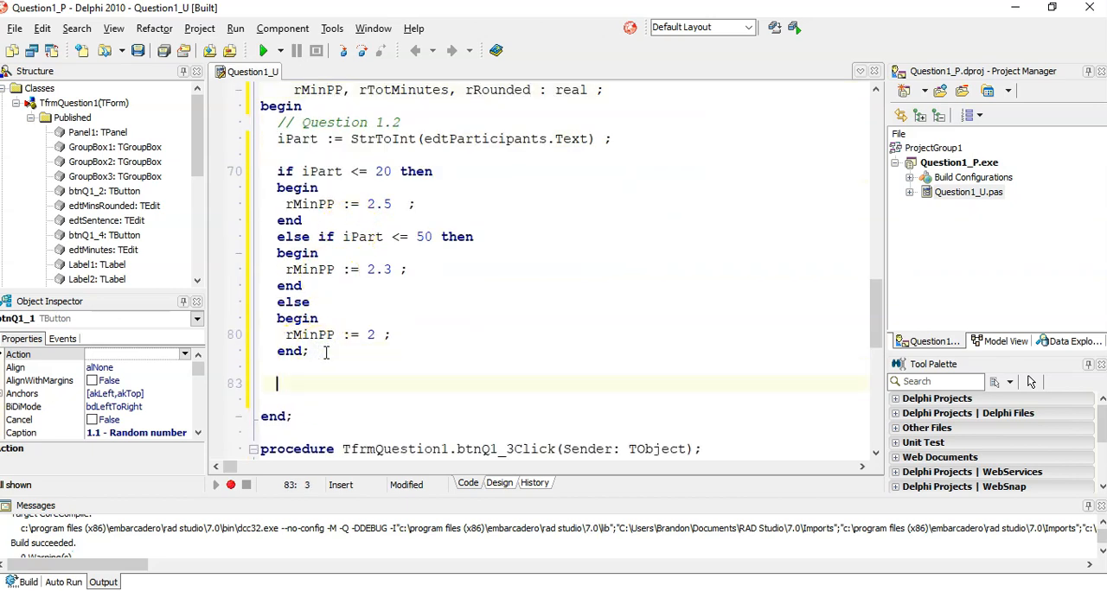
pyautogui.write('rTt')
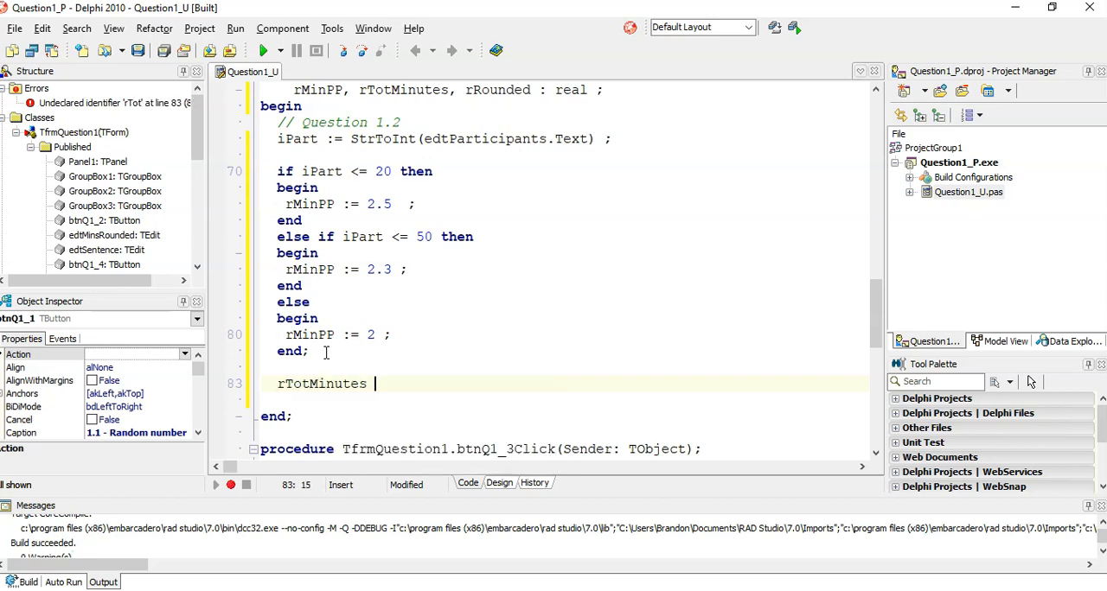
pyautogui.write(':= iPart')
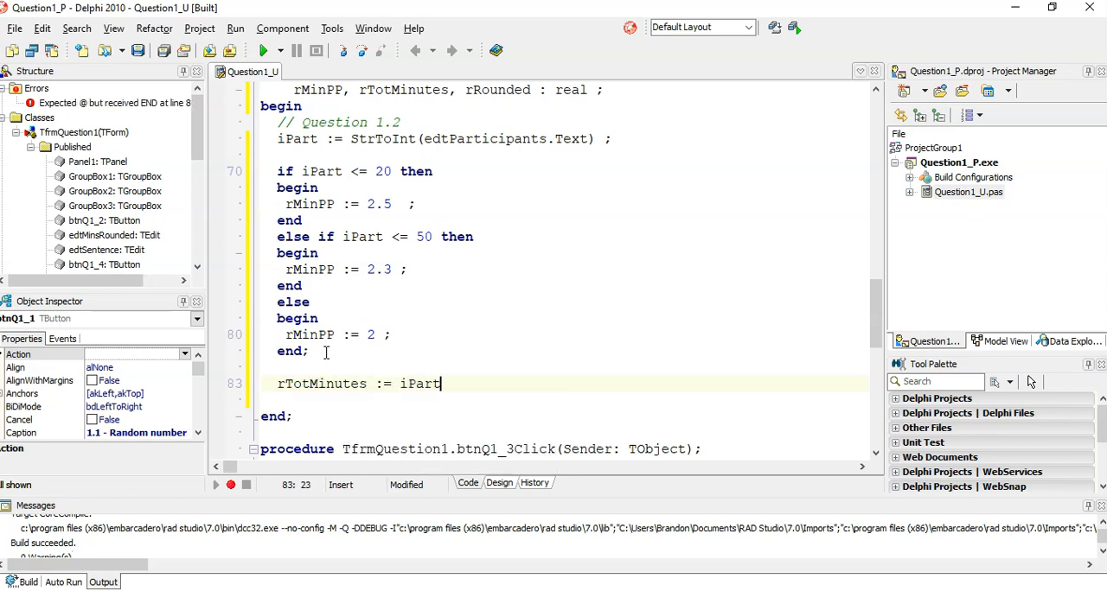
pyautogui.write('* r')
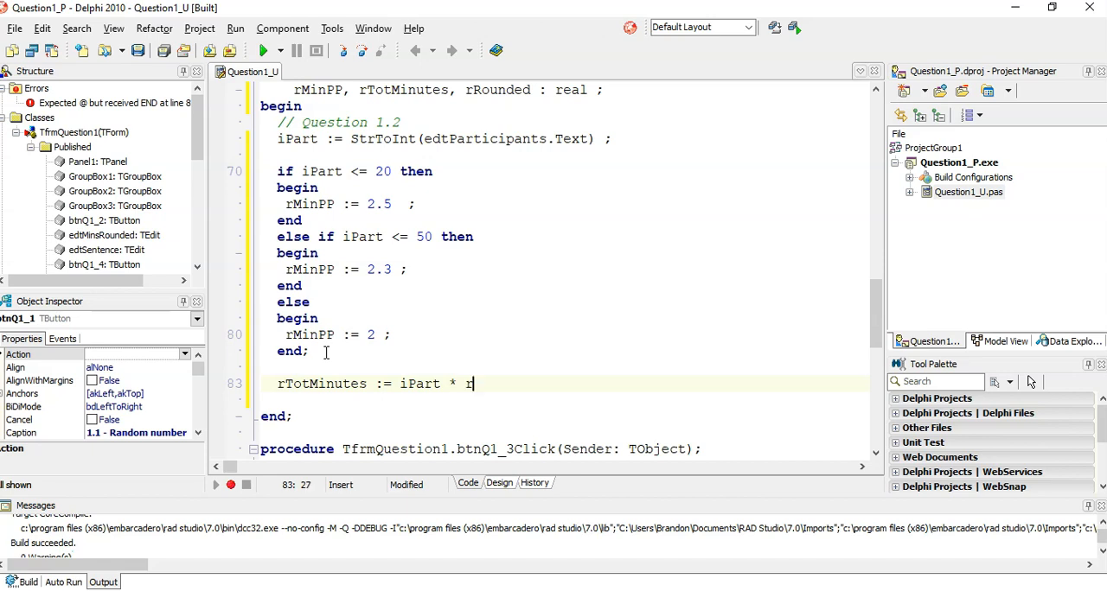
pyautogui.write('Min')
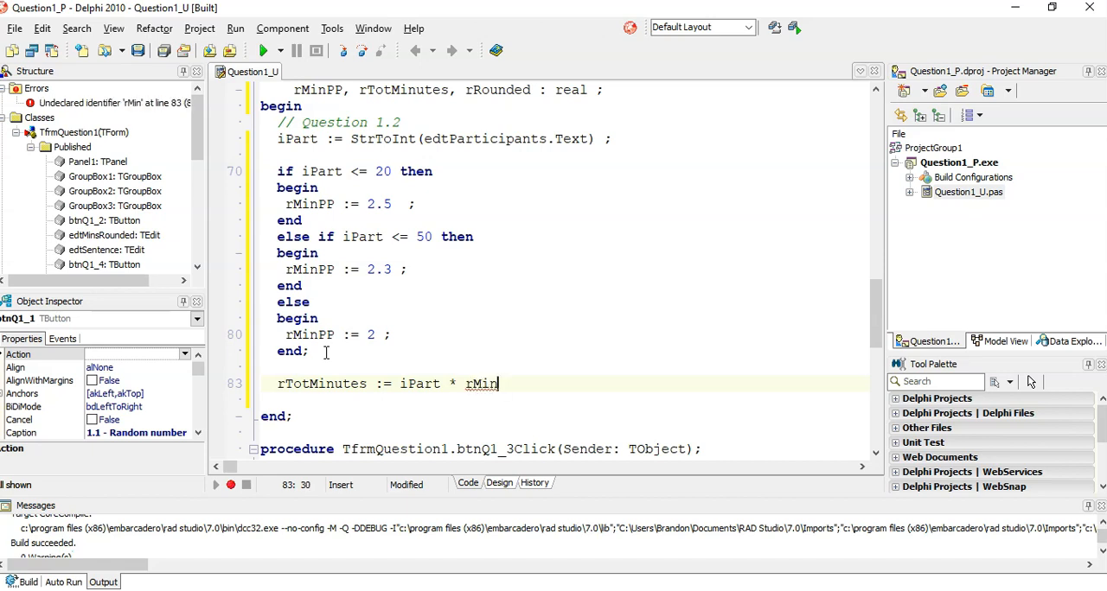
pyautogui.write('PP')
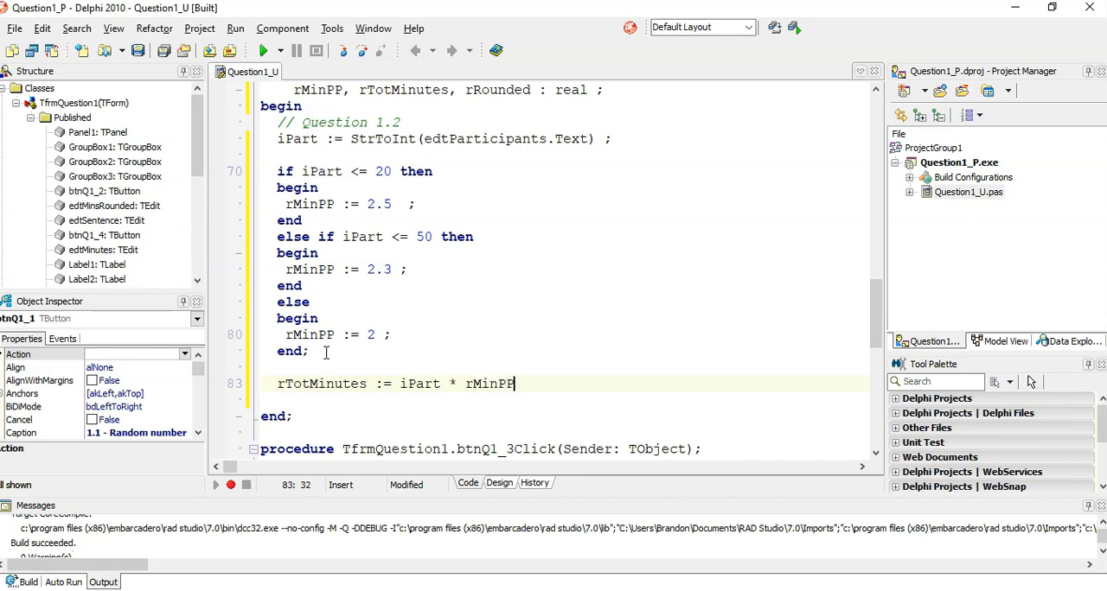
pyautogui.write(';')
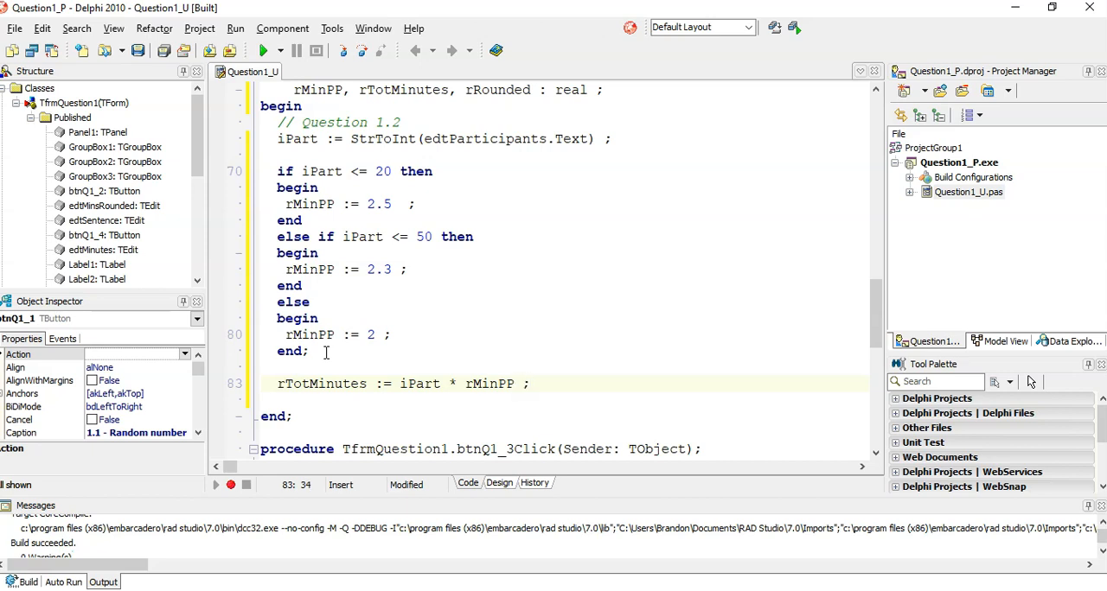
pyautogui.write('/')
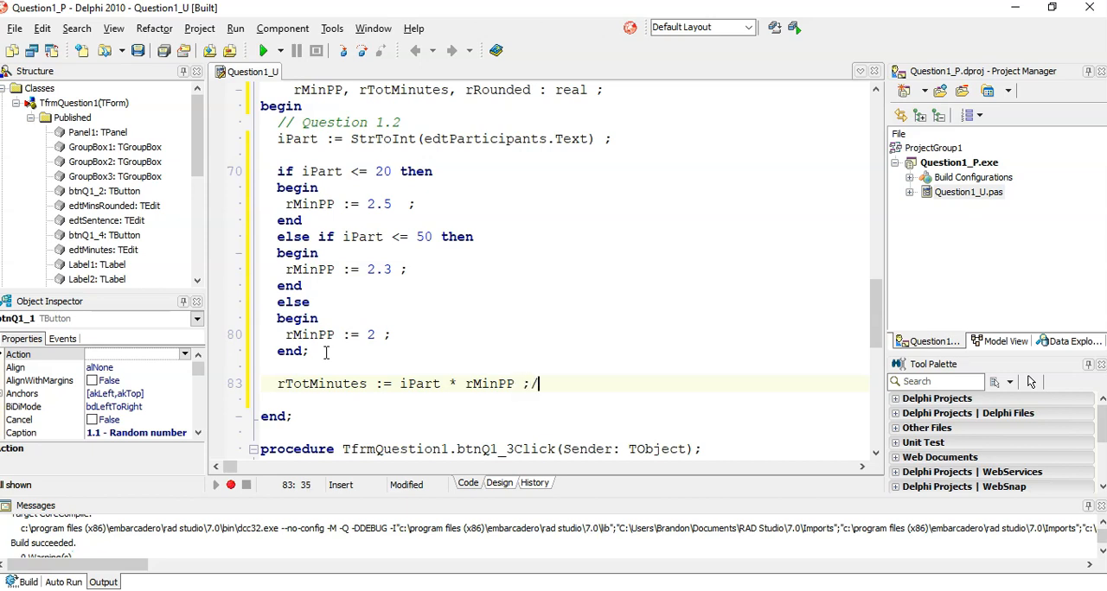
pyautogui.write('/32.5')
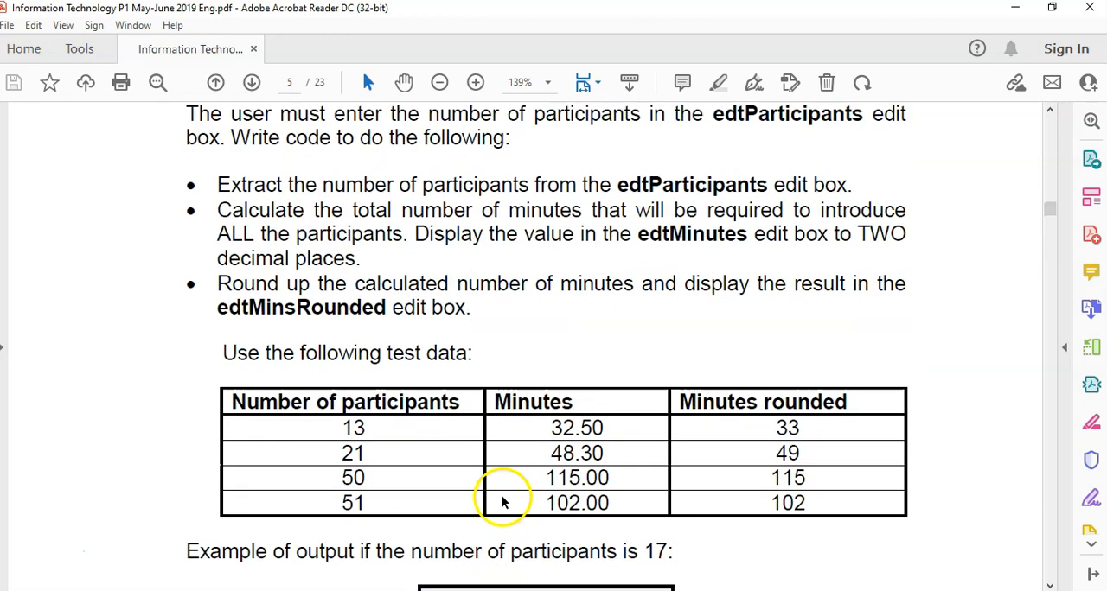
pyautogui.moveTo(653, 484)
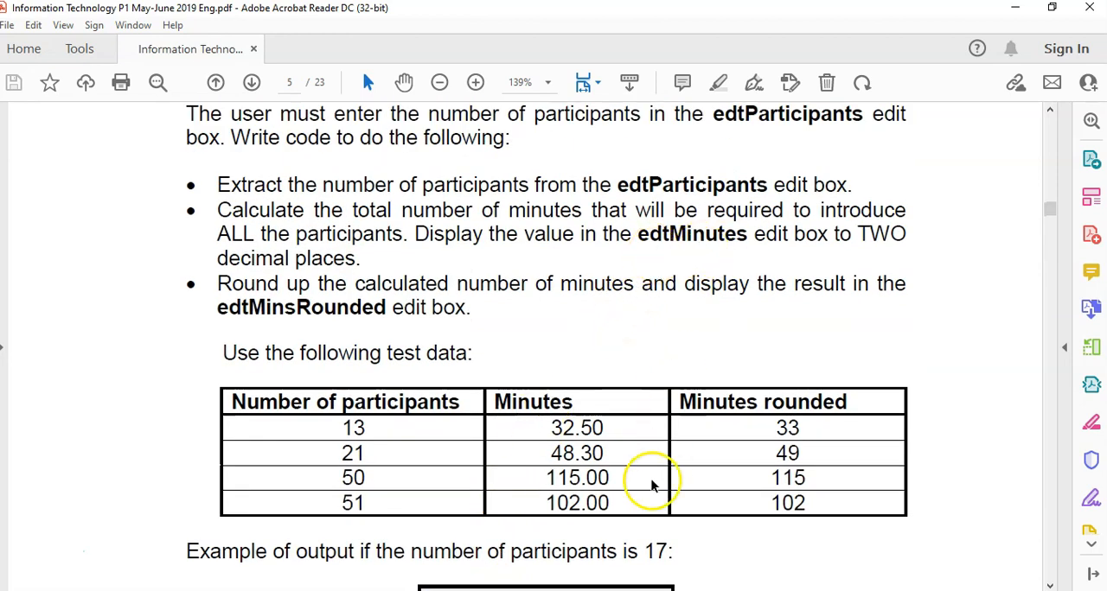
# Step: Scroll the PDF down to the 'Use the following test data' table
pyautogui.scroll(-3)
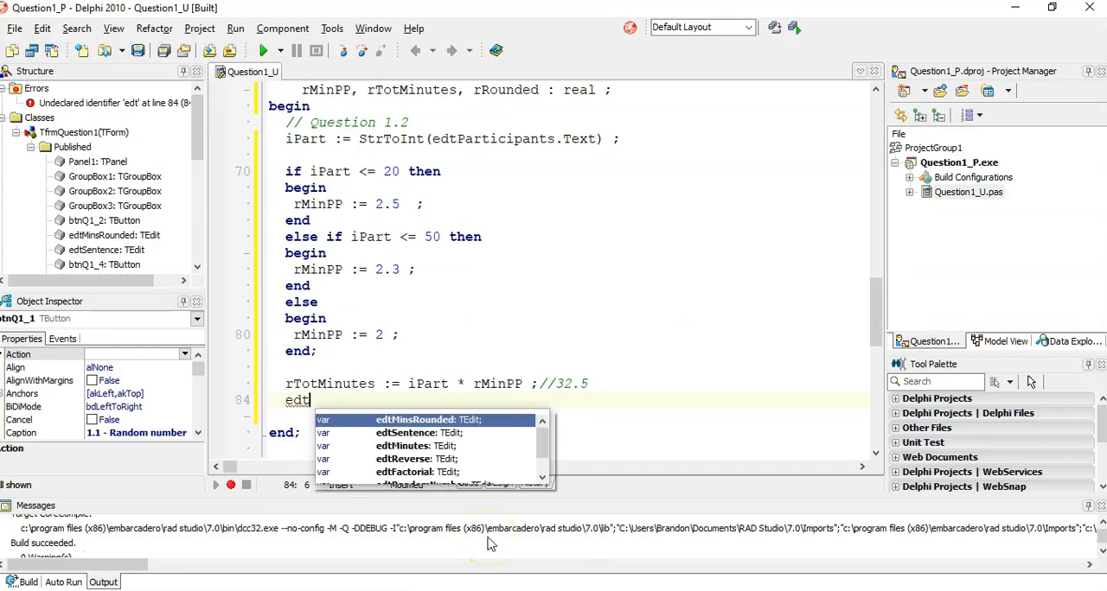
# Step: Set edtMinutes.Text := FloatToStrF(rTotminutes, ffFixed, 8, 2)
pyautogui.write('Minutes.te')
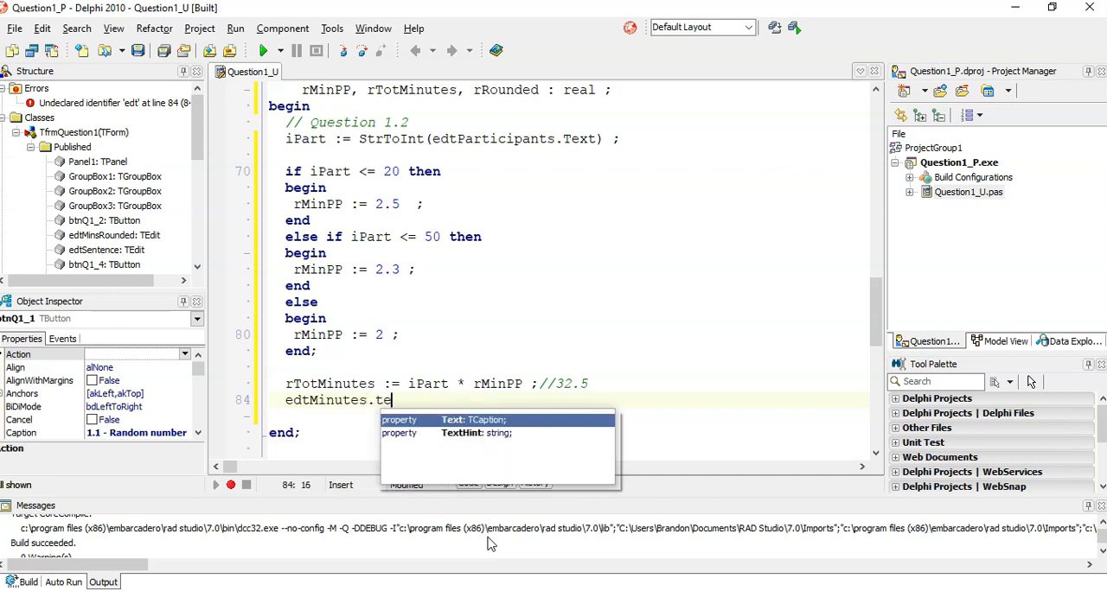
pyautogui.write('xt := r')
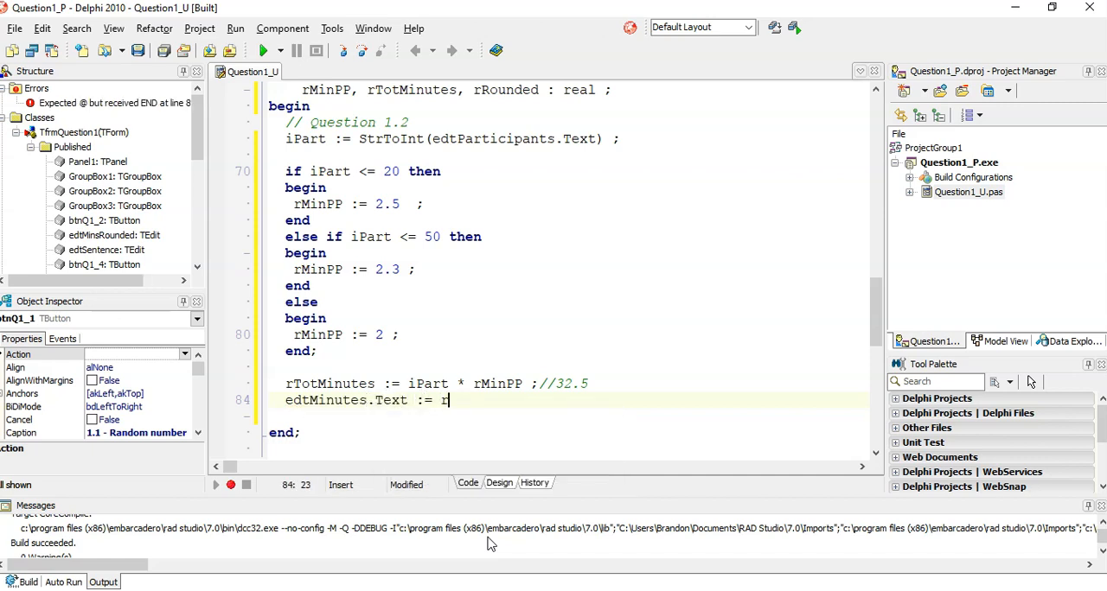
pyautogui.write('Totminutes')
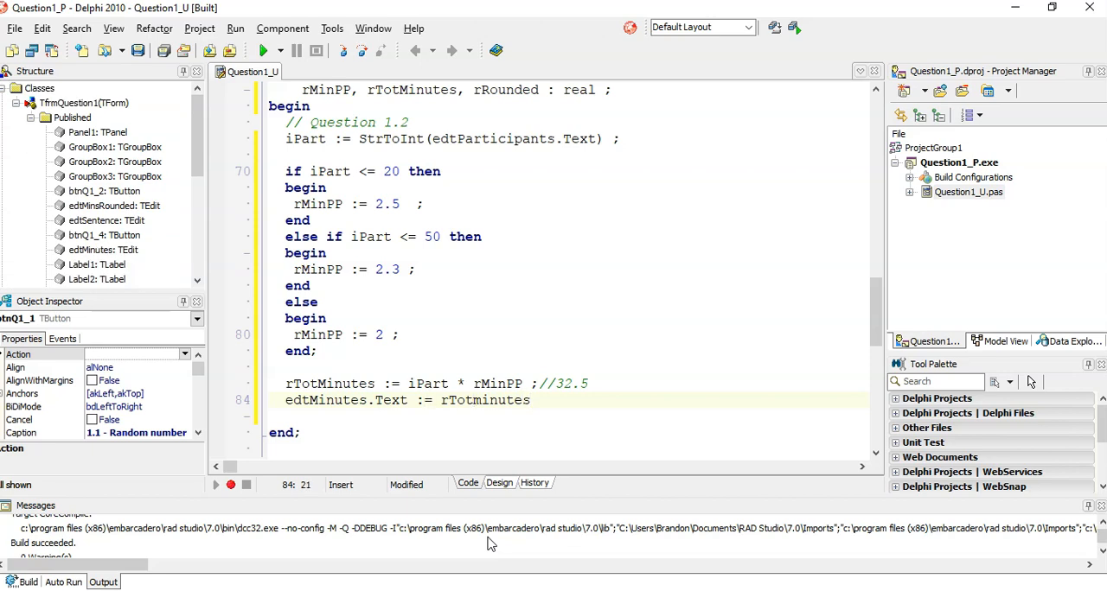
pyautogui.doubleClick(474, 401)
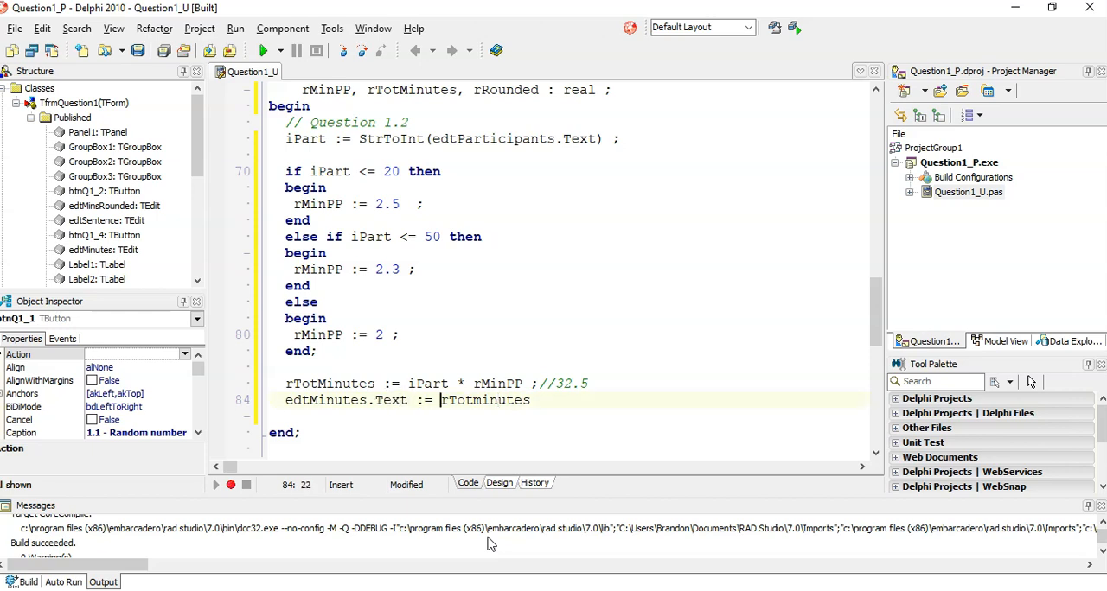
pyautogui.write('floattostrF(')
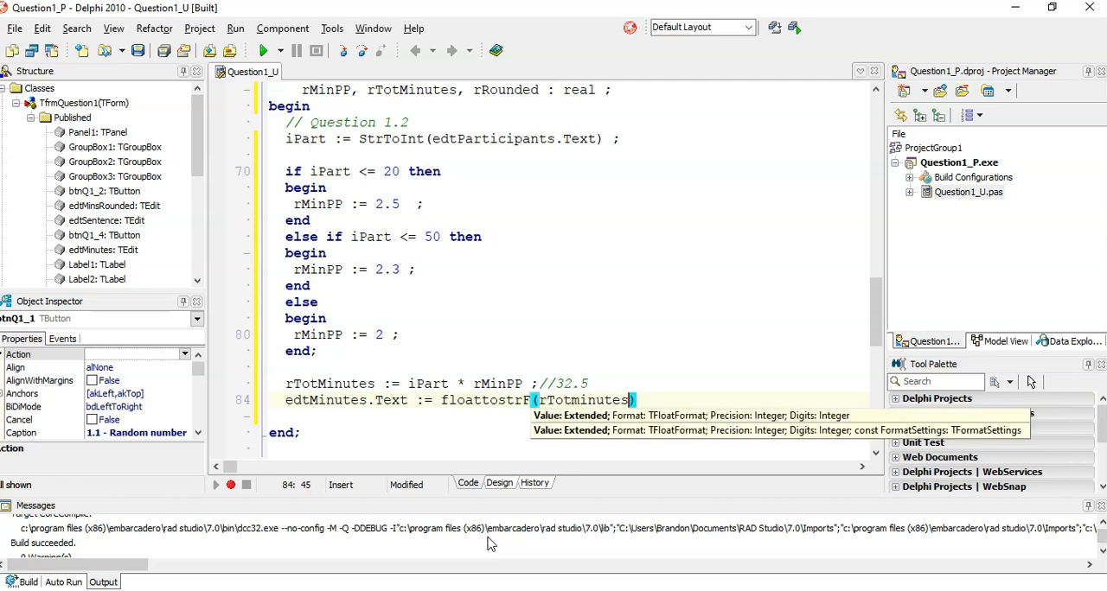
pyautogui.write(',')
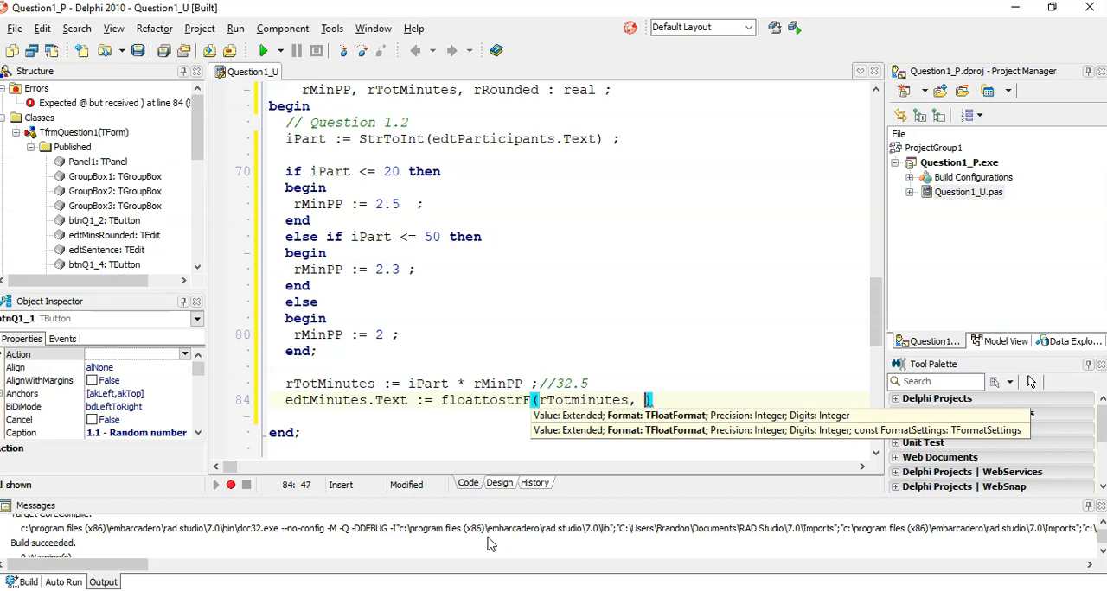
pyautogui.write('ffFixed,')
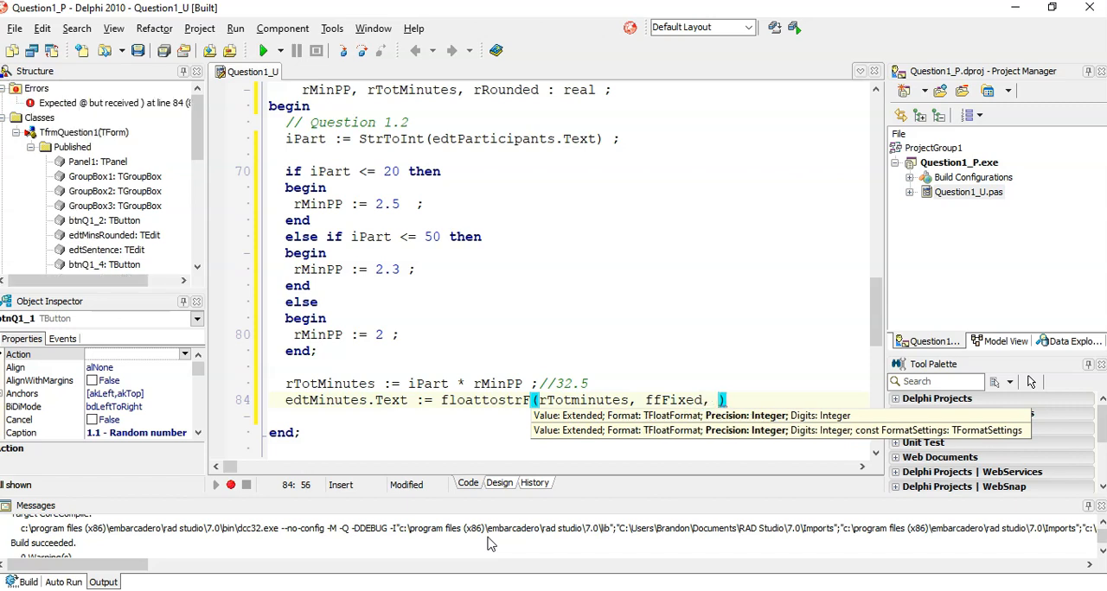
pyautogui.write('8,')
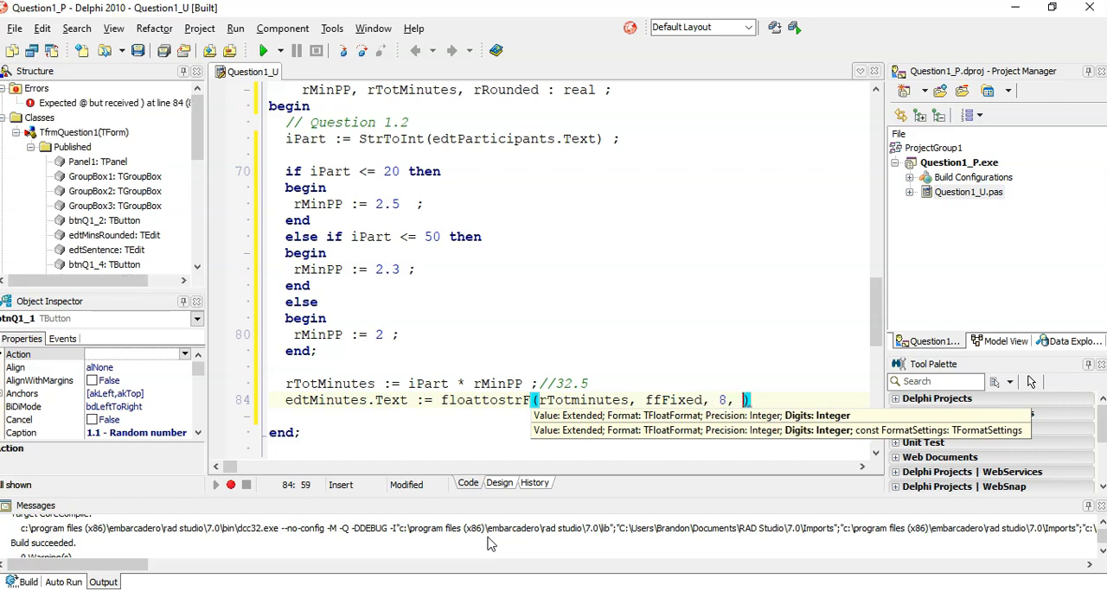
pyautogui.write('2')
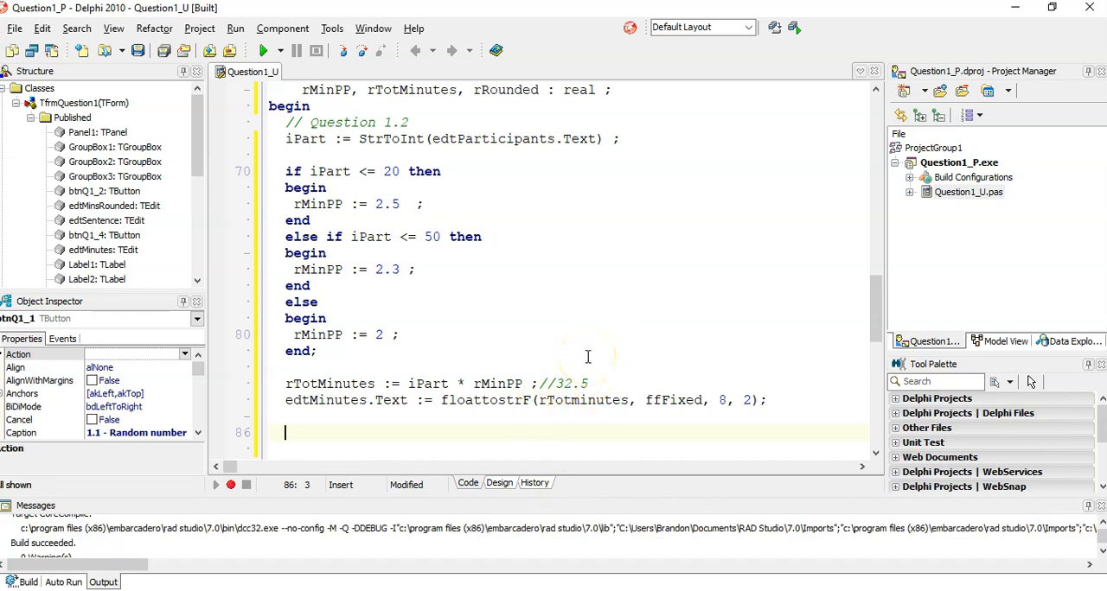
# Step: Add rRounded := Ceil(rTotMinutes); below the edtMinutes assignment
pyautogui.write('rRounded')
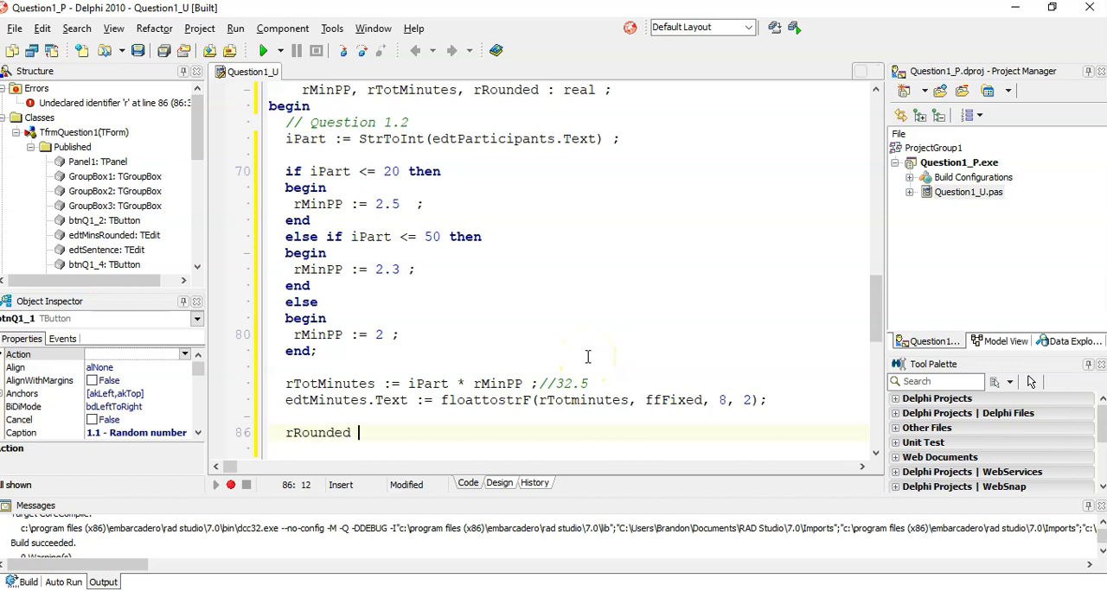
pyautogui.write(':= r')
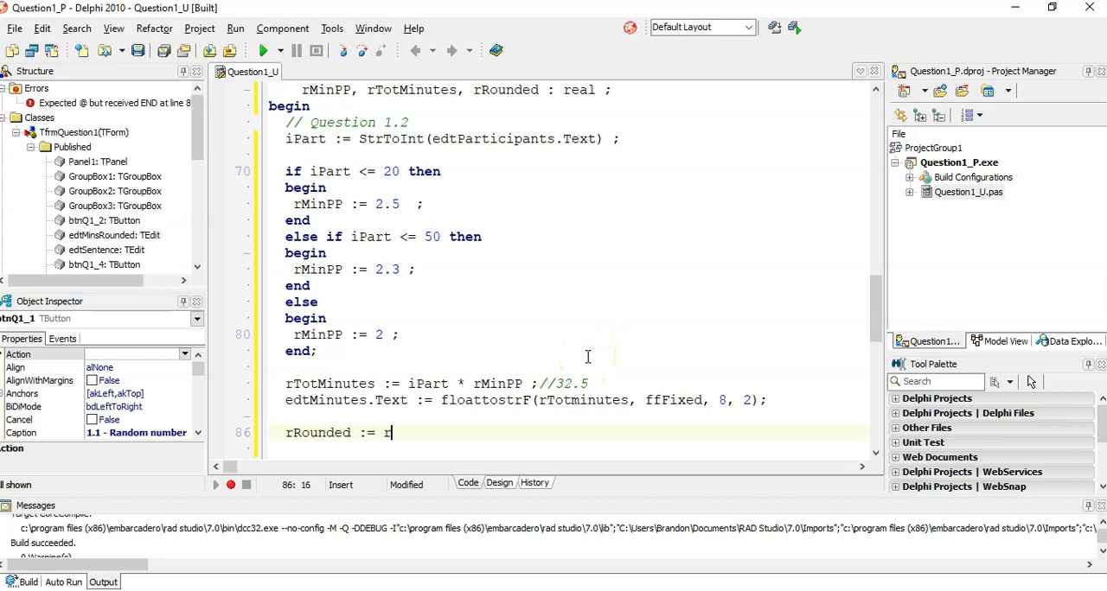
pyautogui.write('Tot')
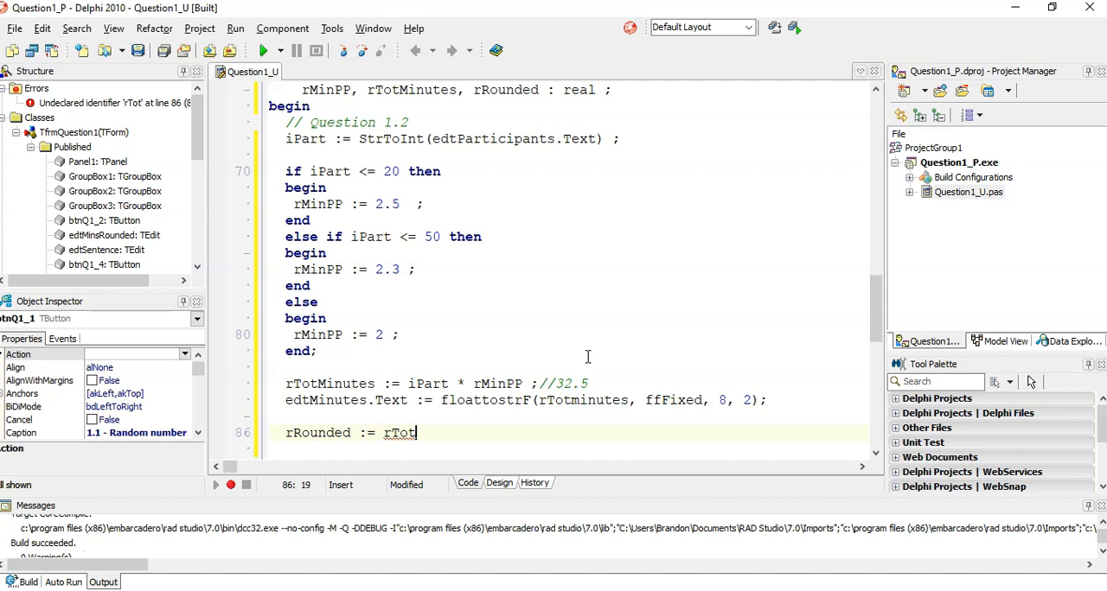
pyautogui.write('Minutes ;')
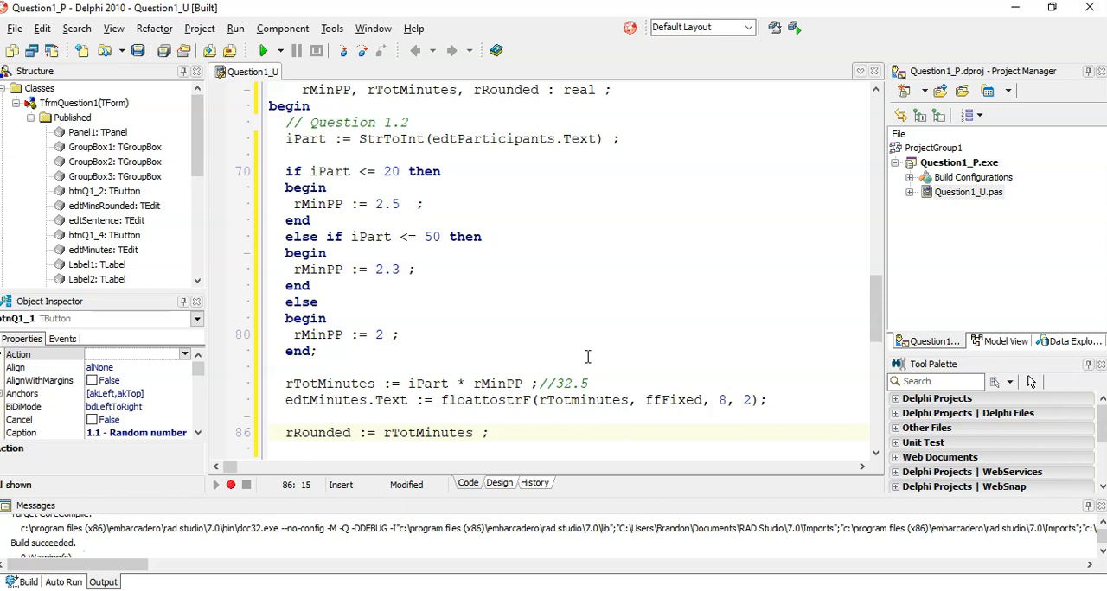
pyautogui.write('Ceil(')
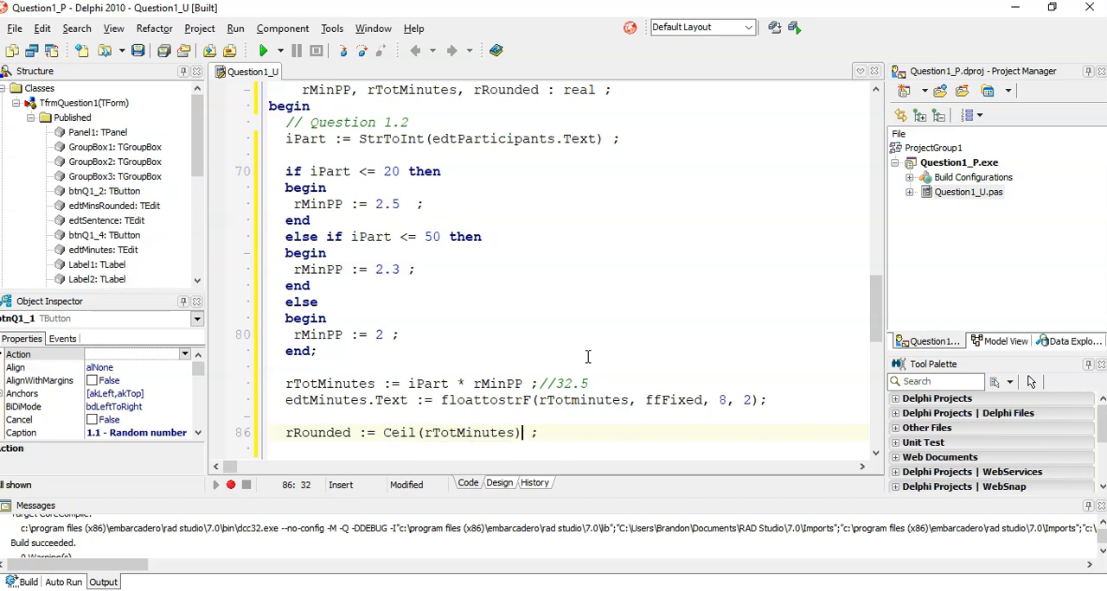
pyautogui.doubleClick(400, 432)
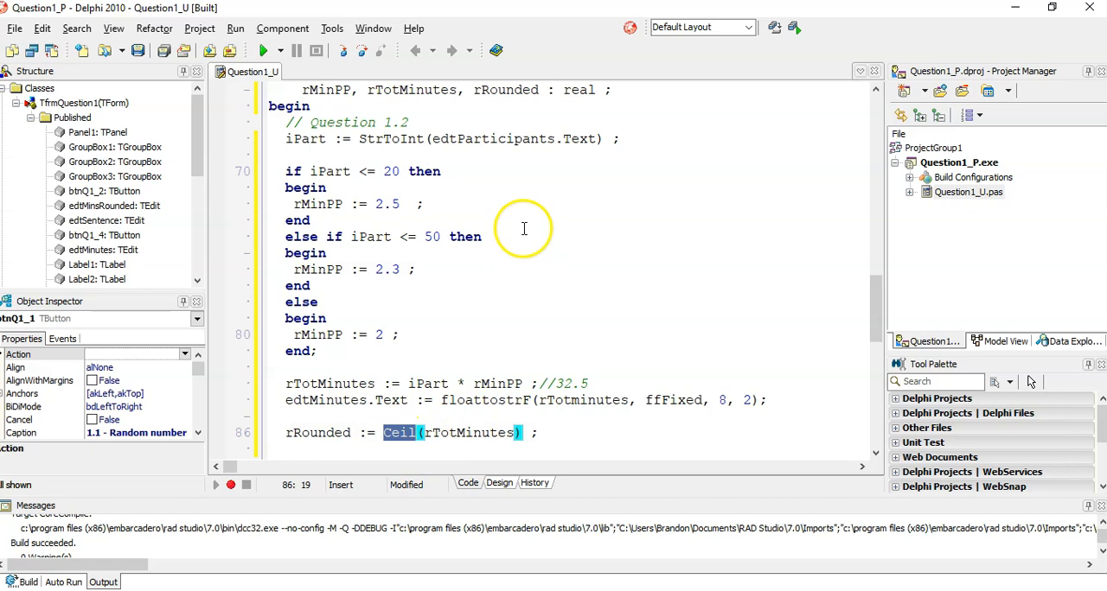
pyautogui.moveTo(457, 367)
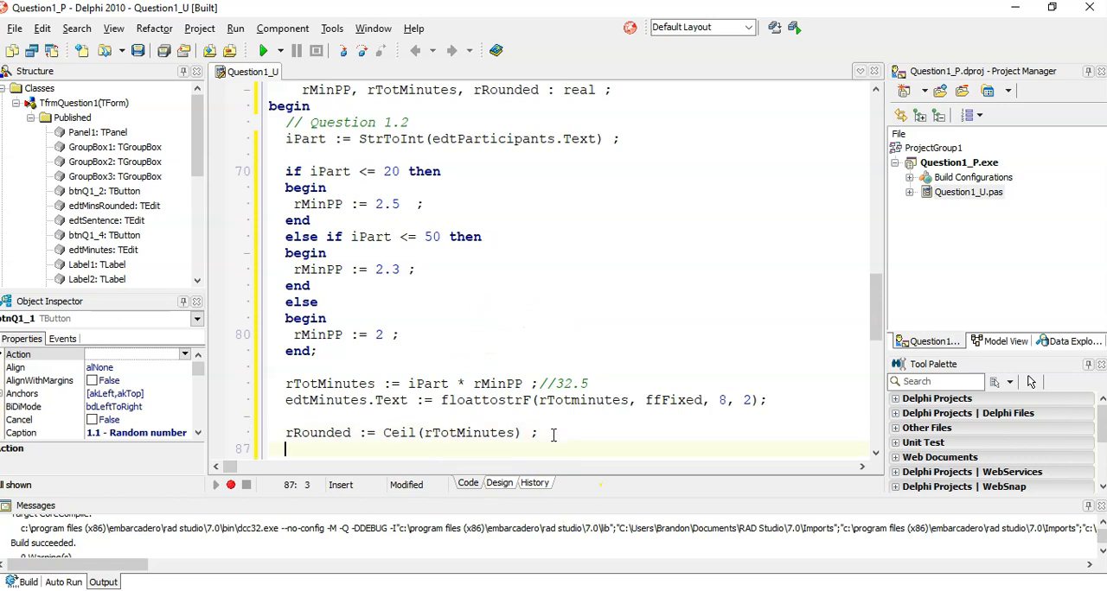
pyautogui.write('edt')
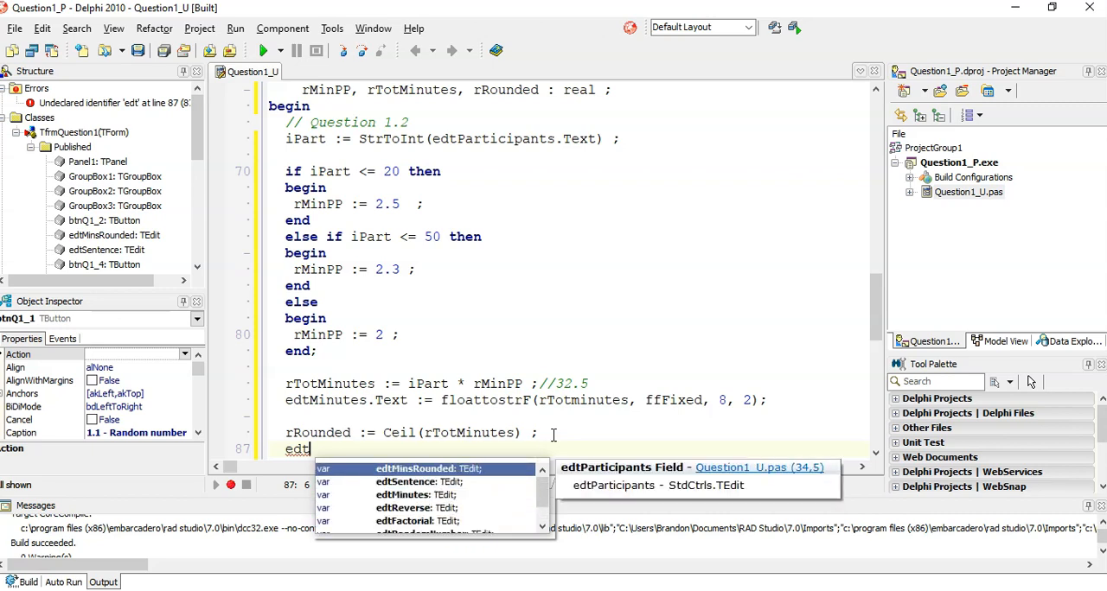
# Step: Set edtMinsRounded.Text from rRounded, then compile and run the program
pyautogui.write('MinsRounded.')
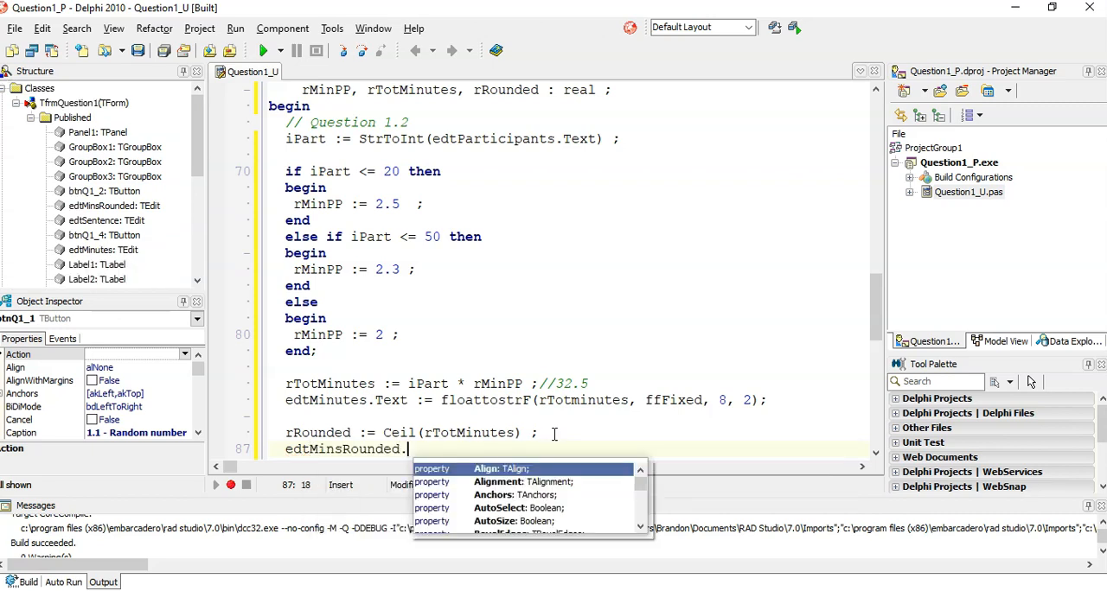
pyautogui.write('Text :=')
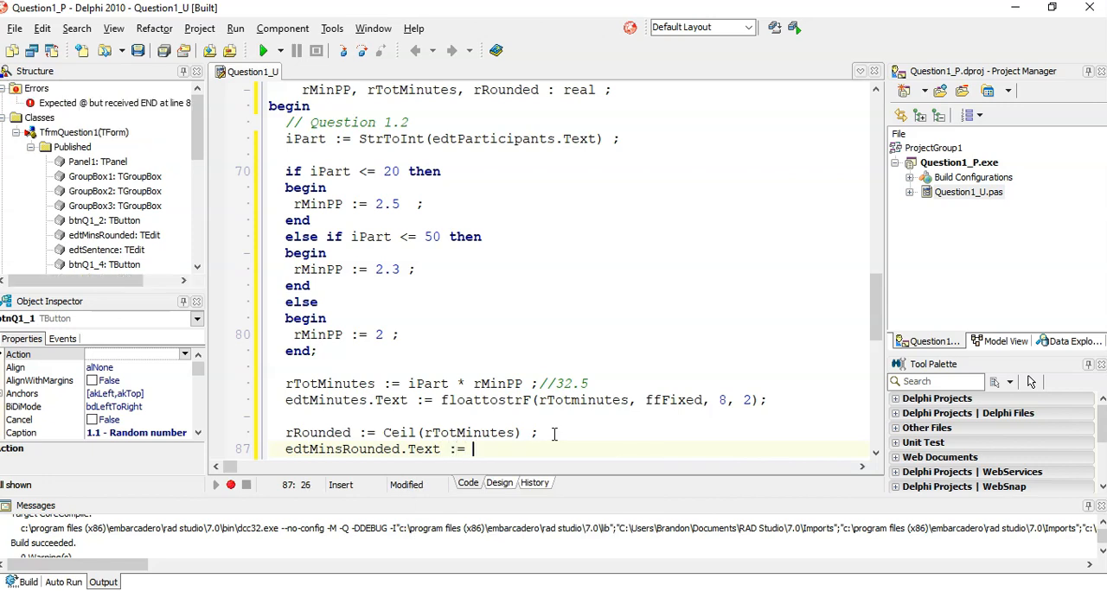
pyautogui.write('rRounded) ;')
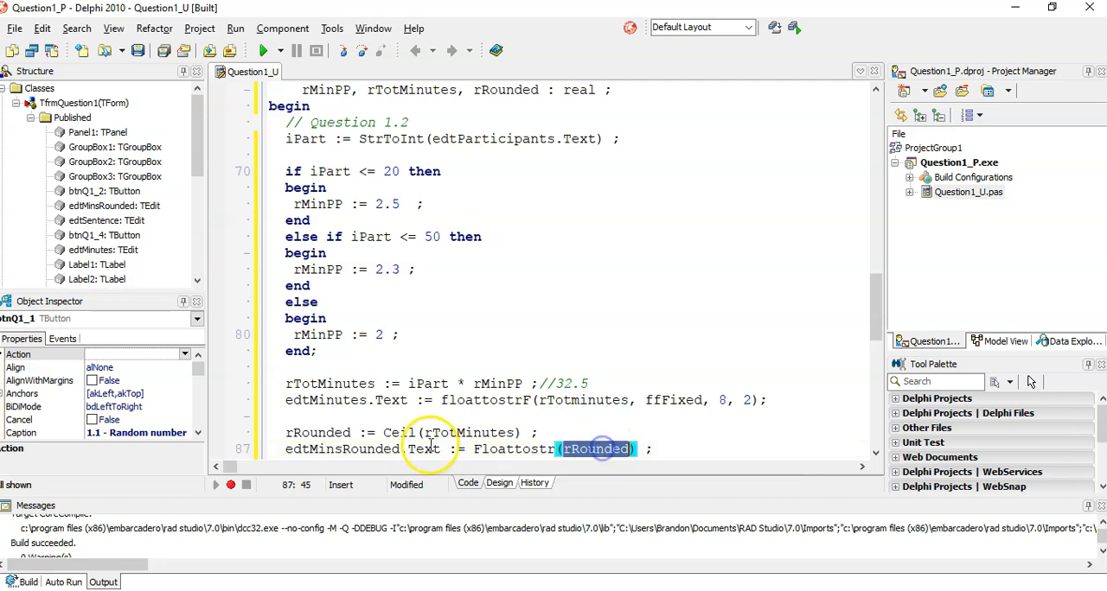
pyautogui.click(267, 51)
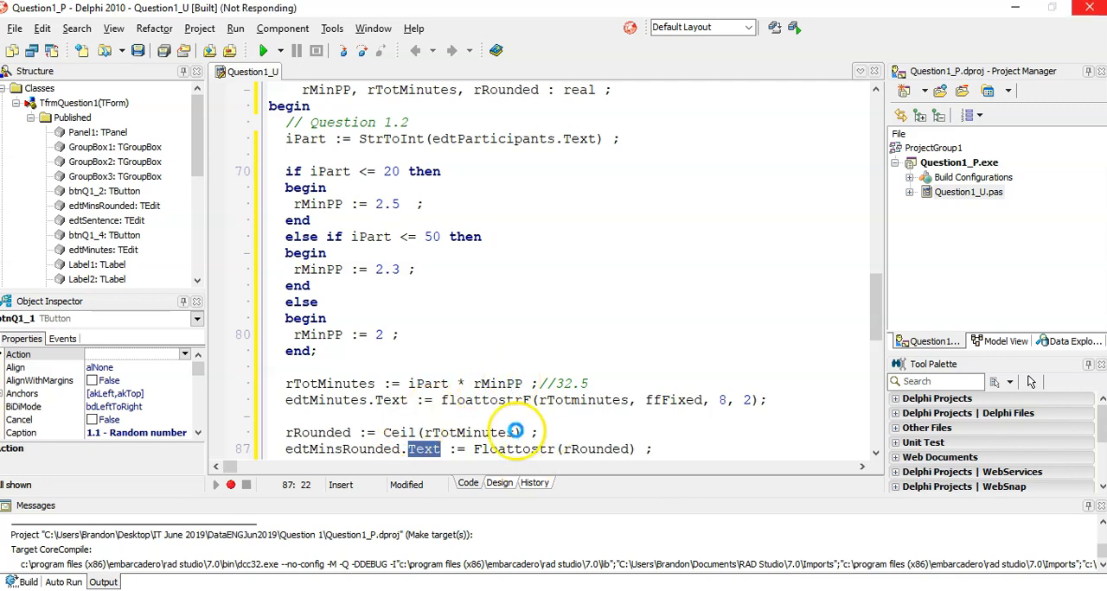
pyautogui.click(264, 50)
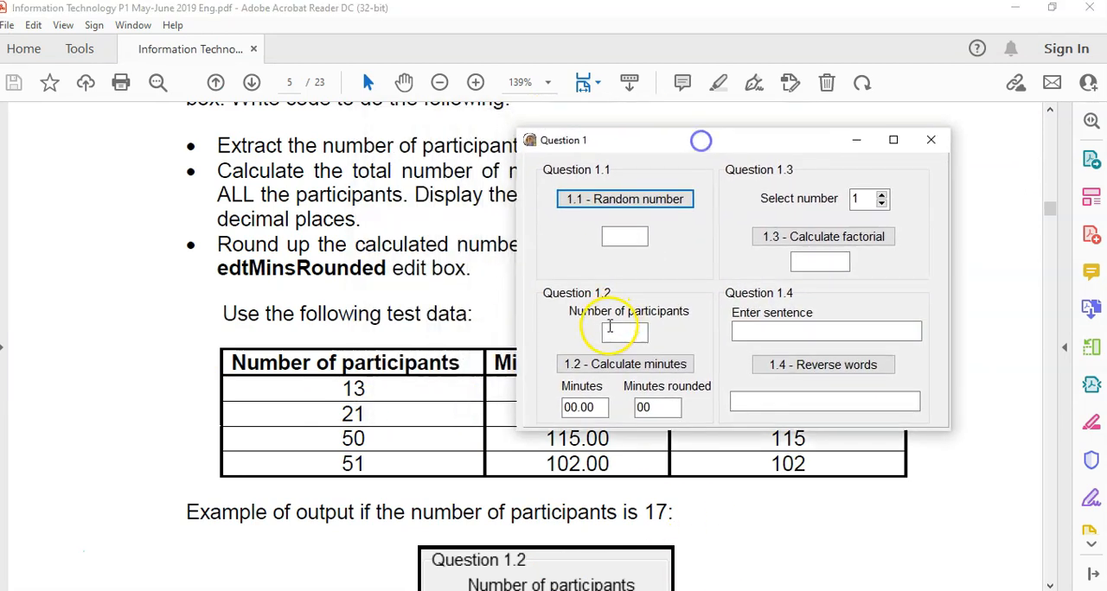
# Step: Test 50, 51 and 17 participants: 115.00/115, 102.00/102 and 42.50/43
pyautogui.write('13')
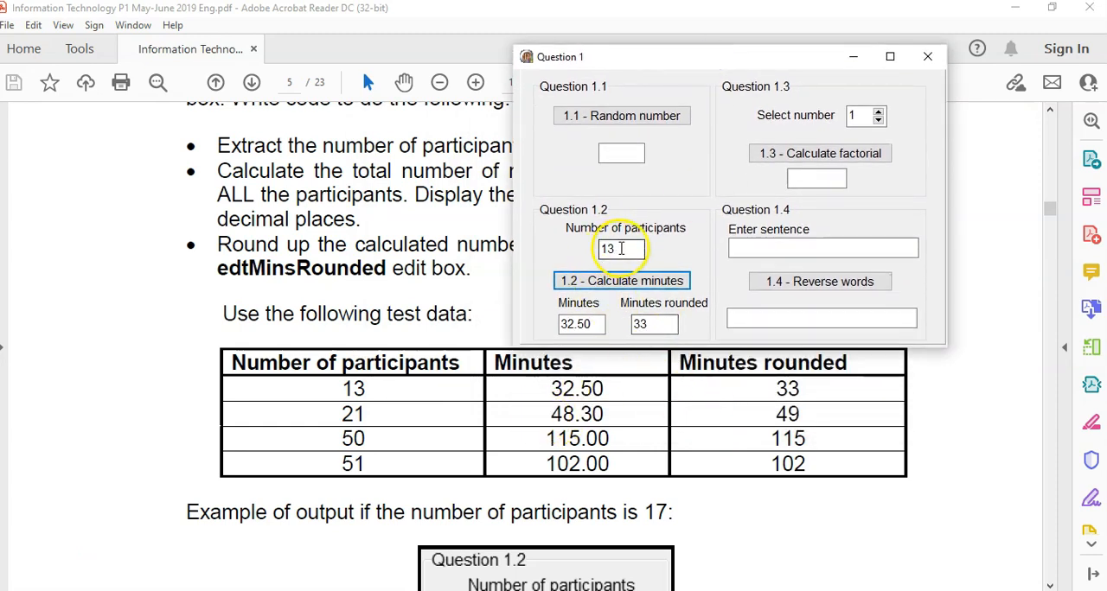
pyautogui.write('50')
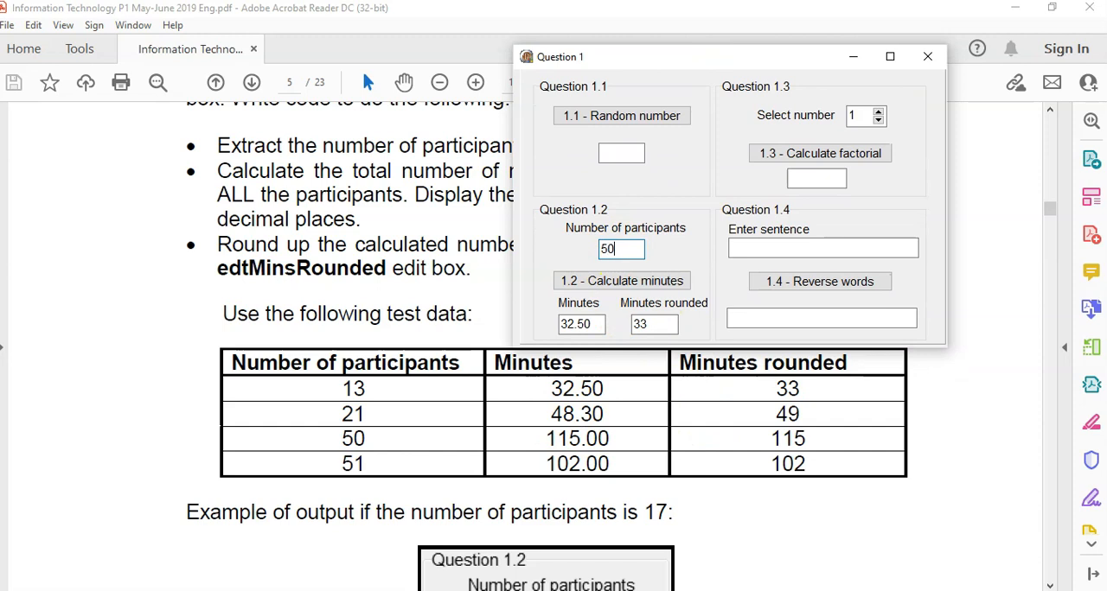
pyautogui.click(621, 280)
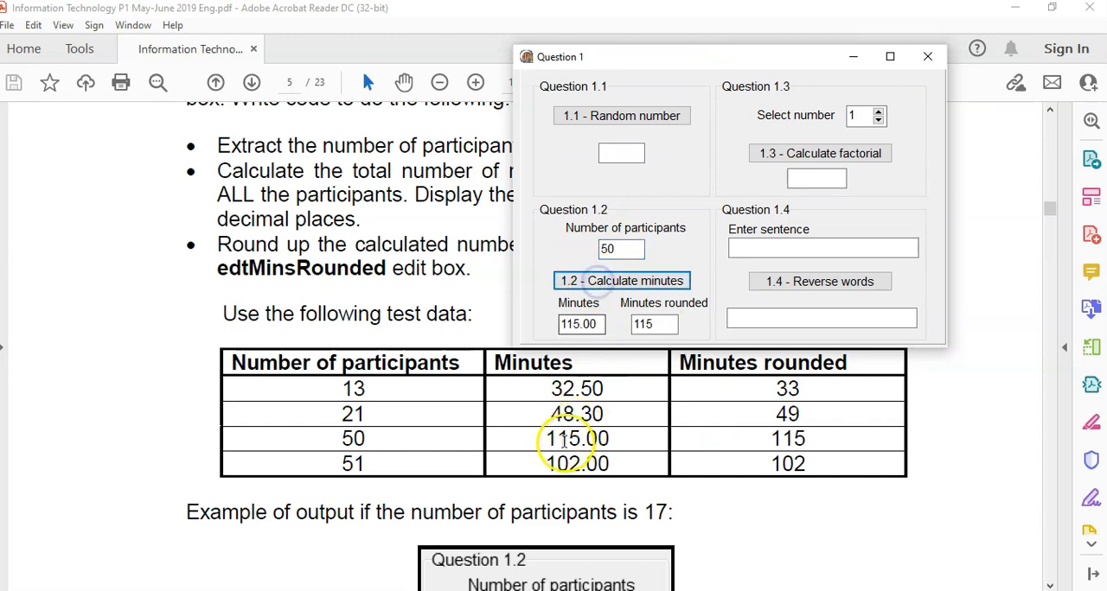
pyautogui.tripleClick(620, 249)
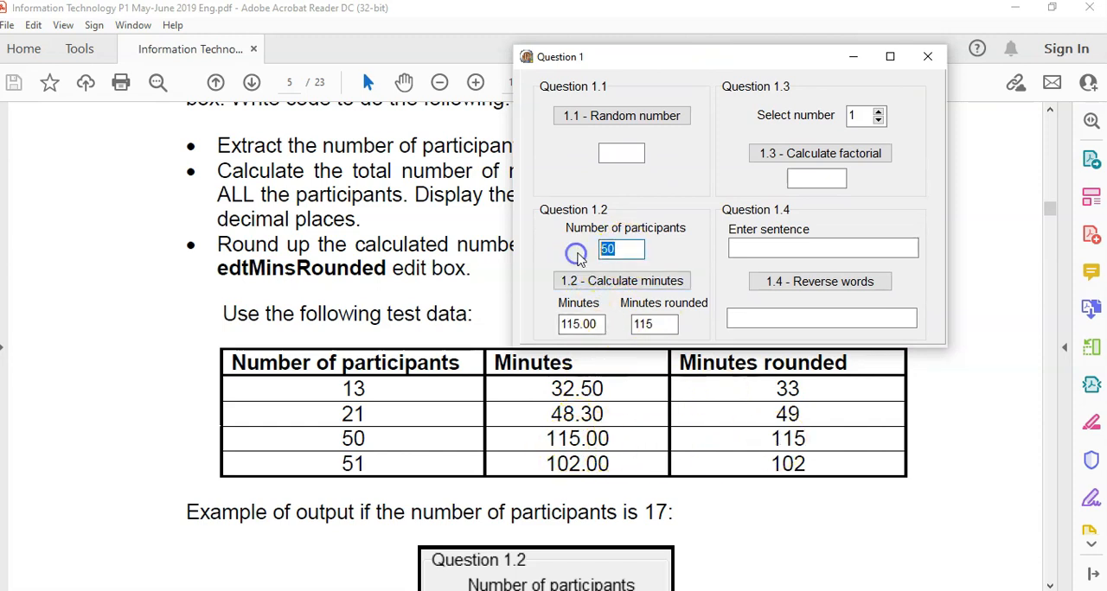
pyautogui.write('51')
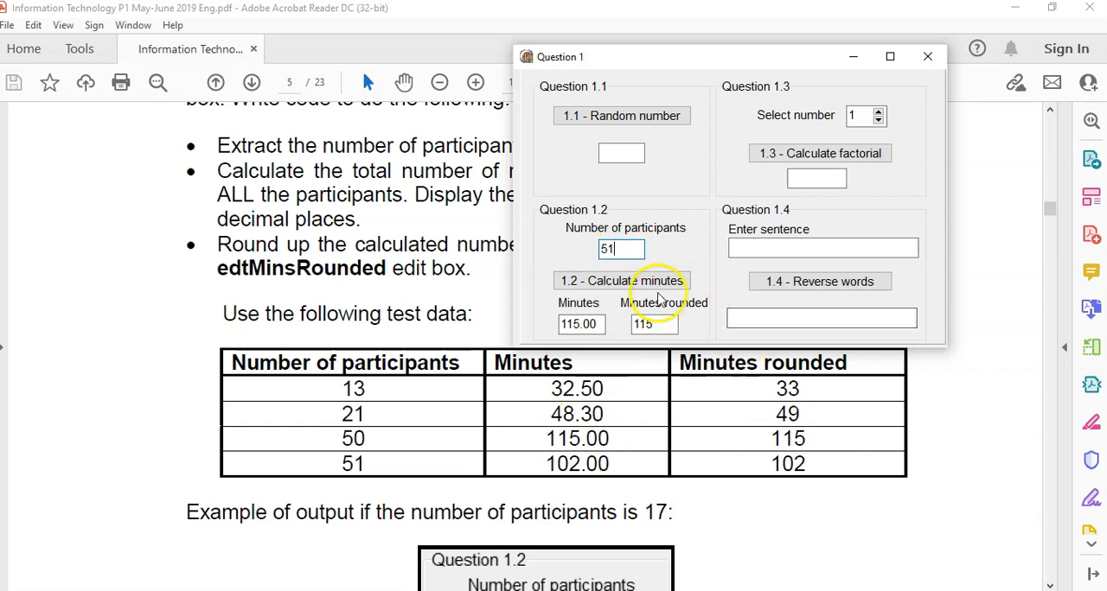
pyautogui.click(621, 280)
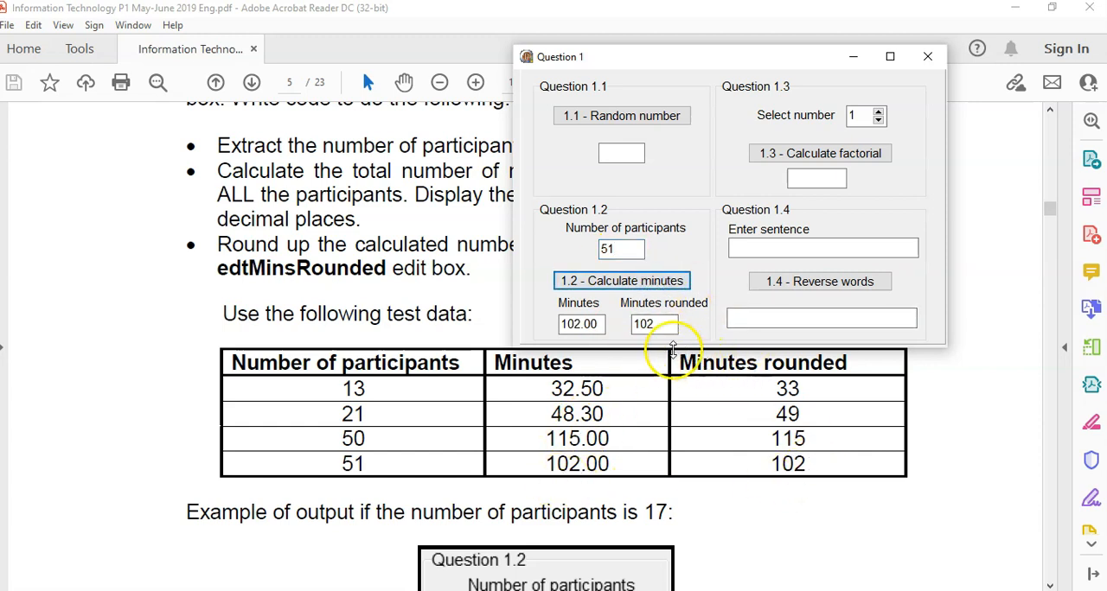
pyautogui.scroll(-3)
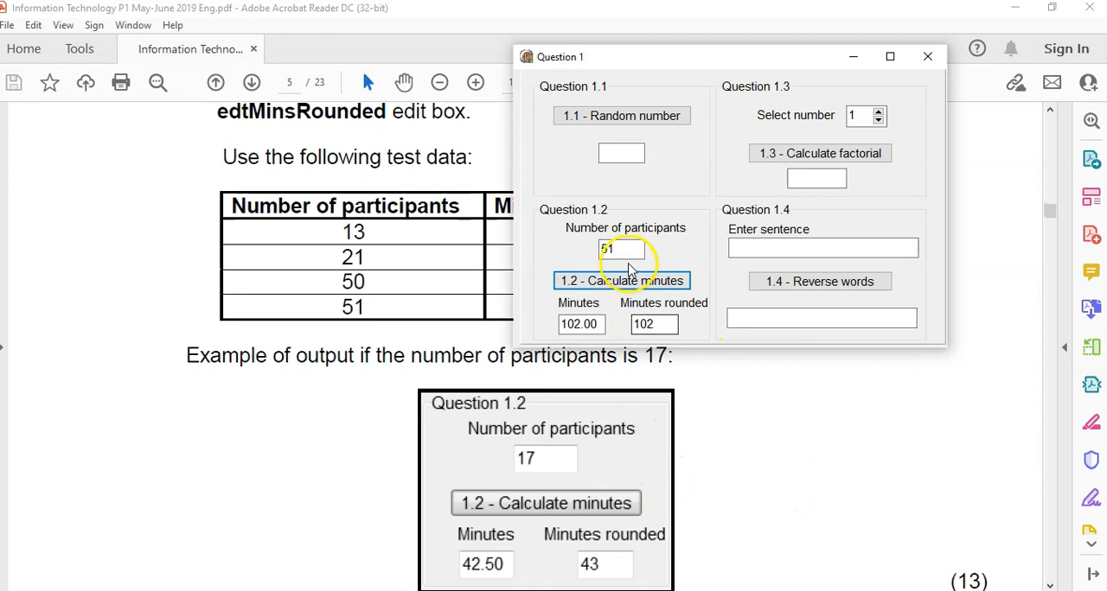
pyautogui.write('17')
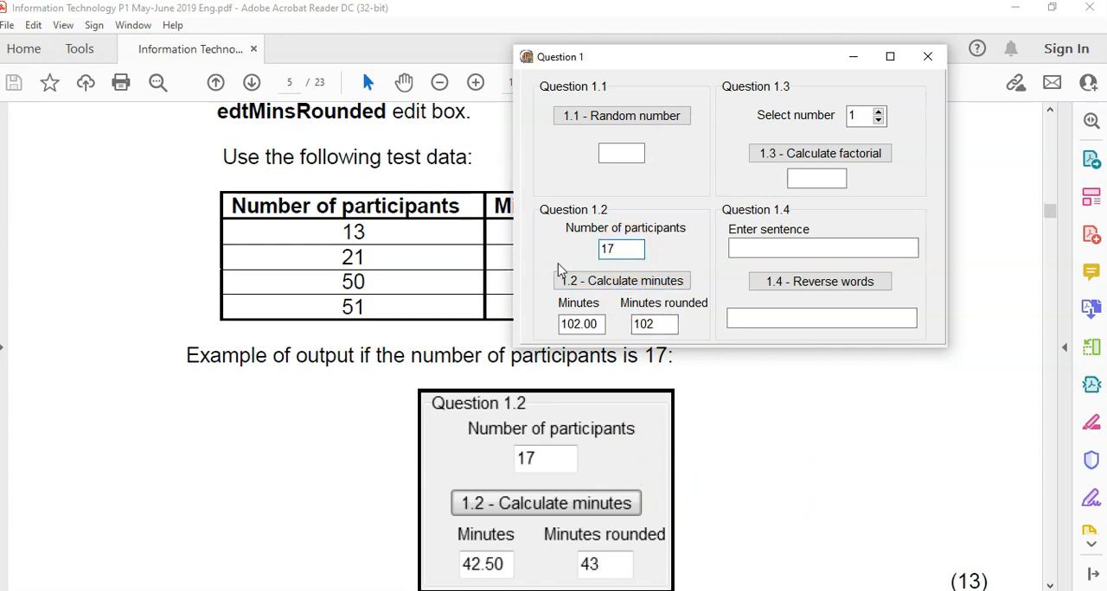
pyautogui.click(621, 280)
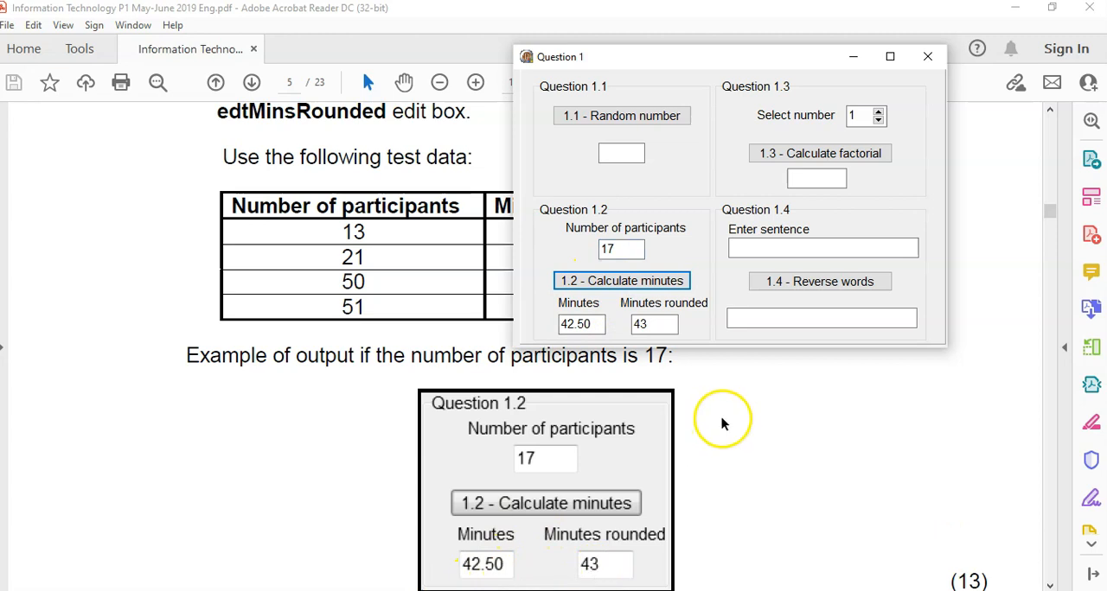
pyautogui.scroll(-3)
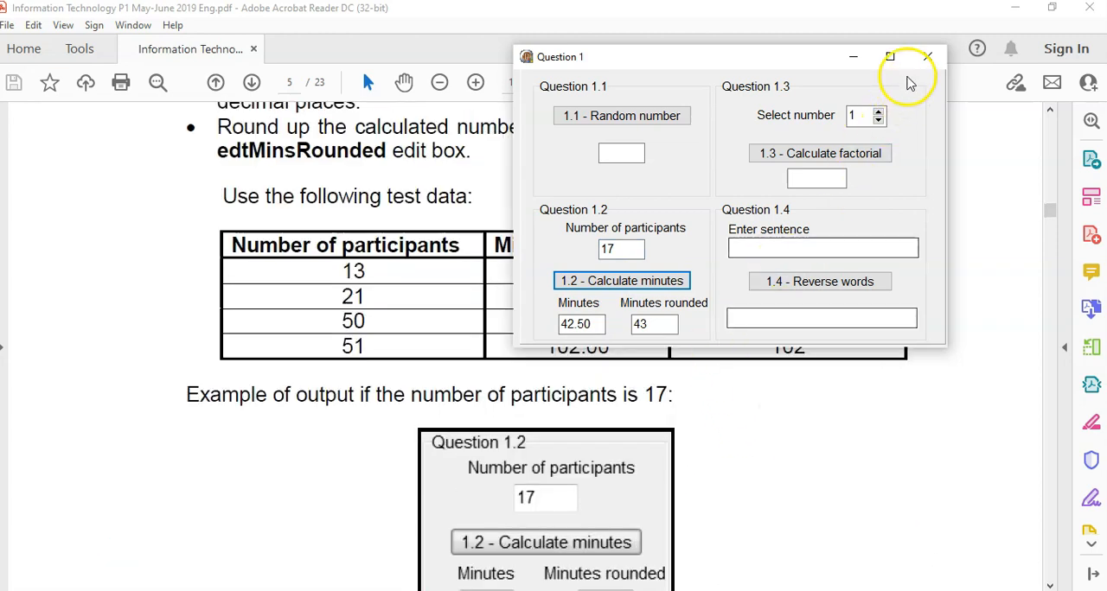